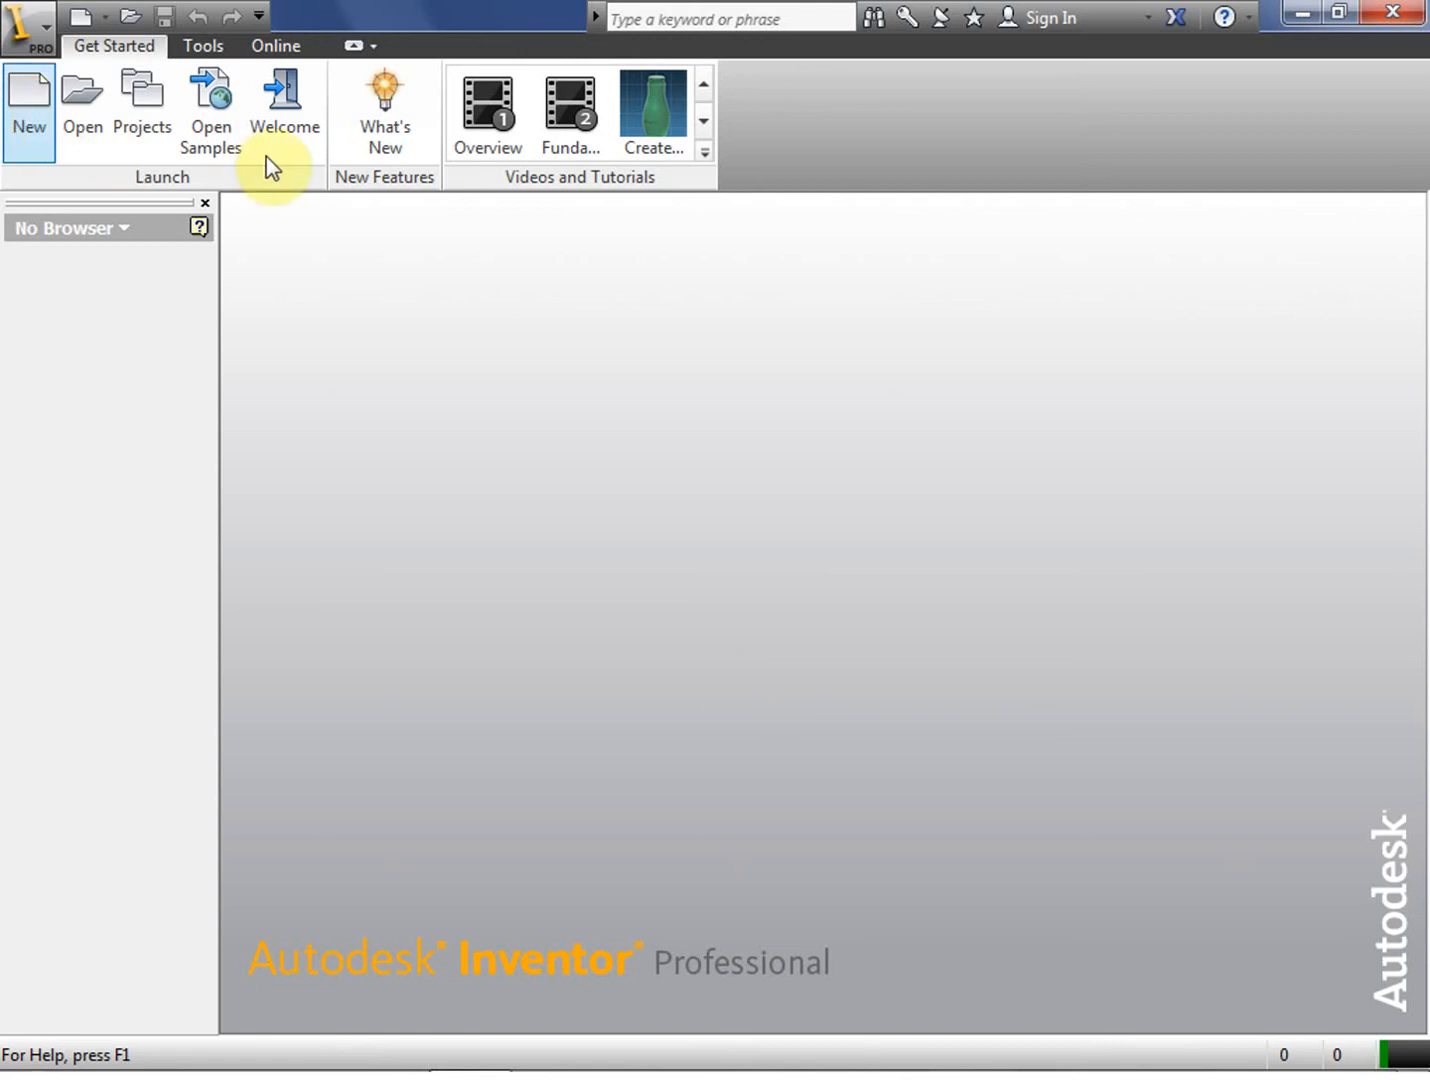
# Create a new part, Part1, from the Standard.ipt template
pyautogui.click(28, 105)
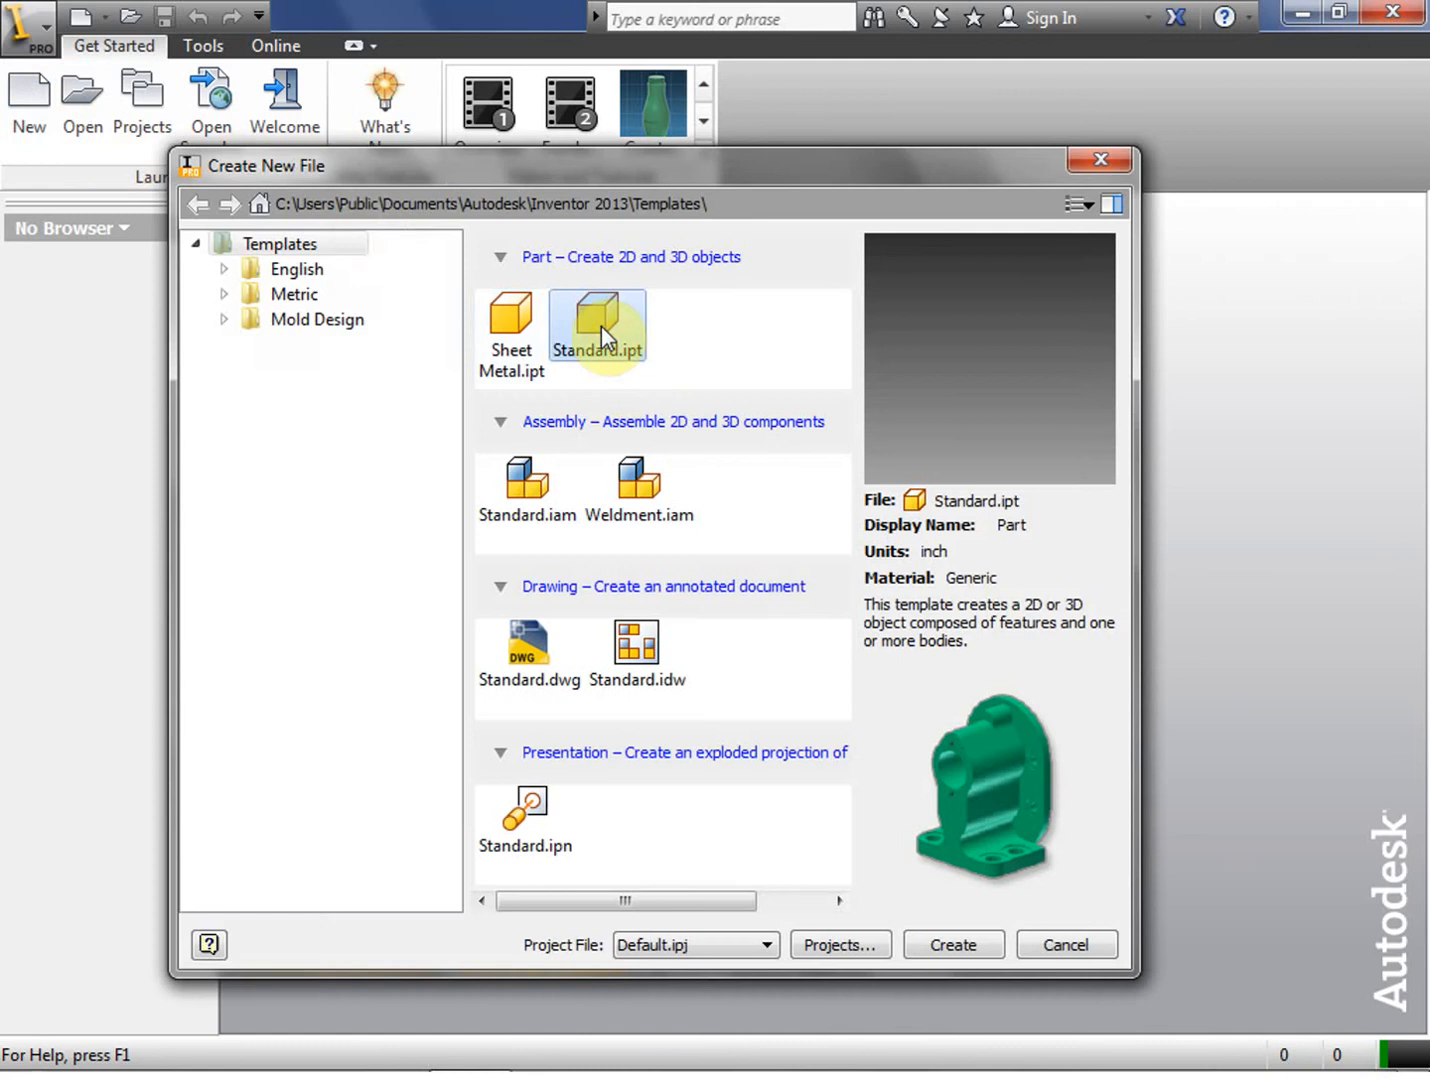
pyautogui.click(951, 944)
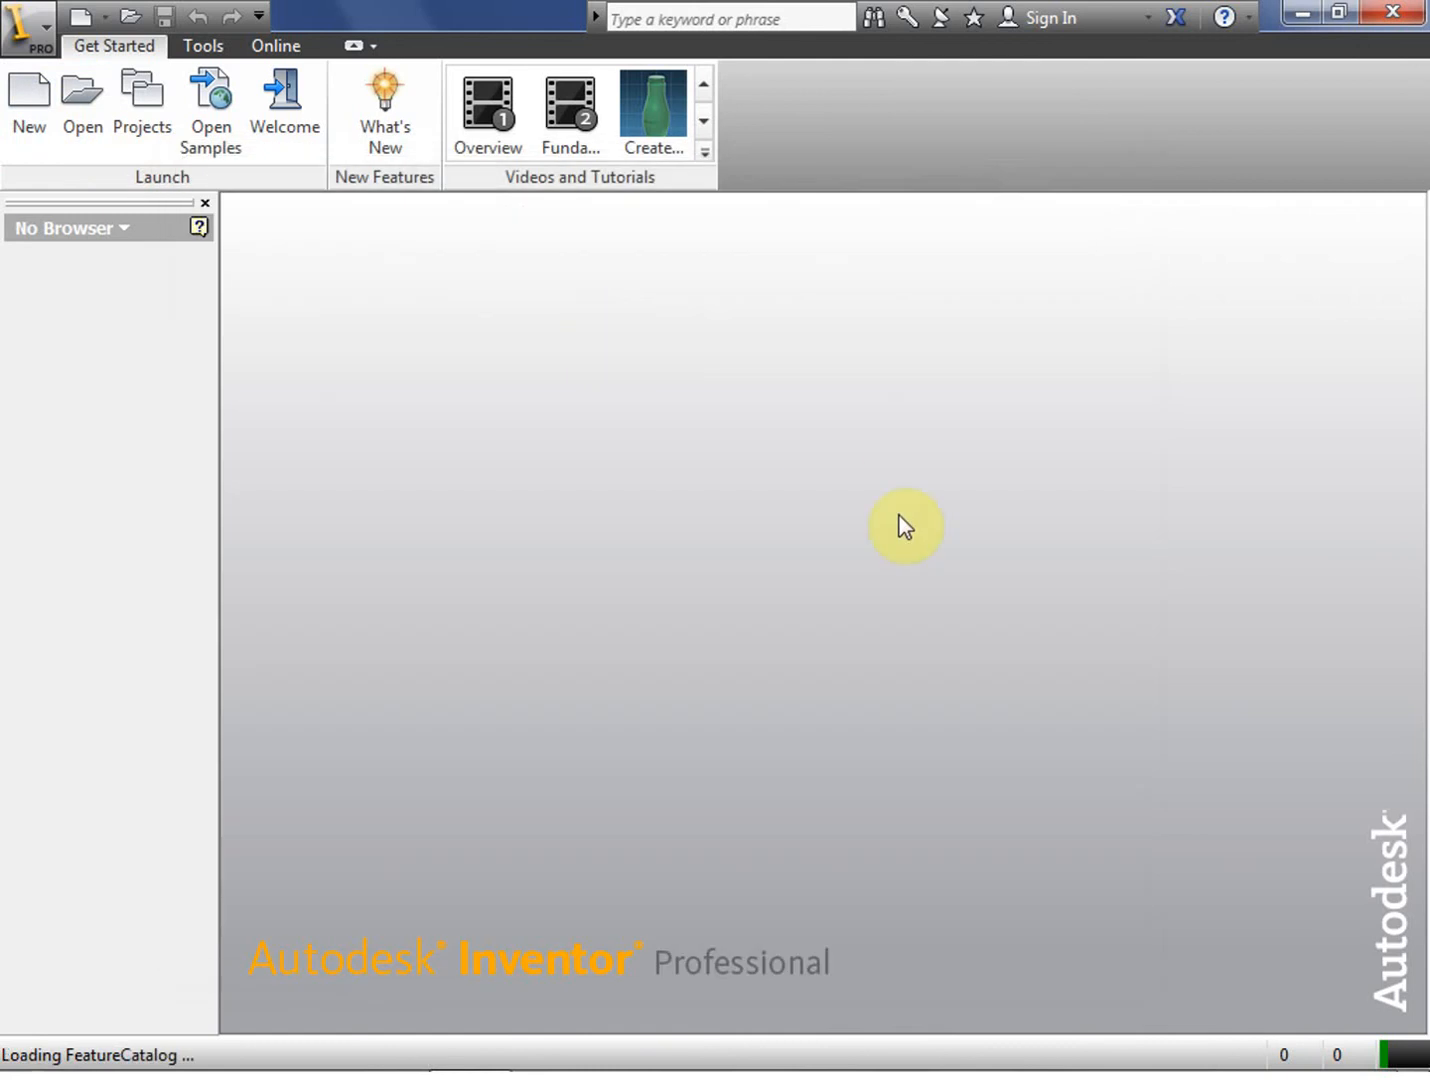
pyautogui.moveTo(895, 523)
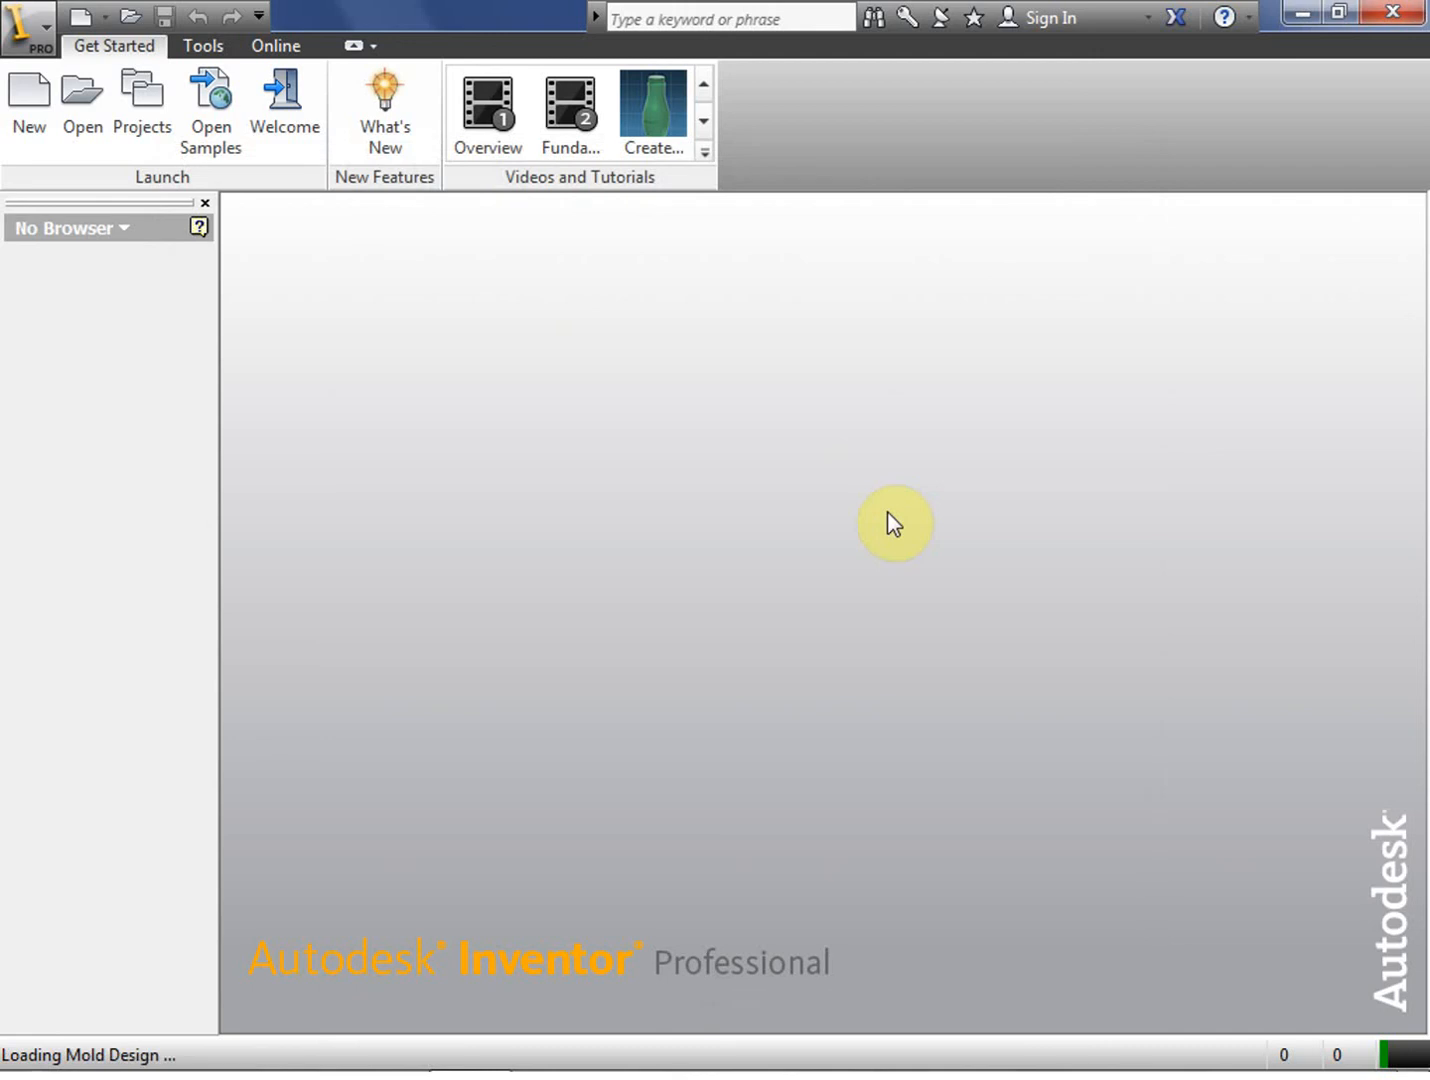
pyautogui.moveTo(961, 553)
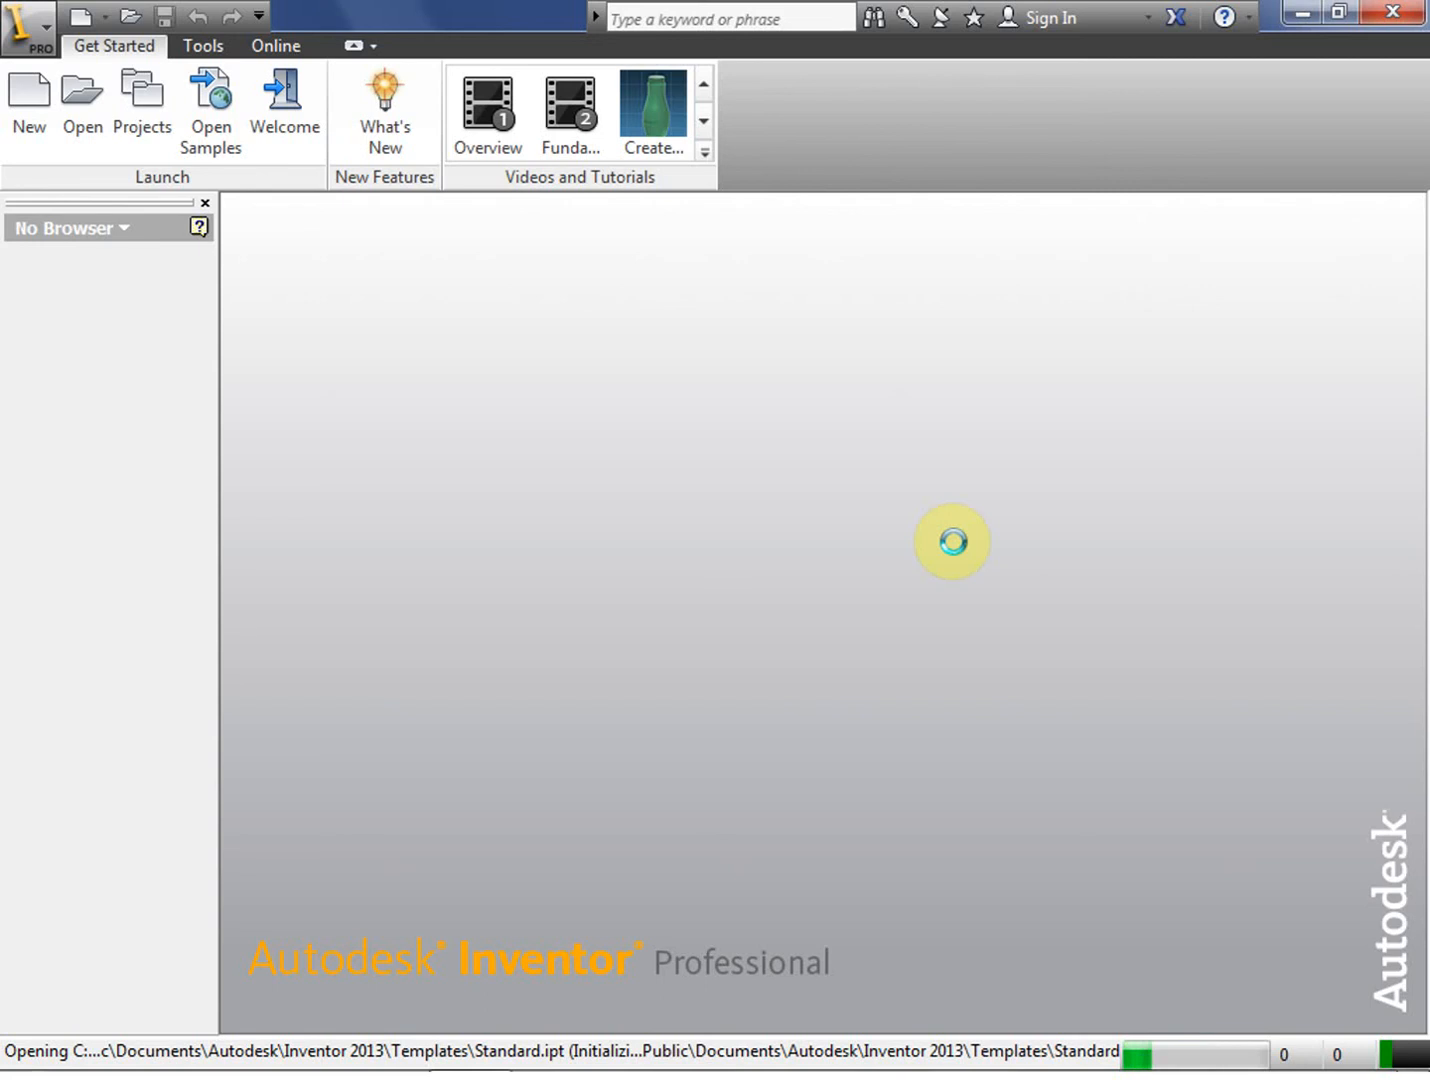
pyautogui.moveTo(1120, 500)
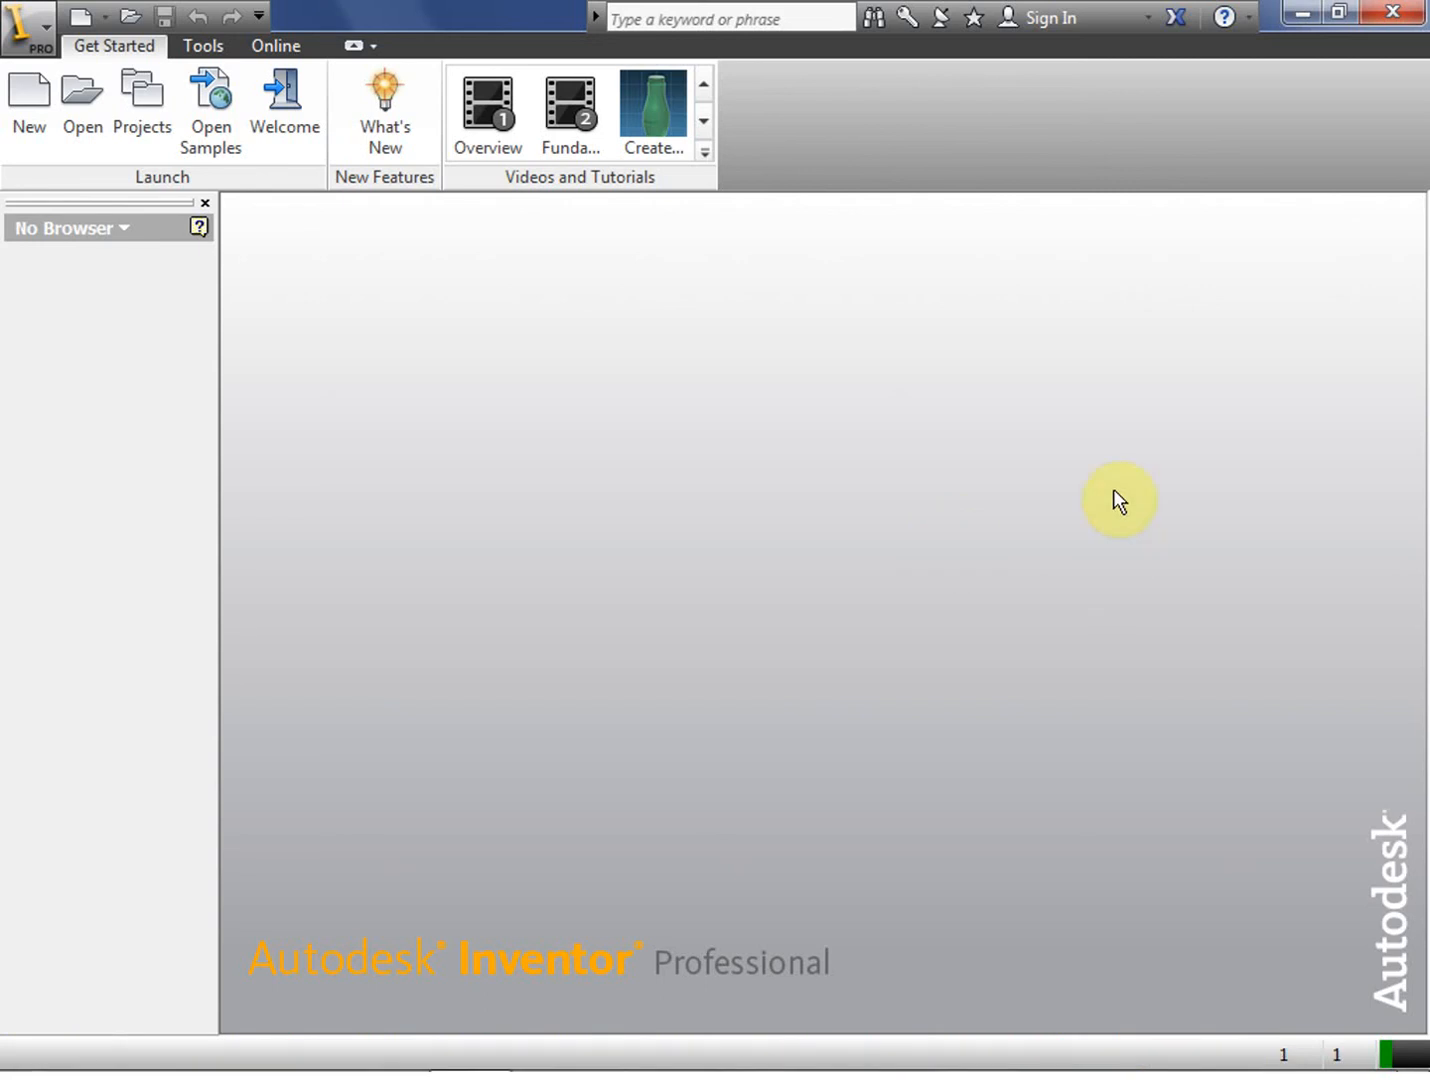
pyautogui.click(28, 100)
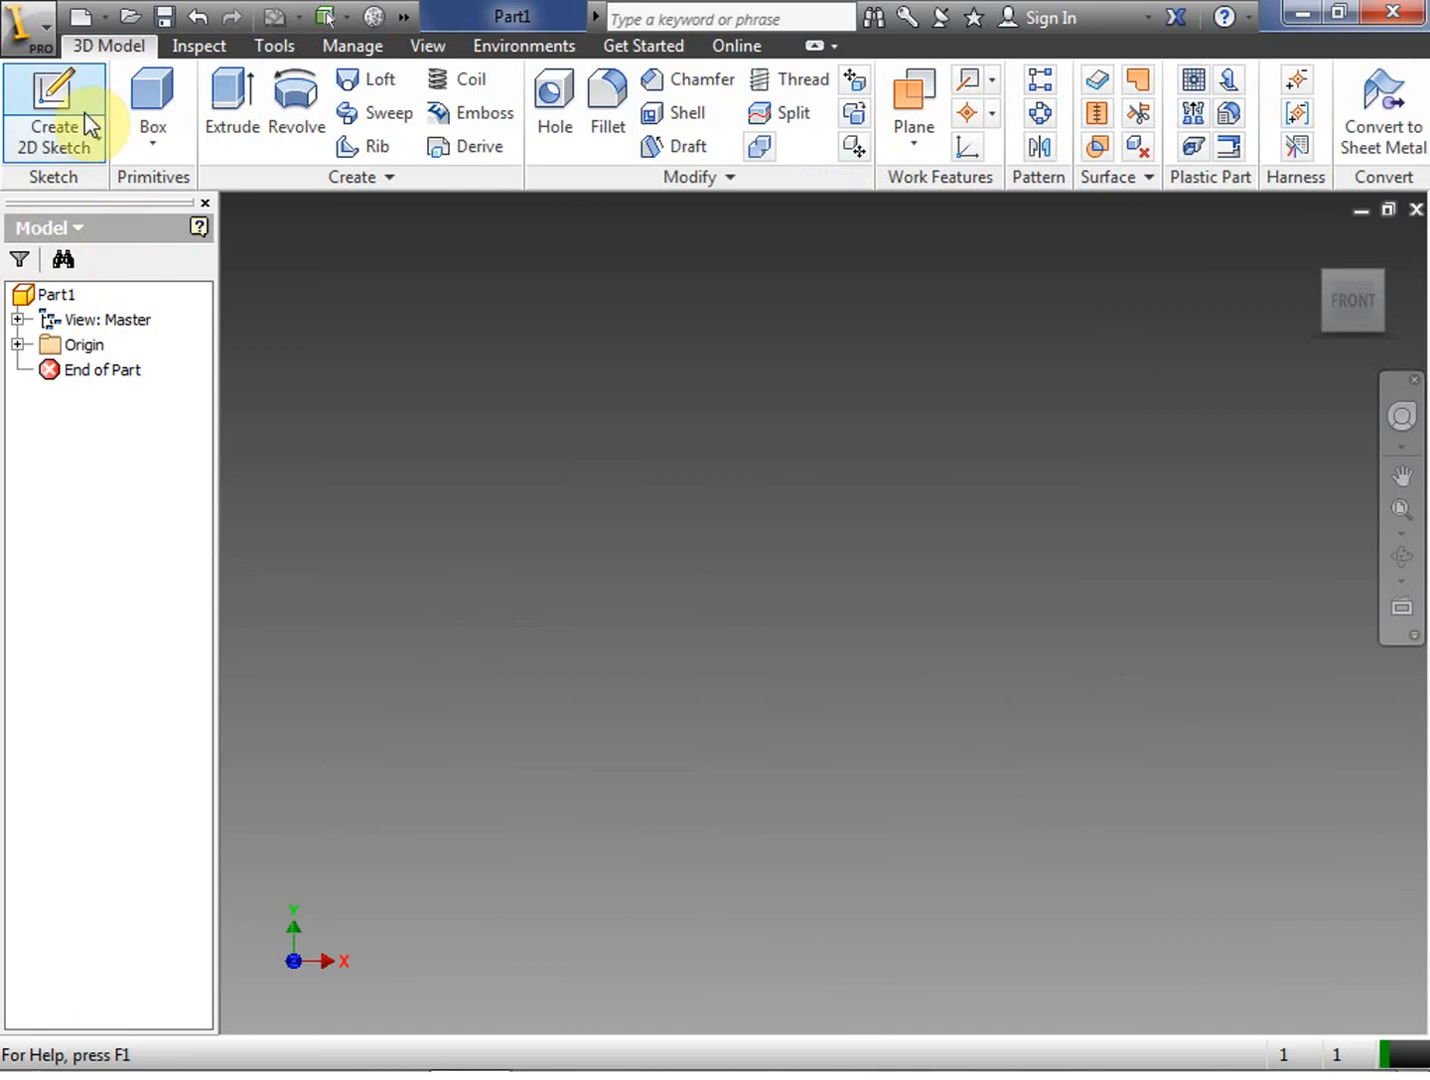
# Start a 2D sketch on the horizontal plane and draw a two-point rectangle
pyautogui.click(54, 110)
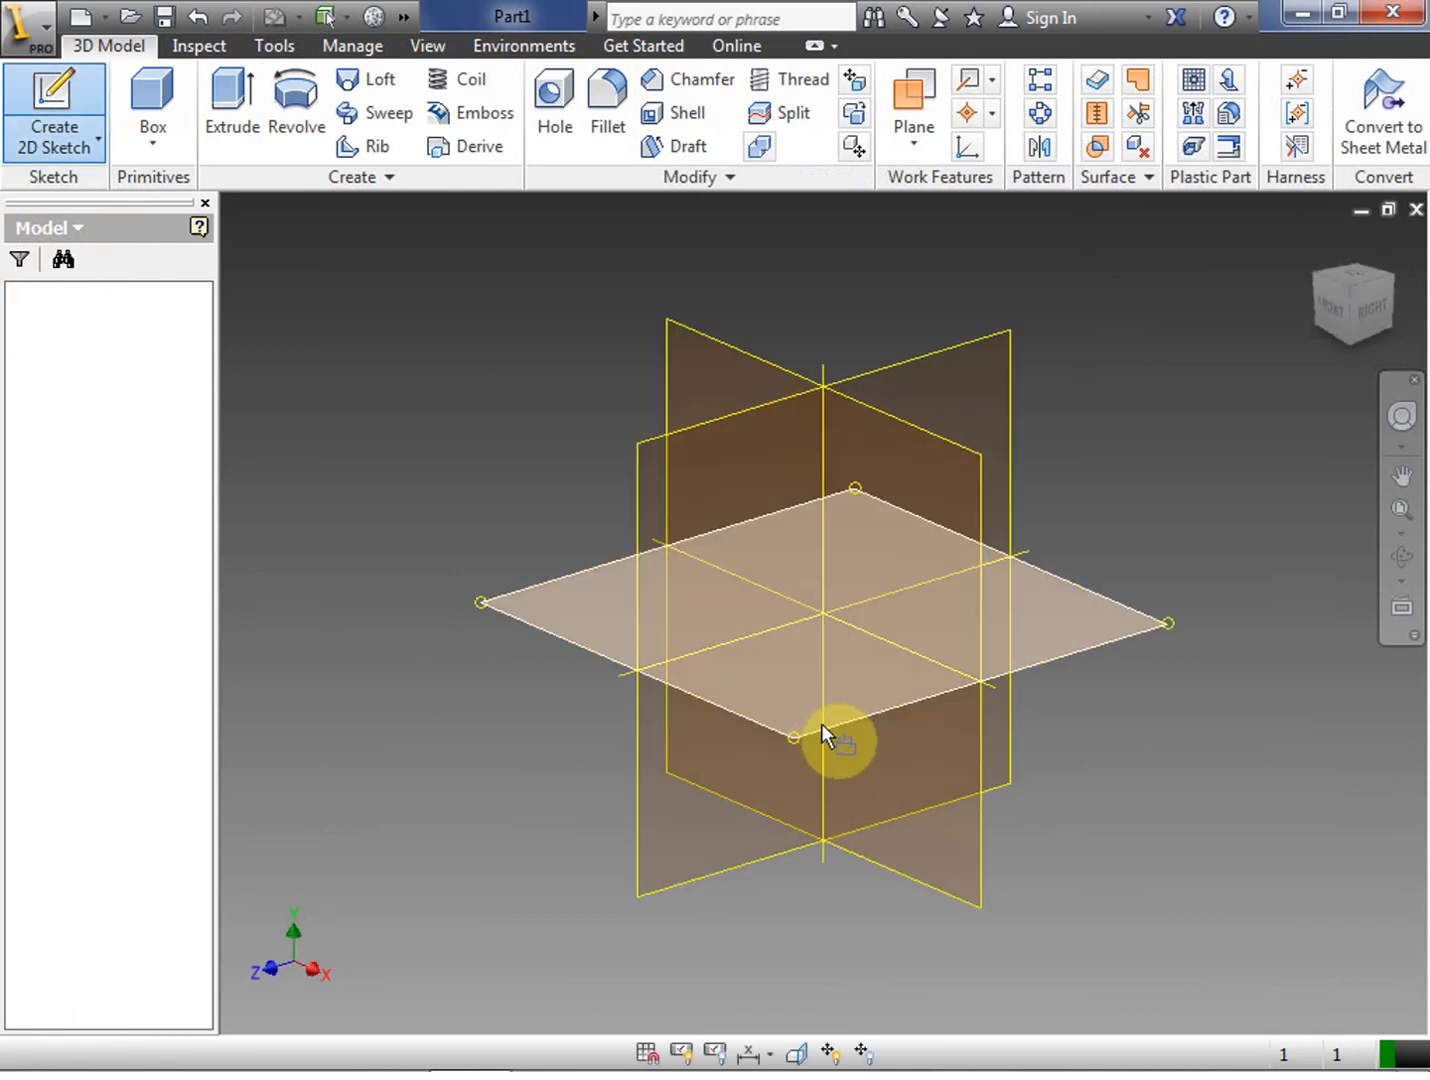
pyautogui.click(830, 730)
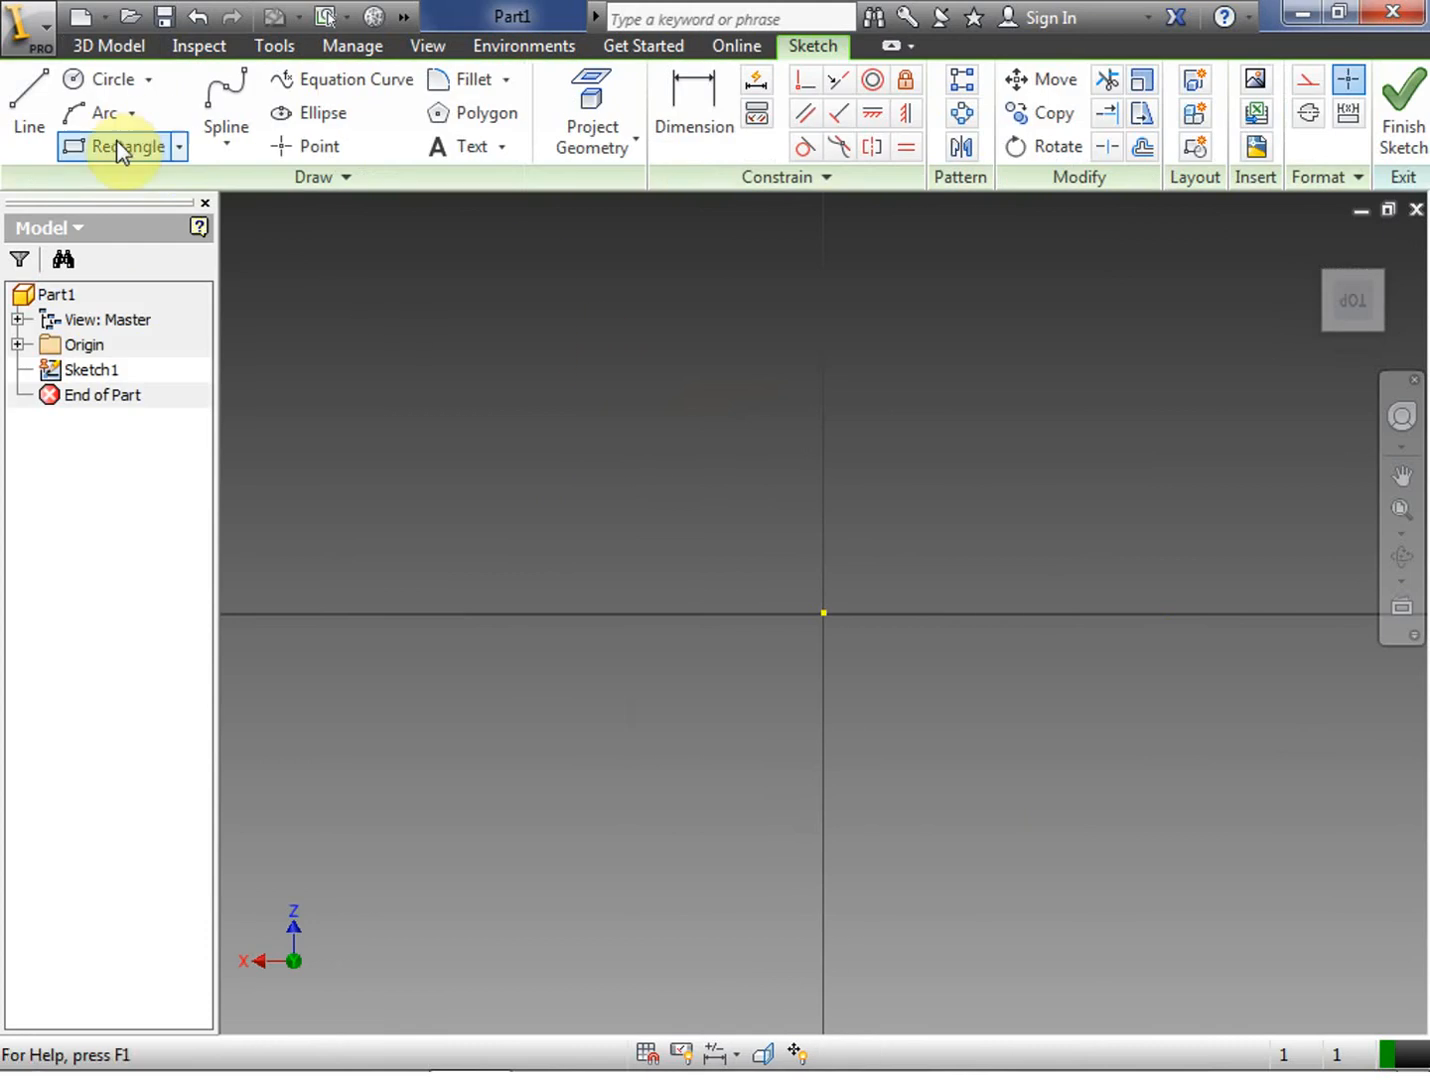
pyautogui.click(128, 146)
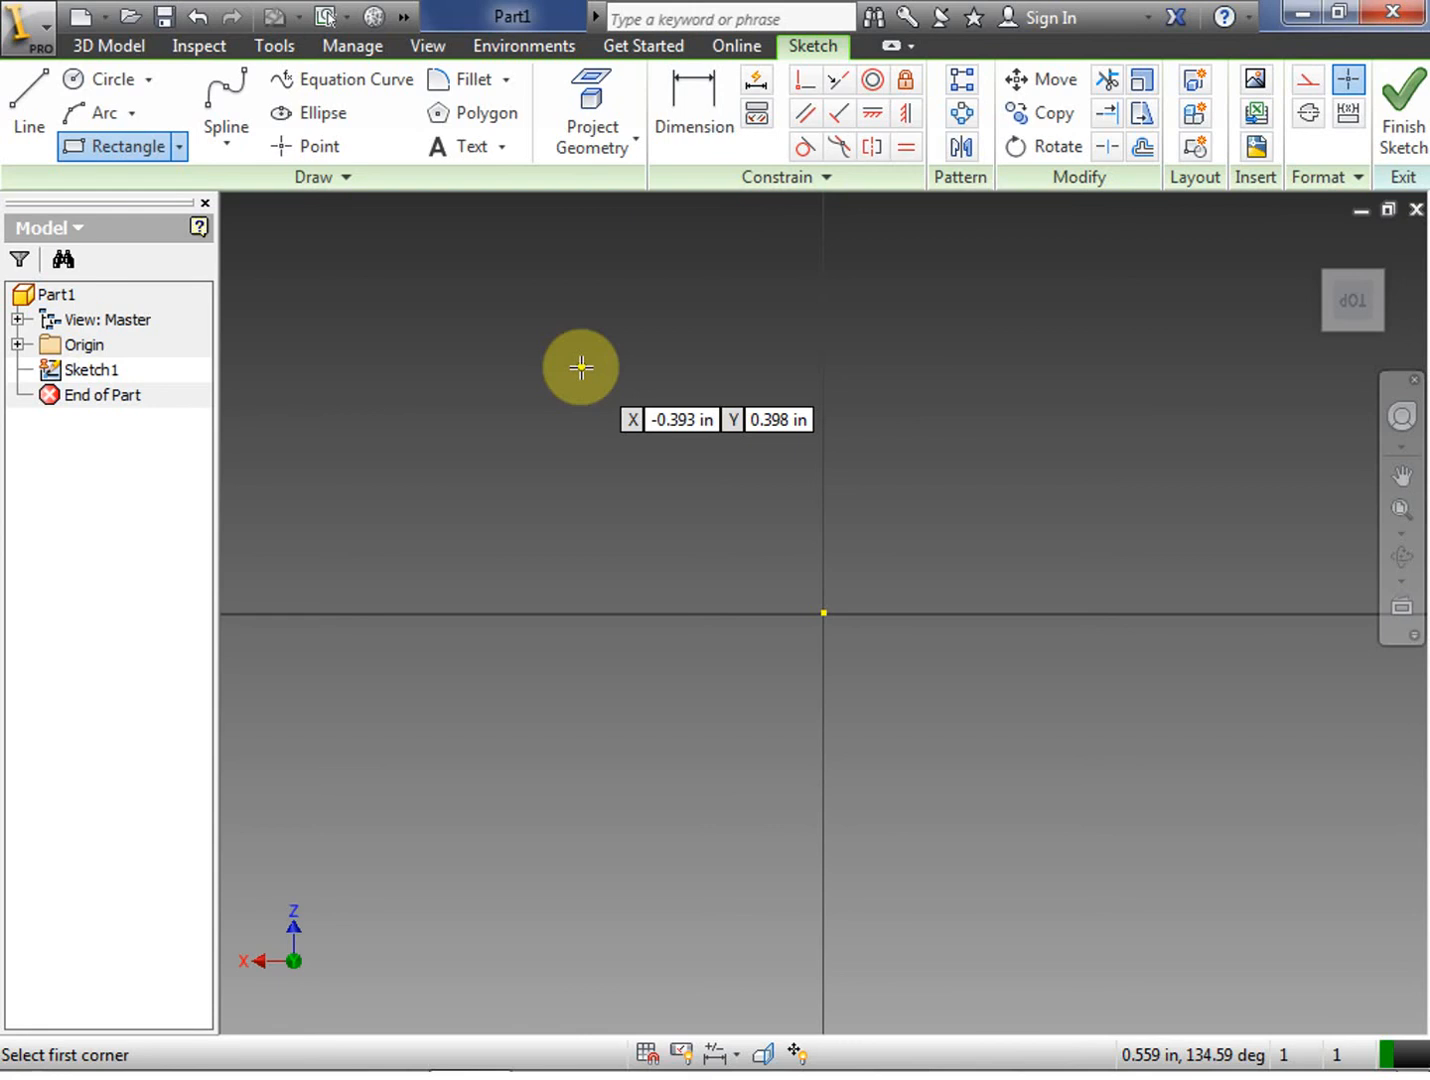
pyautogui.moveTo(707, 450)
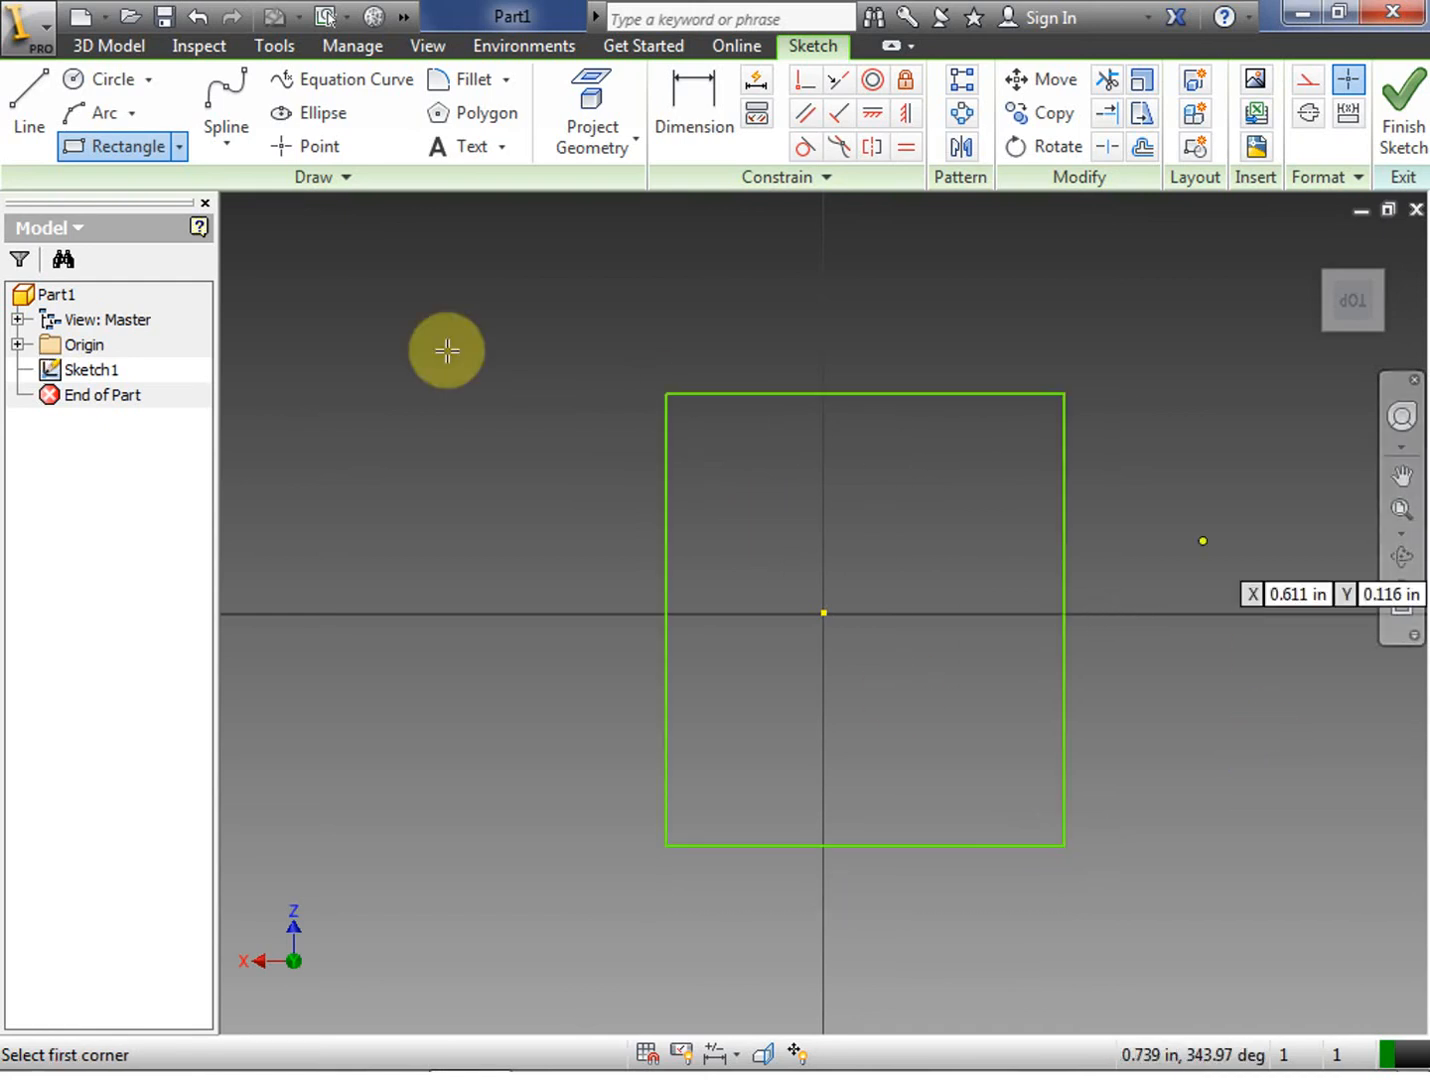
pyautogui.moveTo(837, 322)
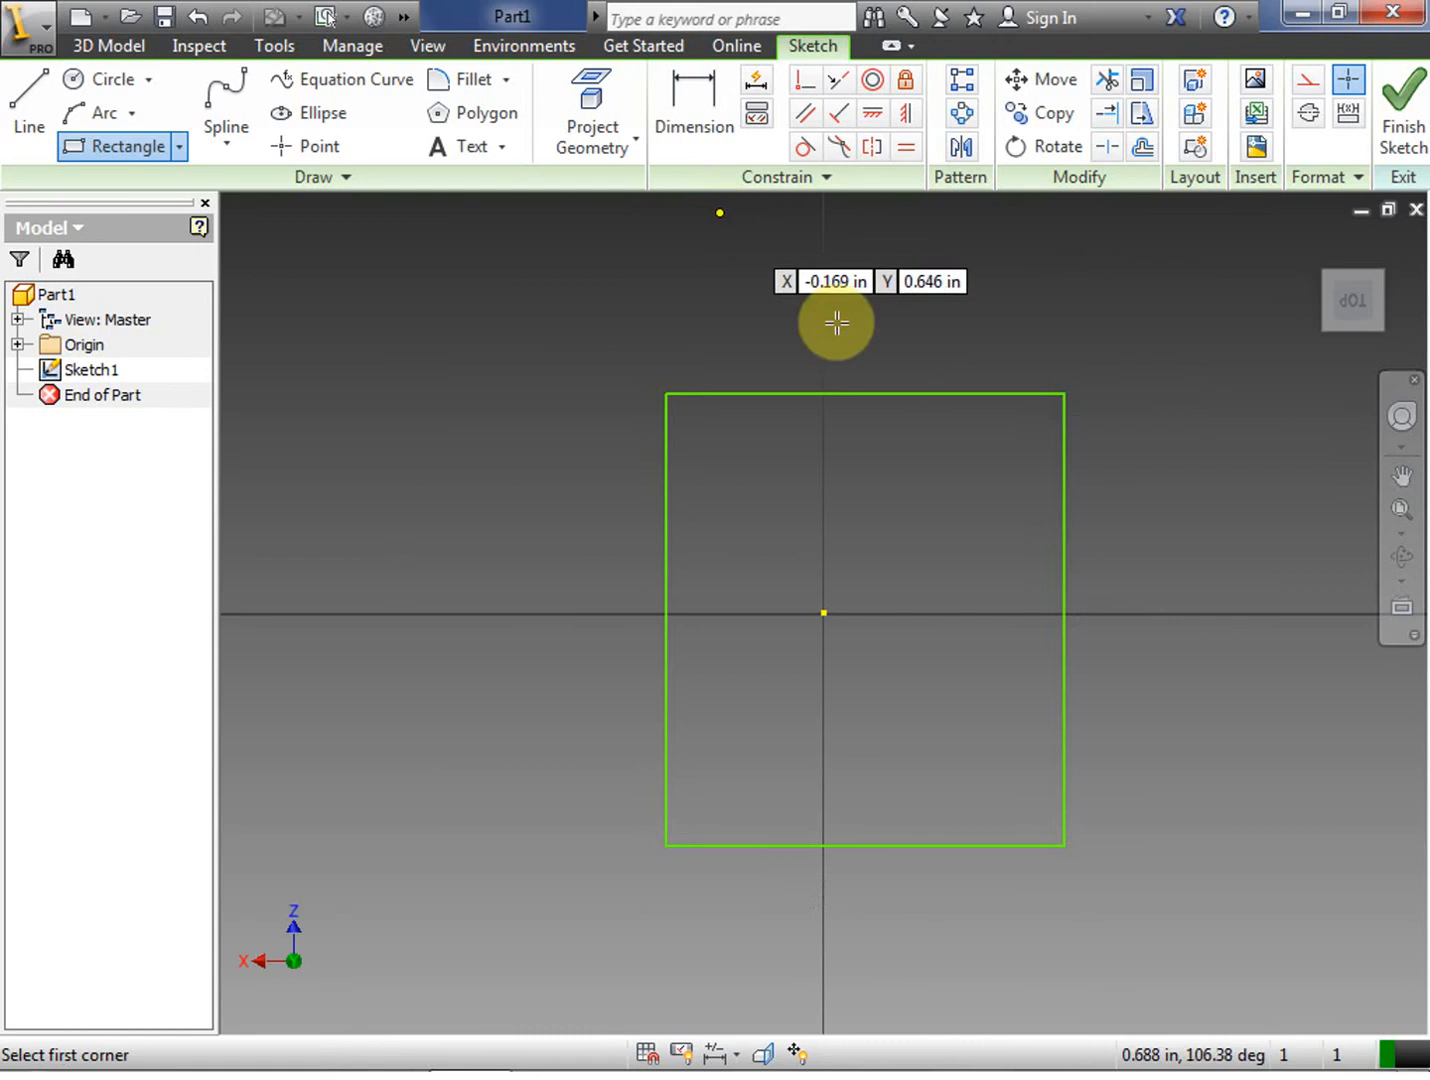
pyautogui.moveTo(1143, 382)
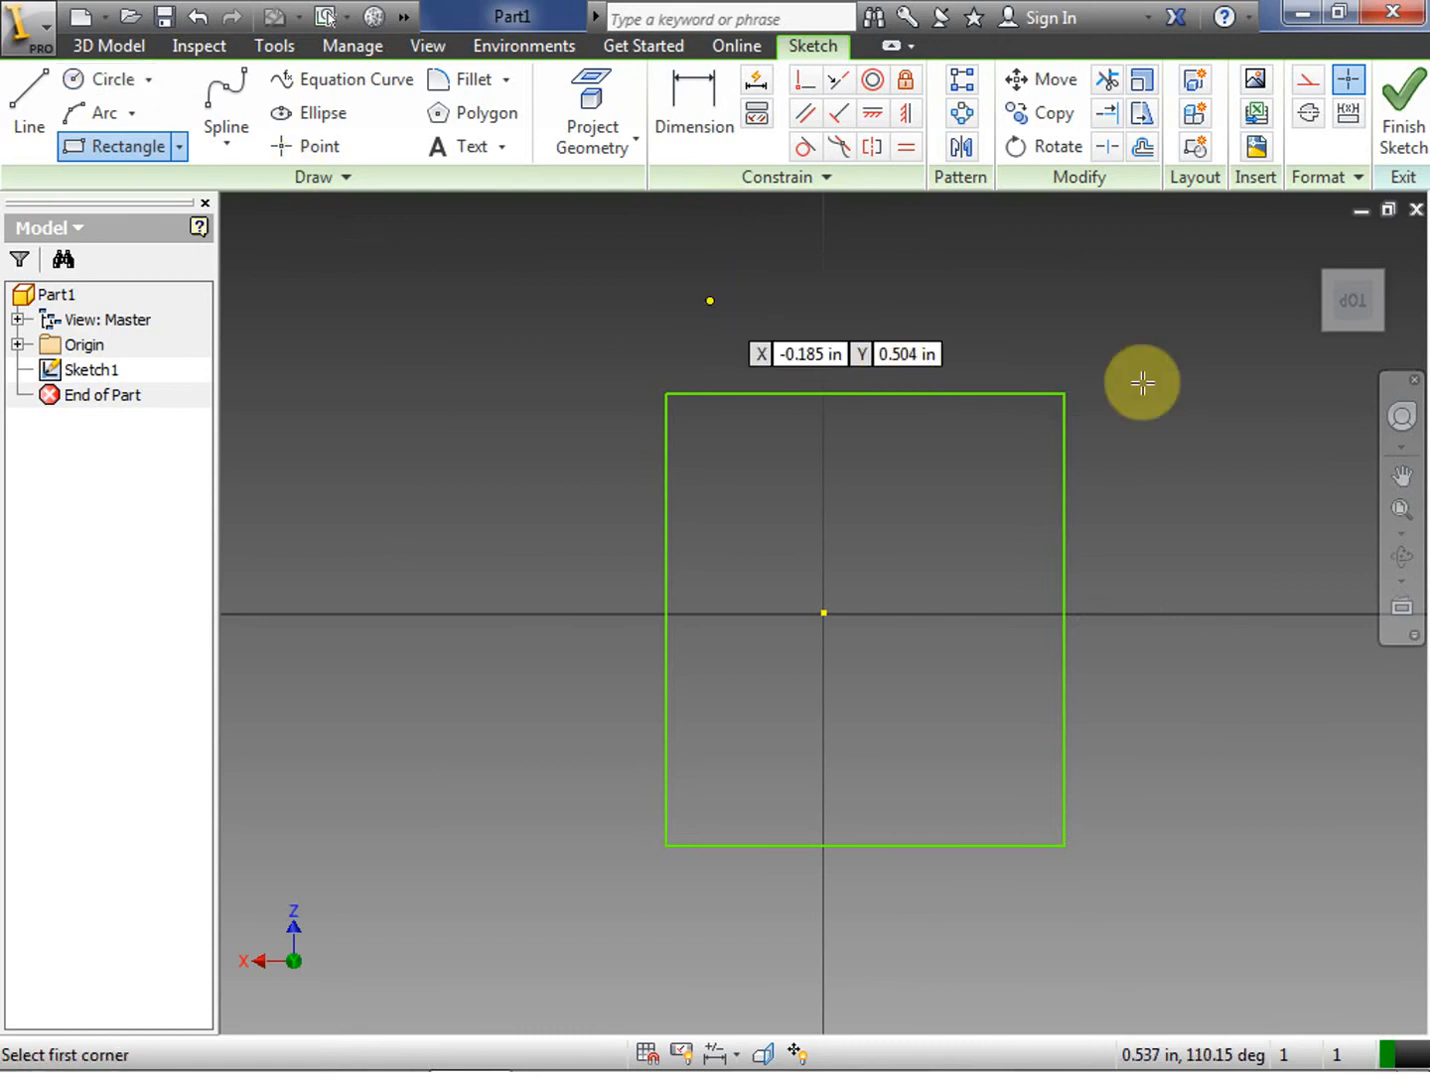
# Dimension the rectangle's sides to 1 in
pyautogui.click(693, 105)
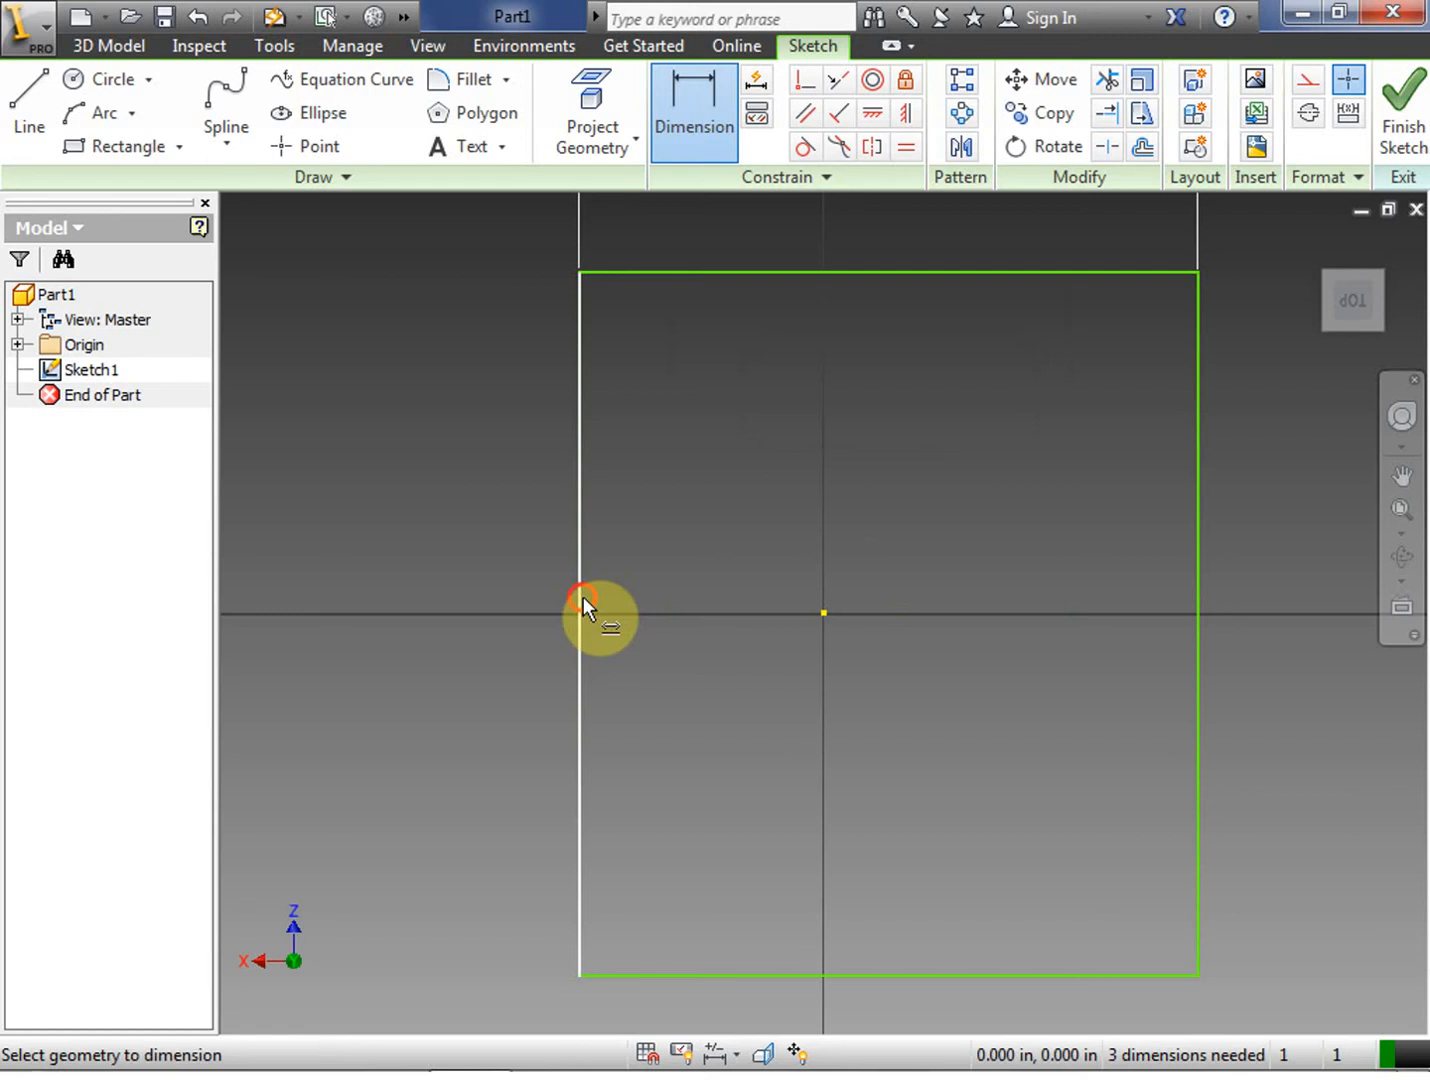
pyautogui.click(585, 600)
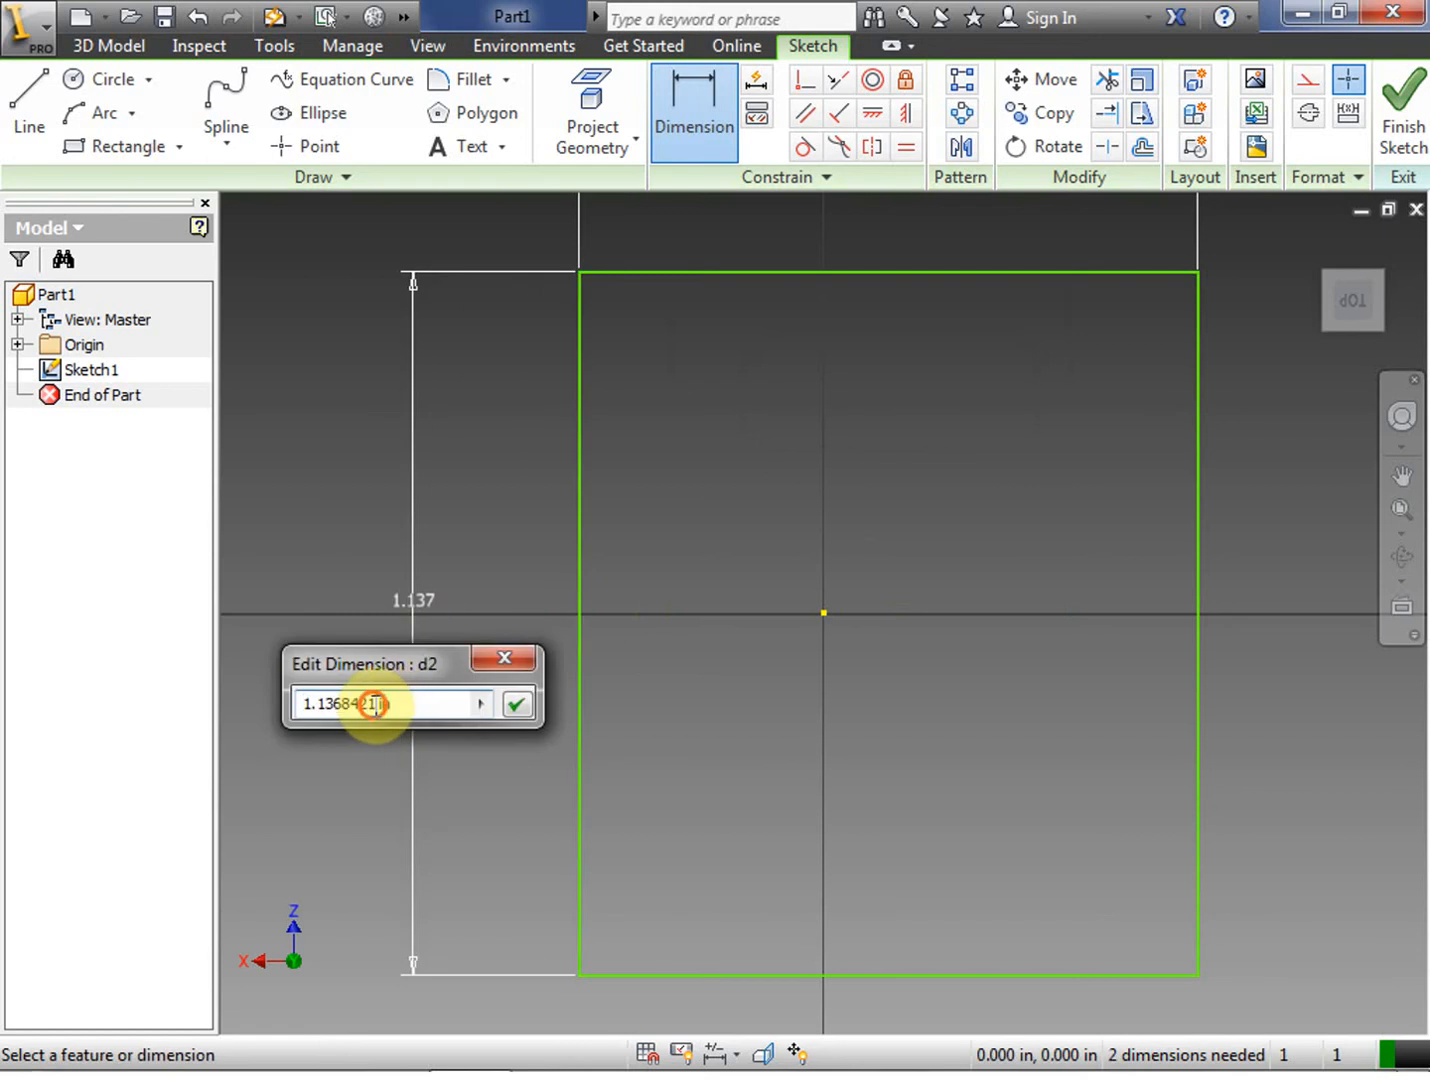
pyautogui.write('1 in')
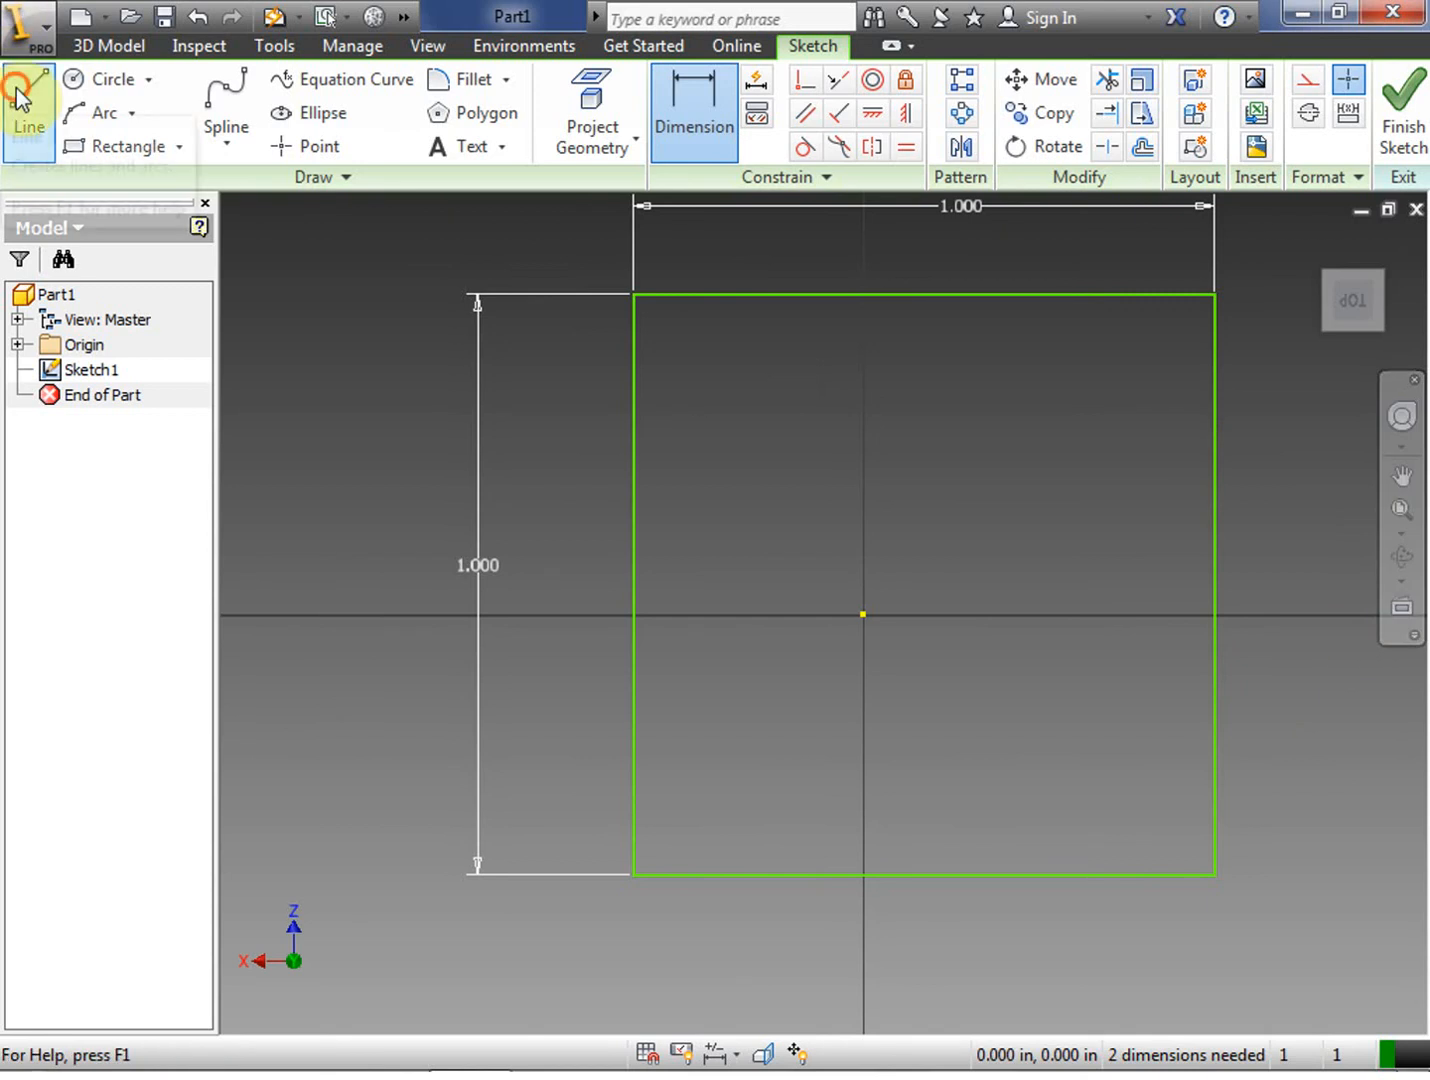
# Remove the square's two 1.000 dimensions, leaving it undimensioned
pyautogui.click(29, 100)
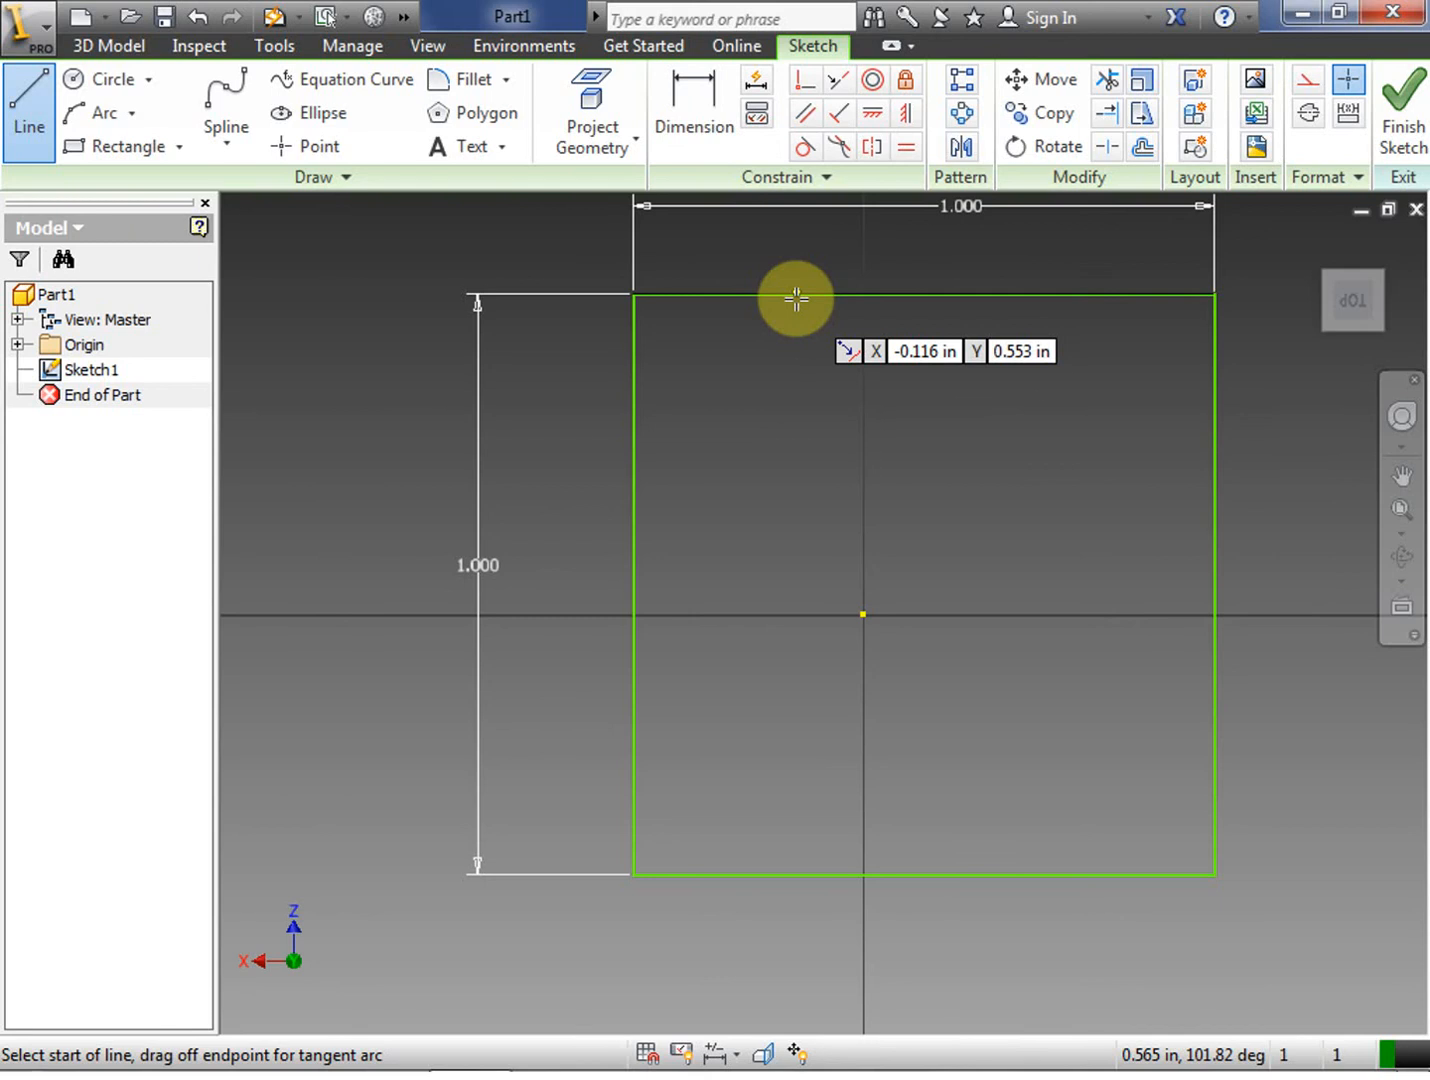
pyautogui.moveTo(810, 300)
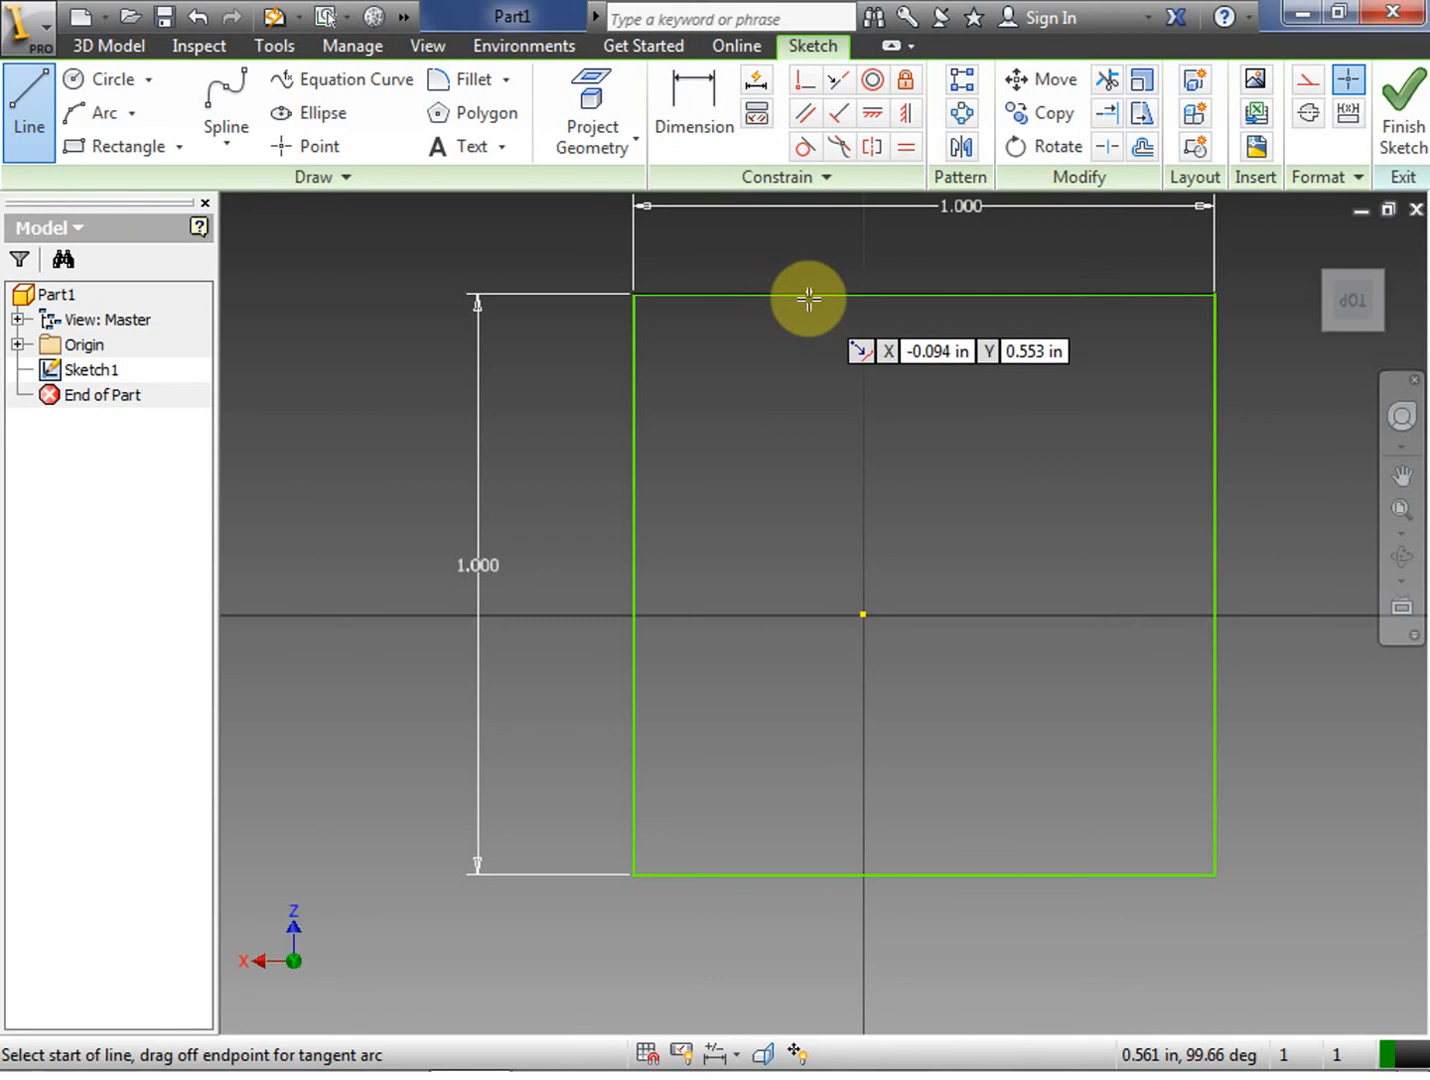
pyautogui.moveTo(762, 227)
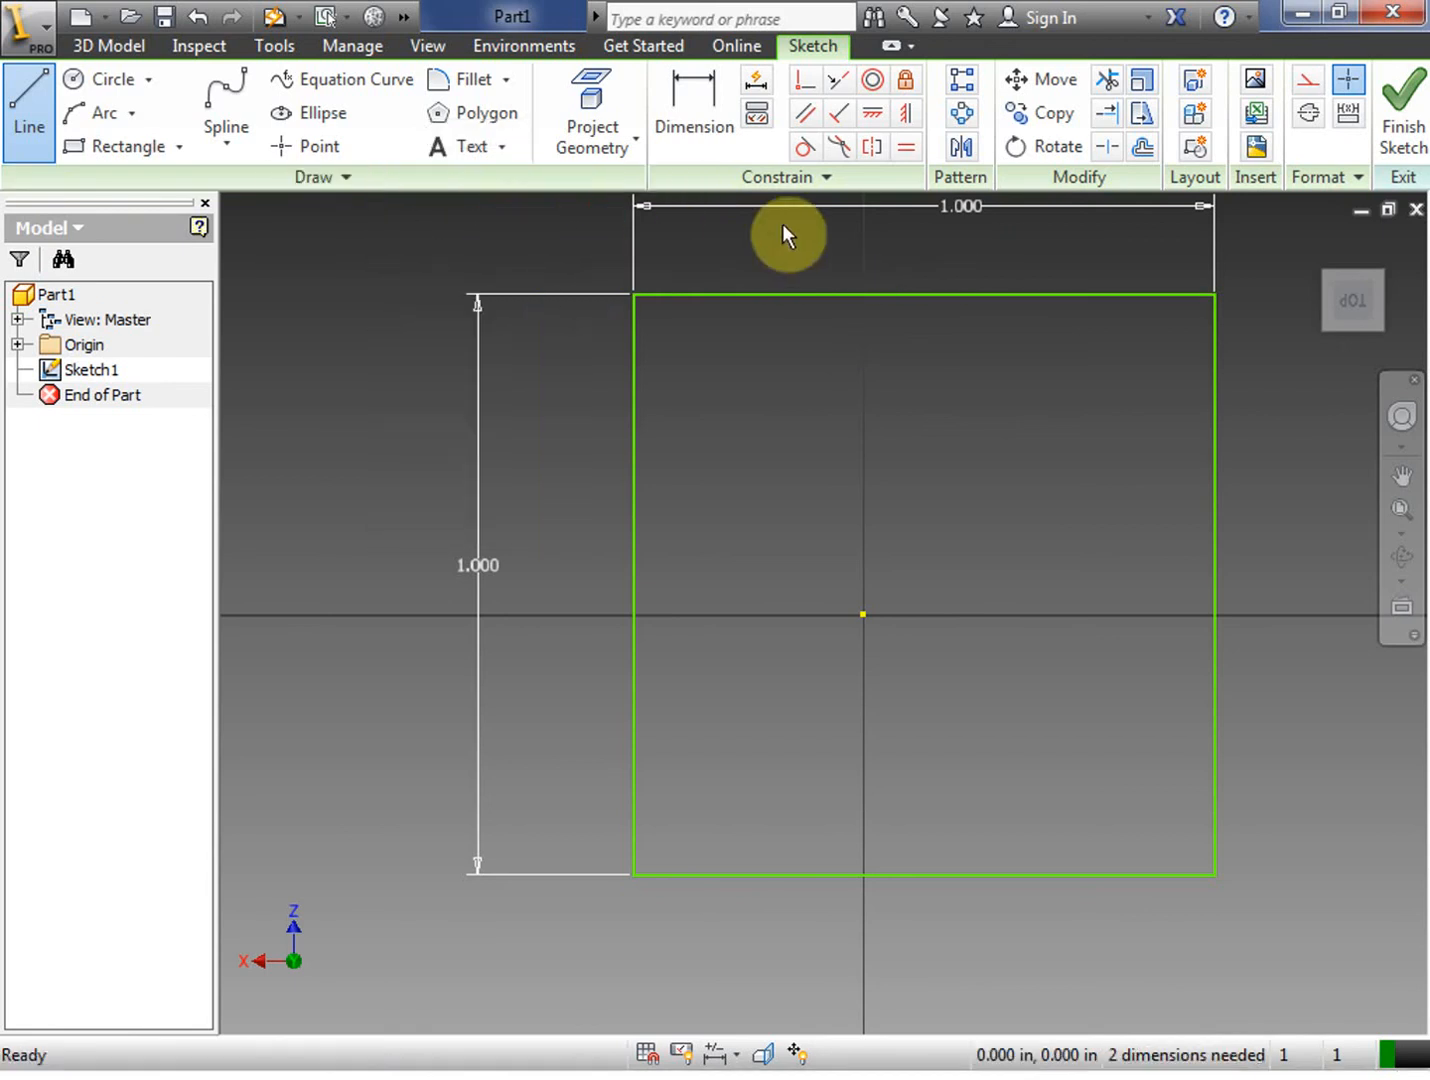
pyautogui.rightClick(788, 235)
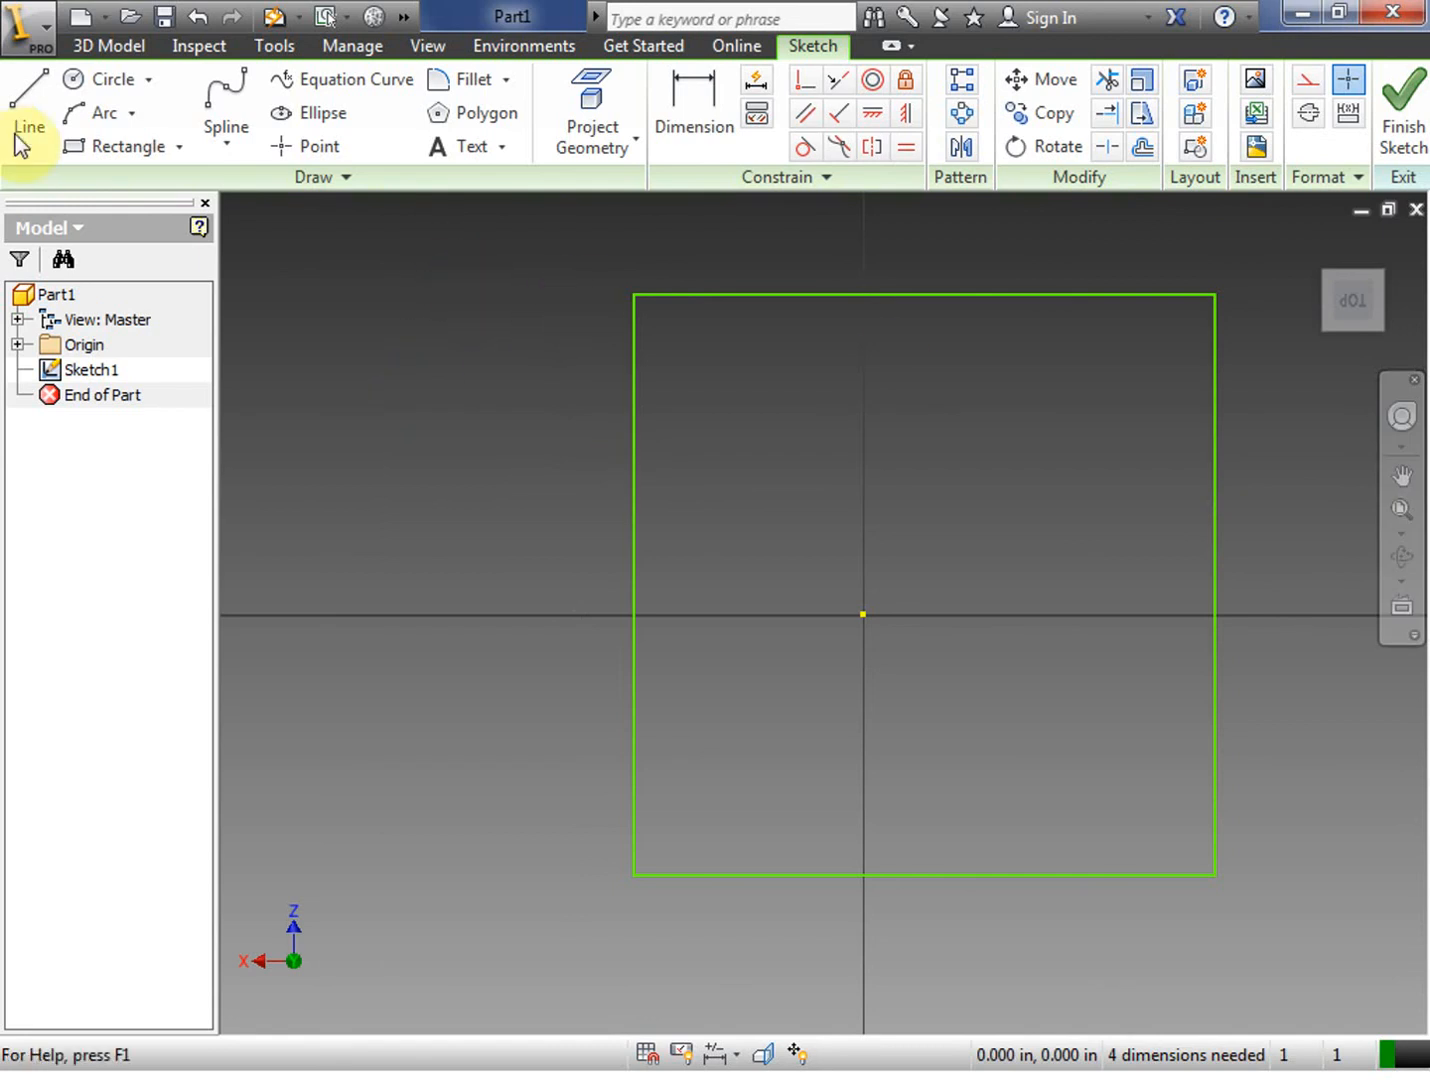
pyautogui.moveTo(125, 146)
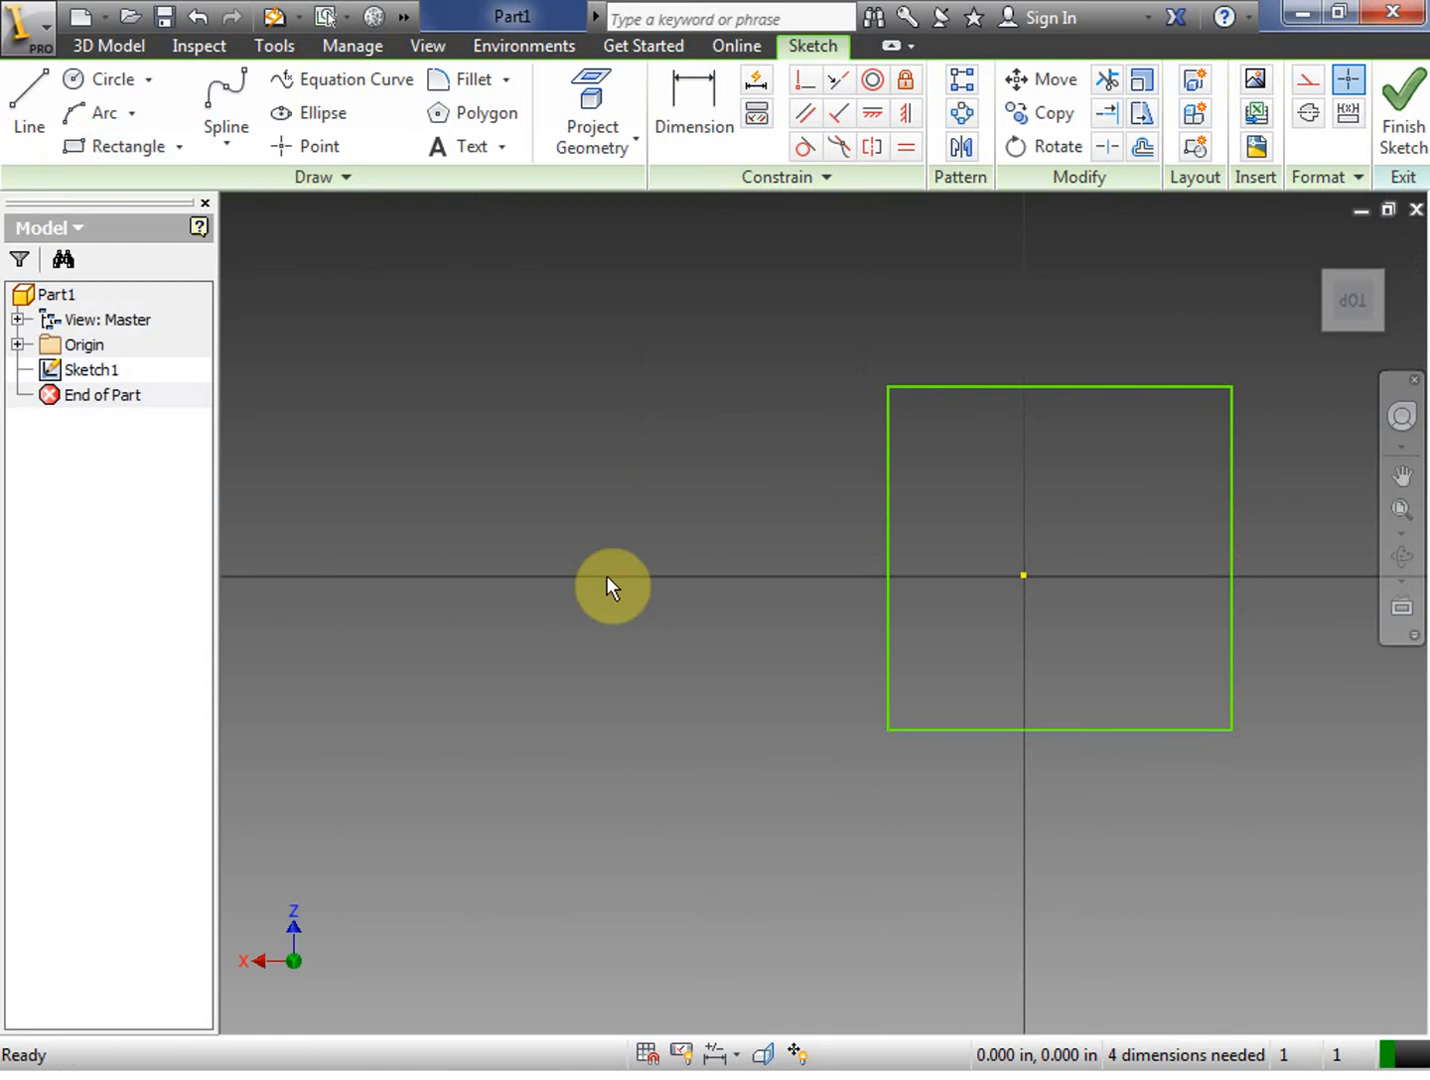
pyautogui.moveTo(645, 583)
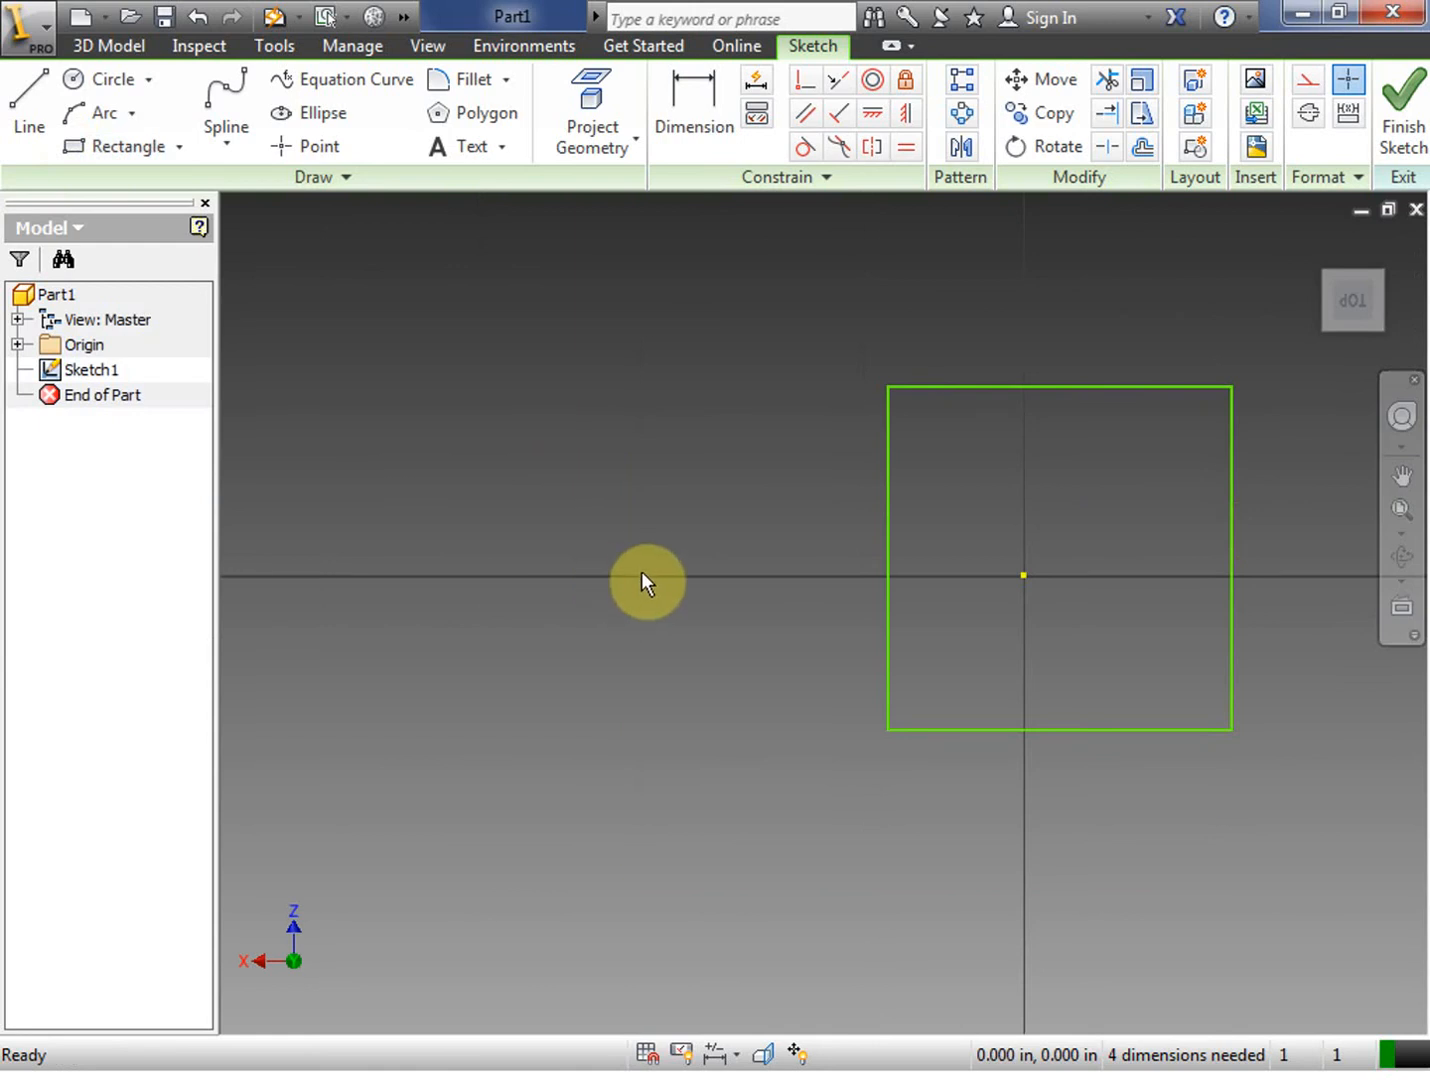
pyautogui.moveTo(378, 355)
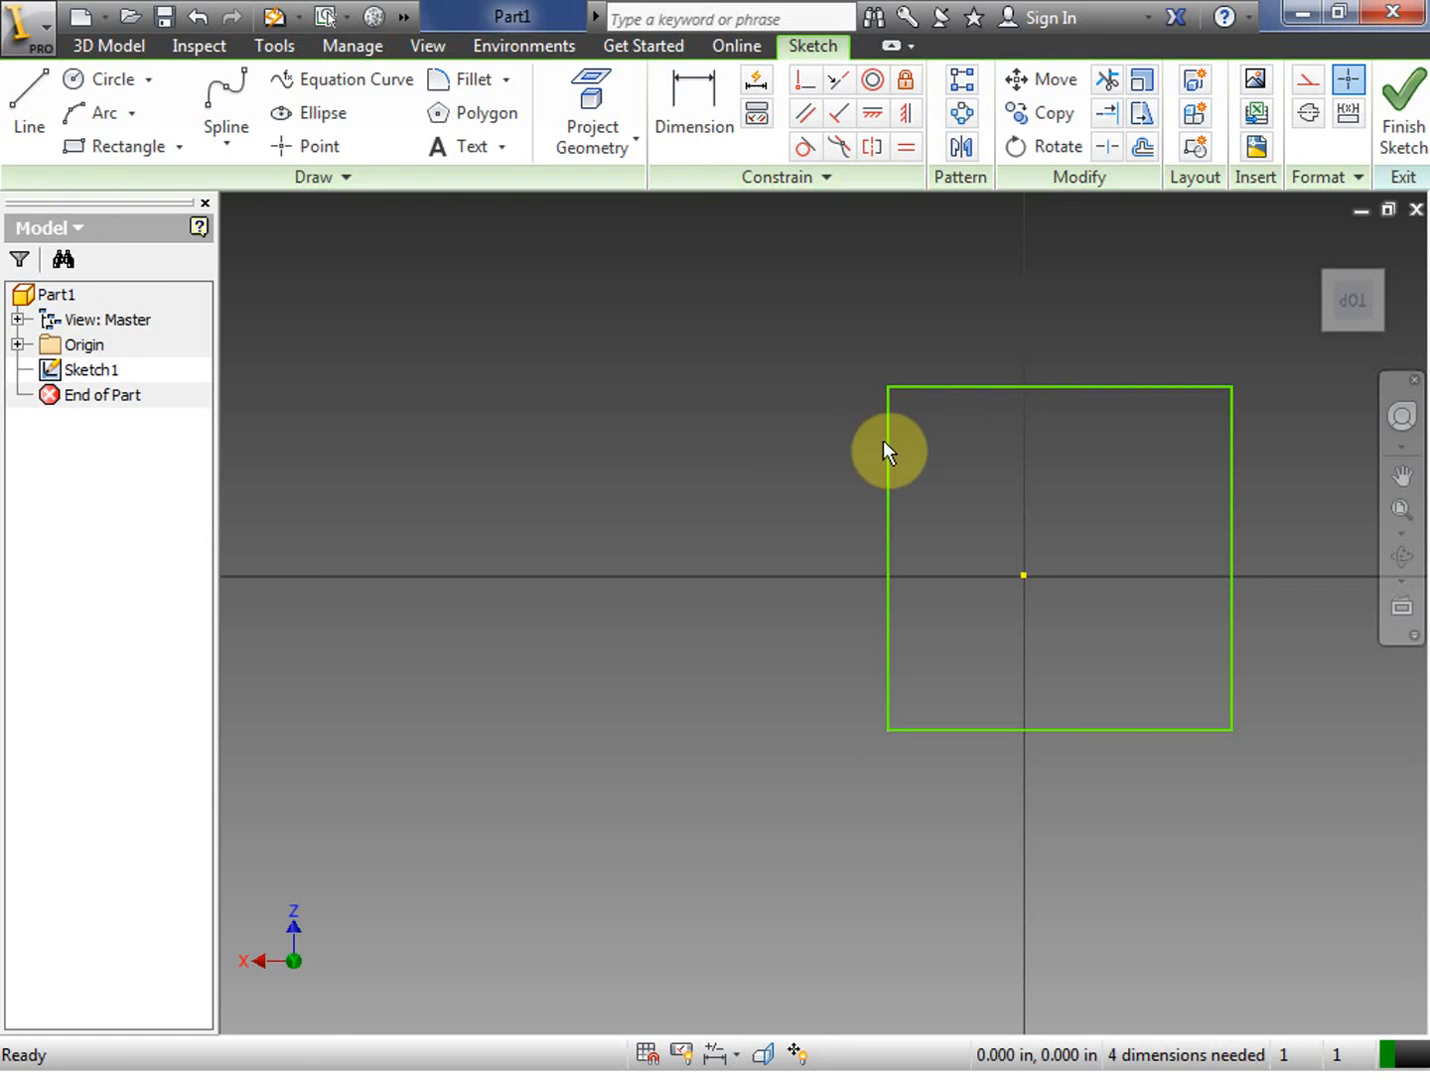
pyautogui.moveTo(1043, 447)
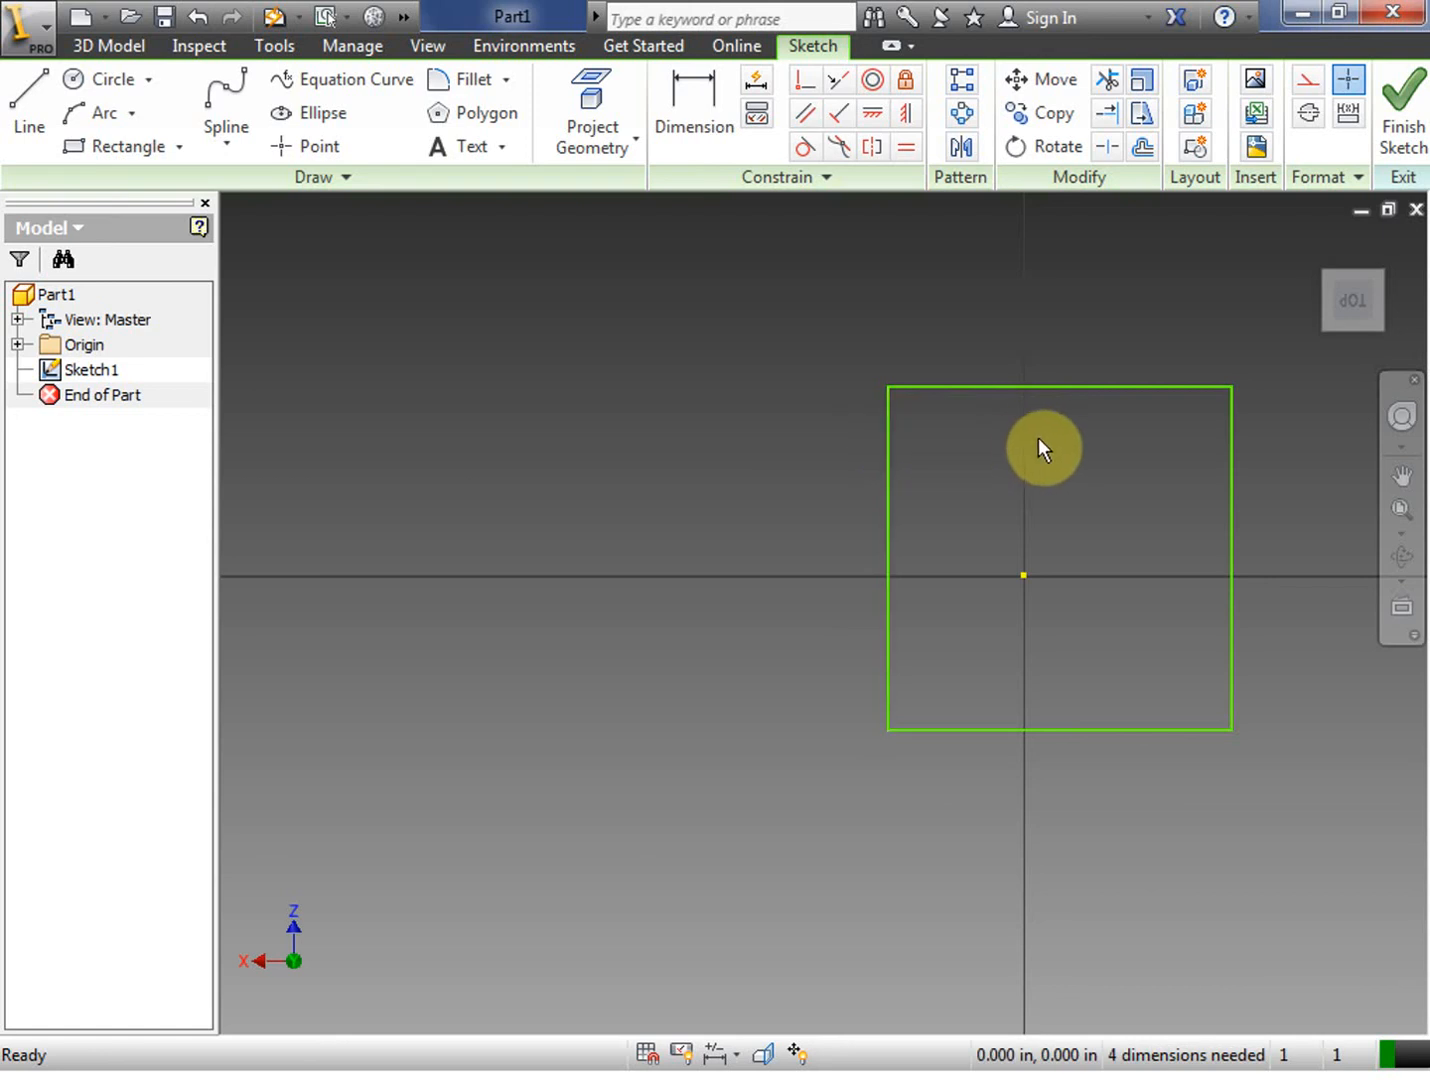
pyautogui.moveTo(1131, 443)
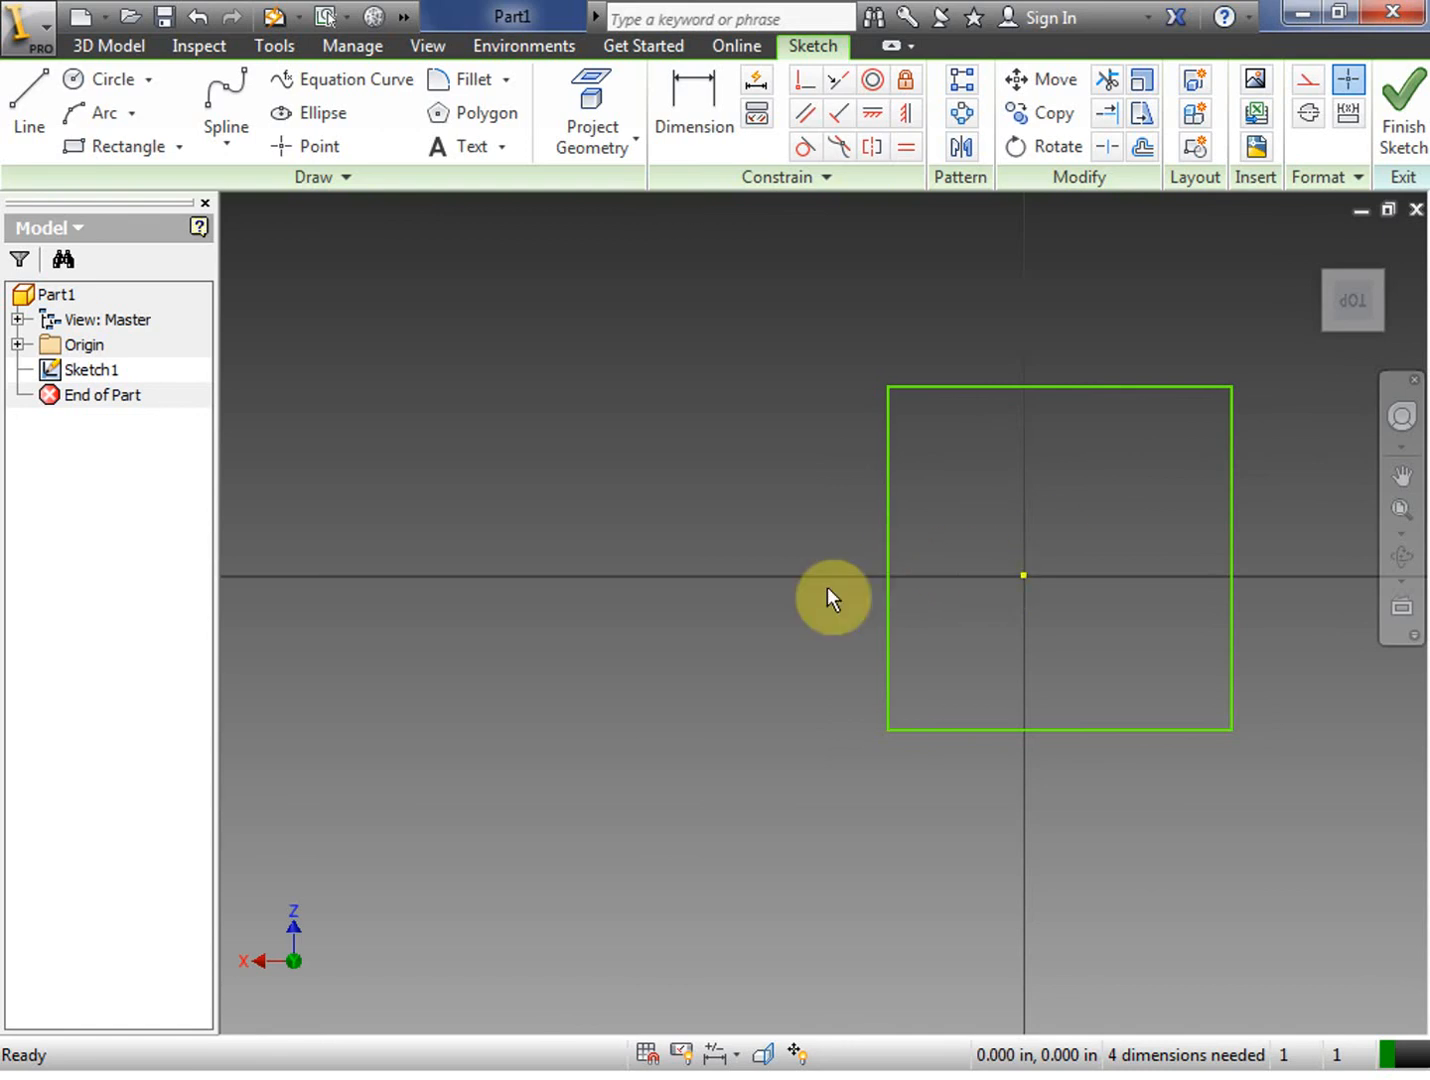
pyautogui.moveTo(455, 550)
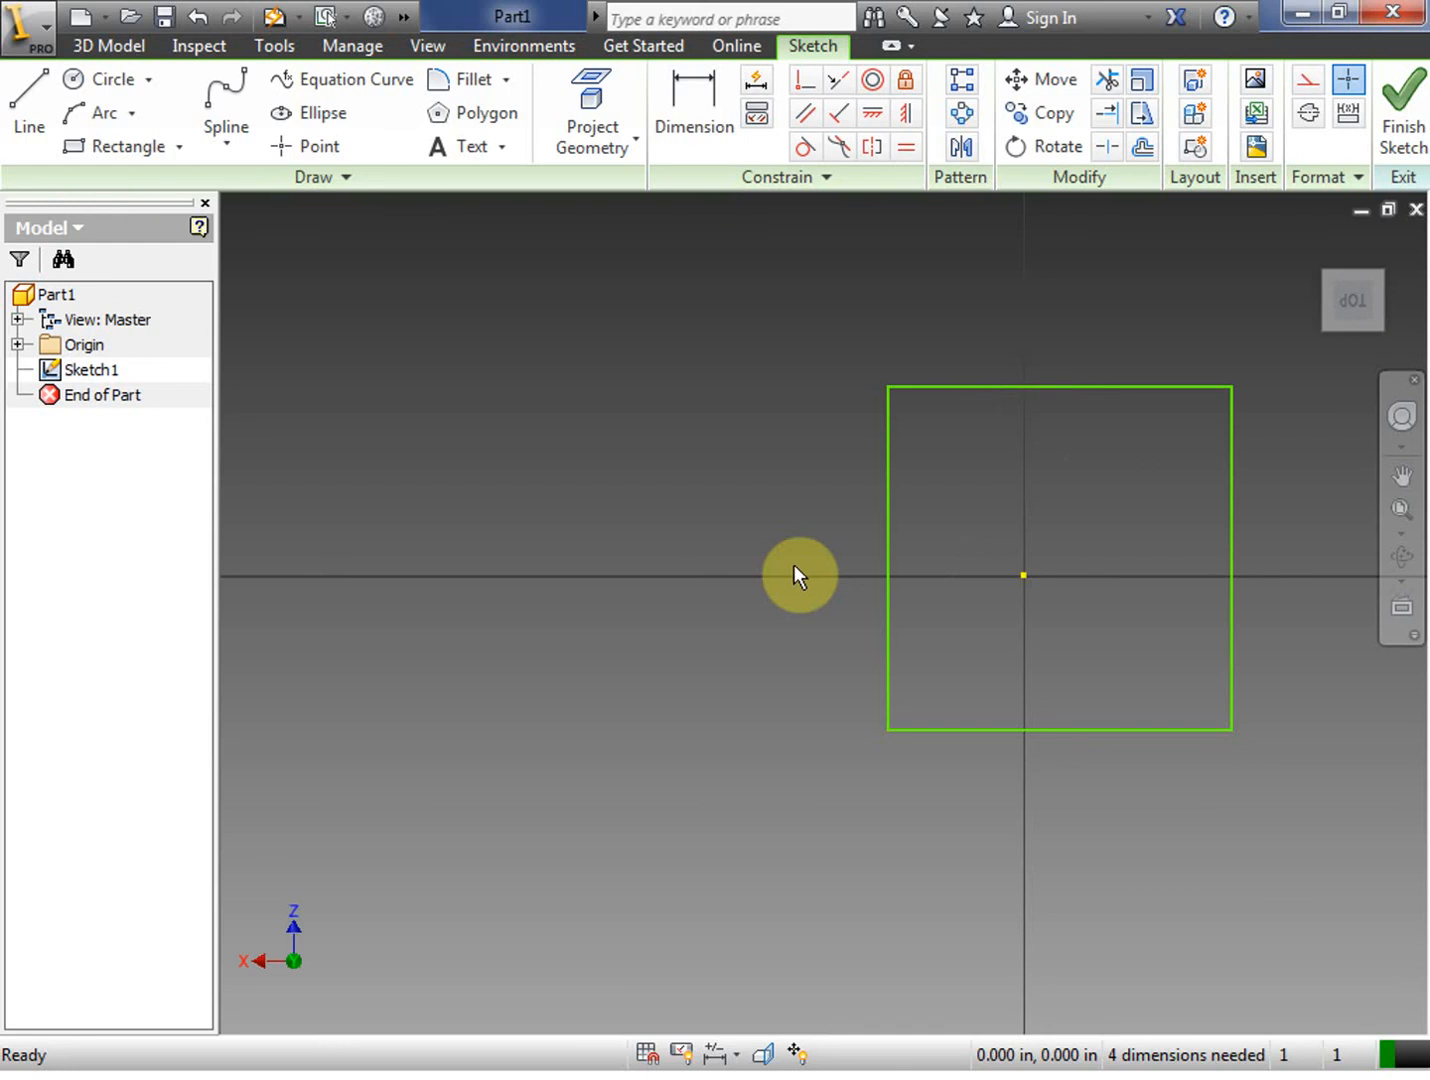
pyautogui.moveTo(1000, 420)
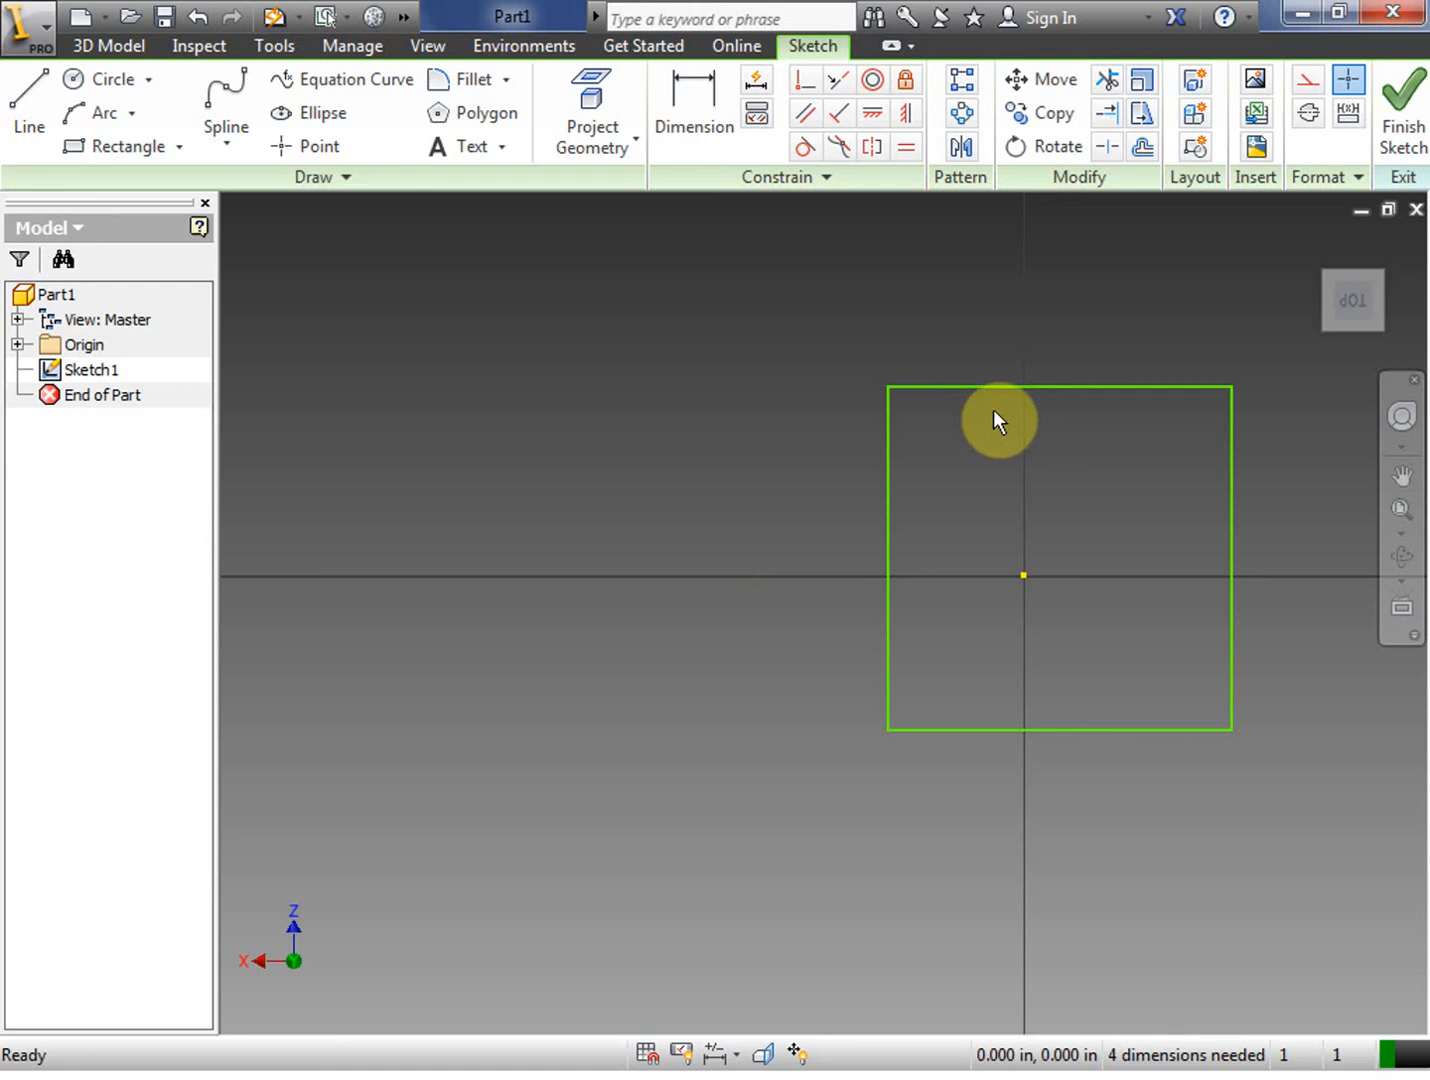
pyautogui.moveTo(1065, 428)
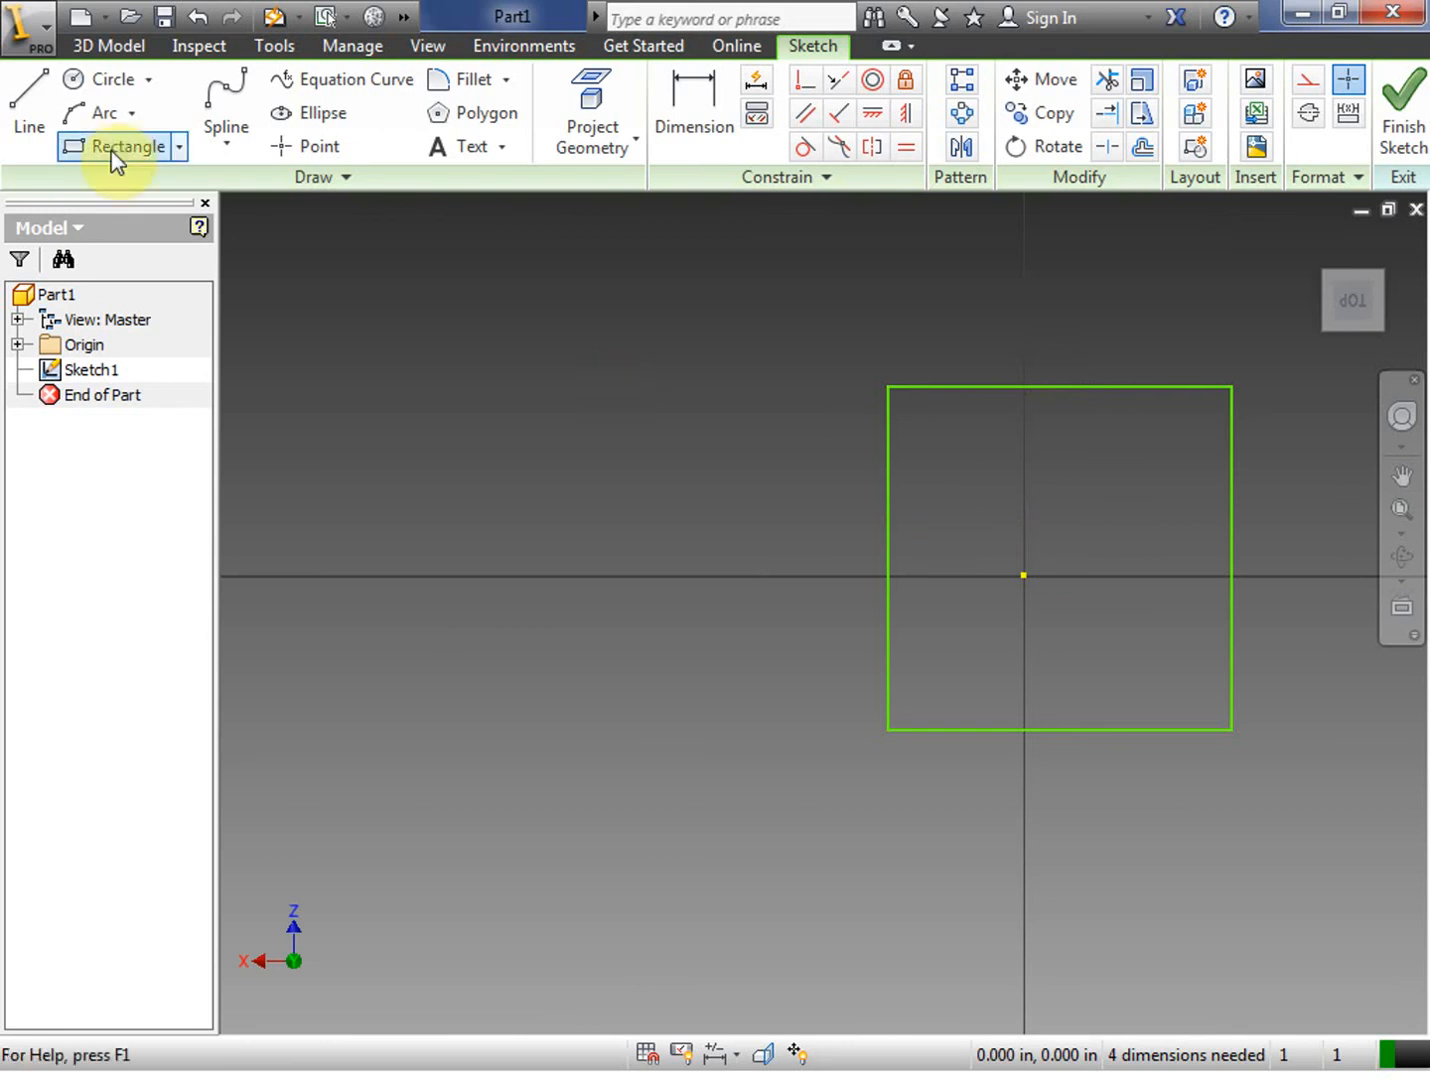
# Draw a small rectangle up-left of the square and dimension it 3/8 in each way
pyautogui.click(451, 328)
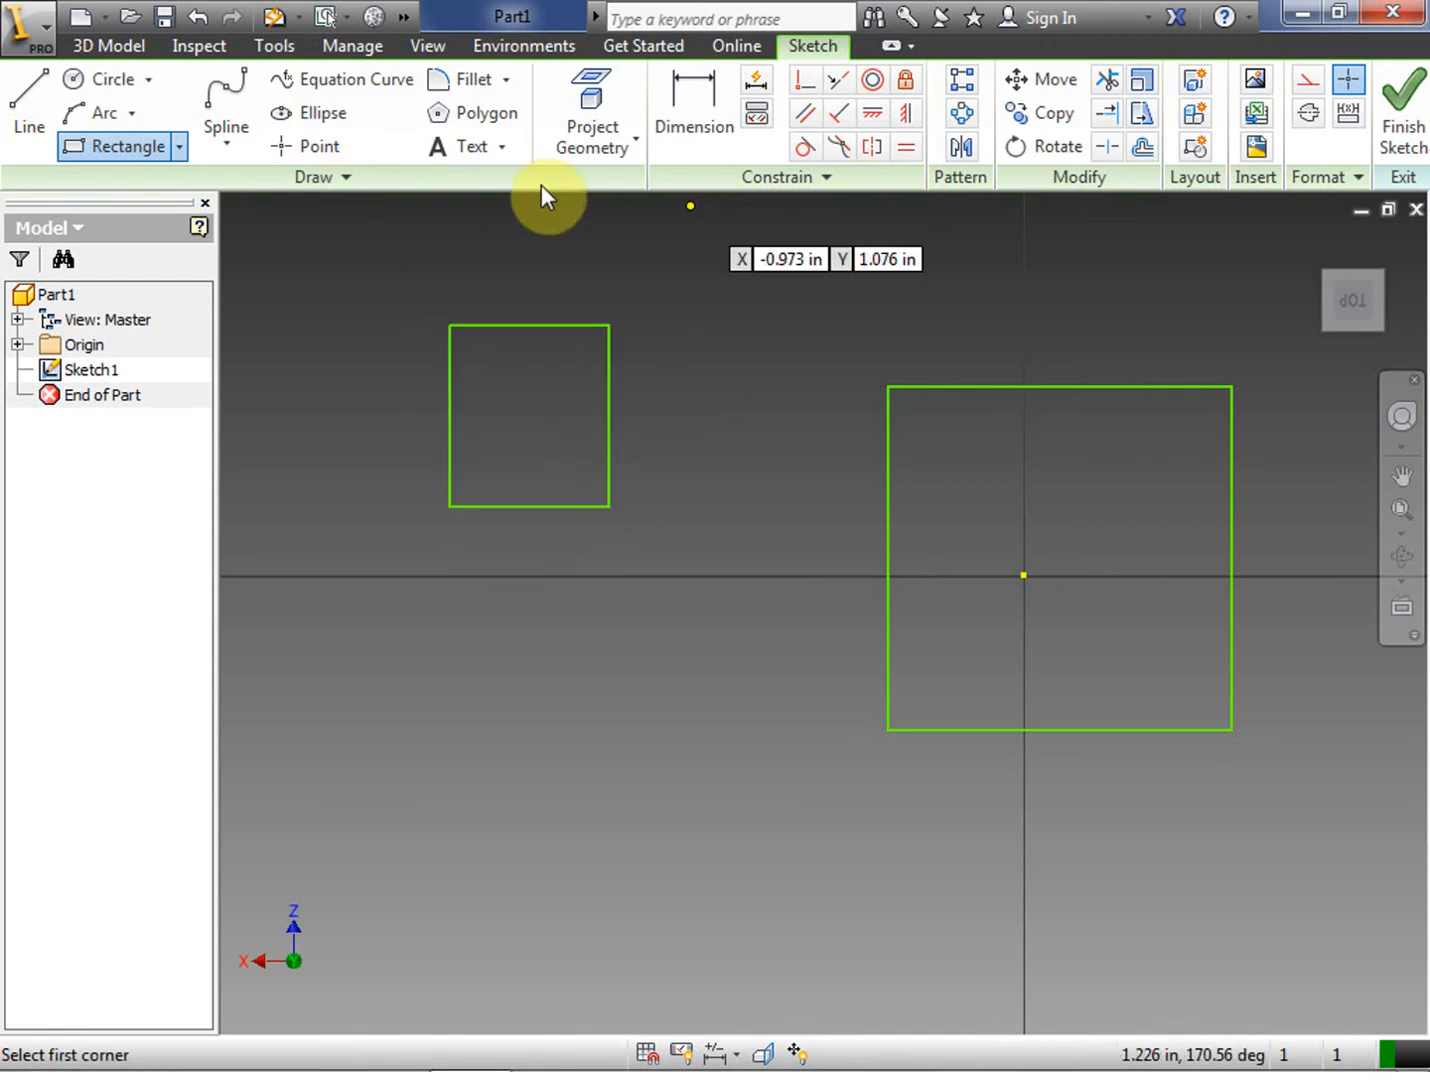
pyautogui.click(693, 110)
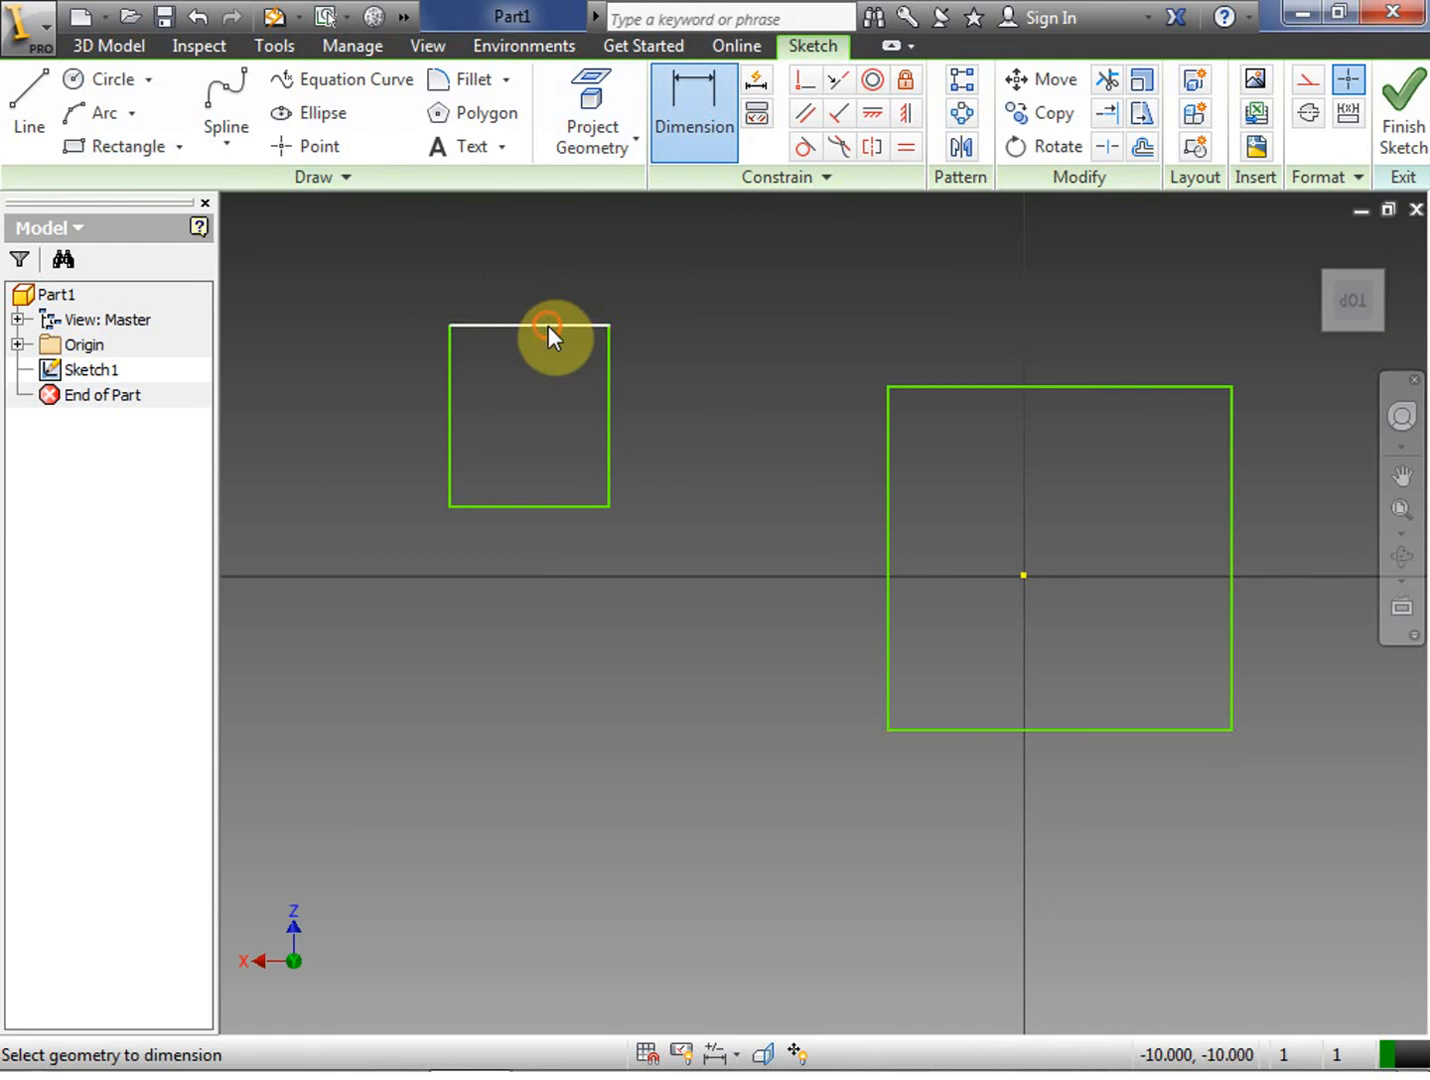
pyautogui.click(550, 332)
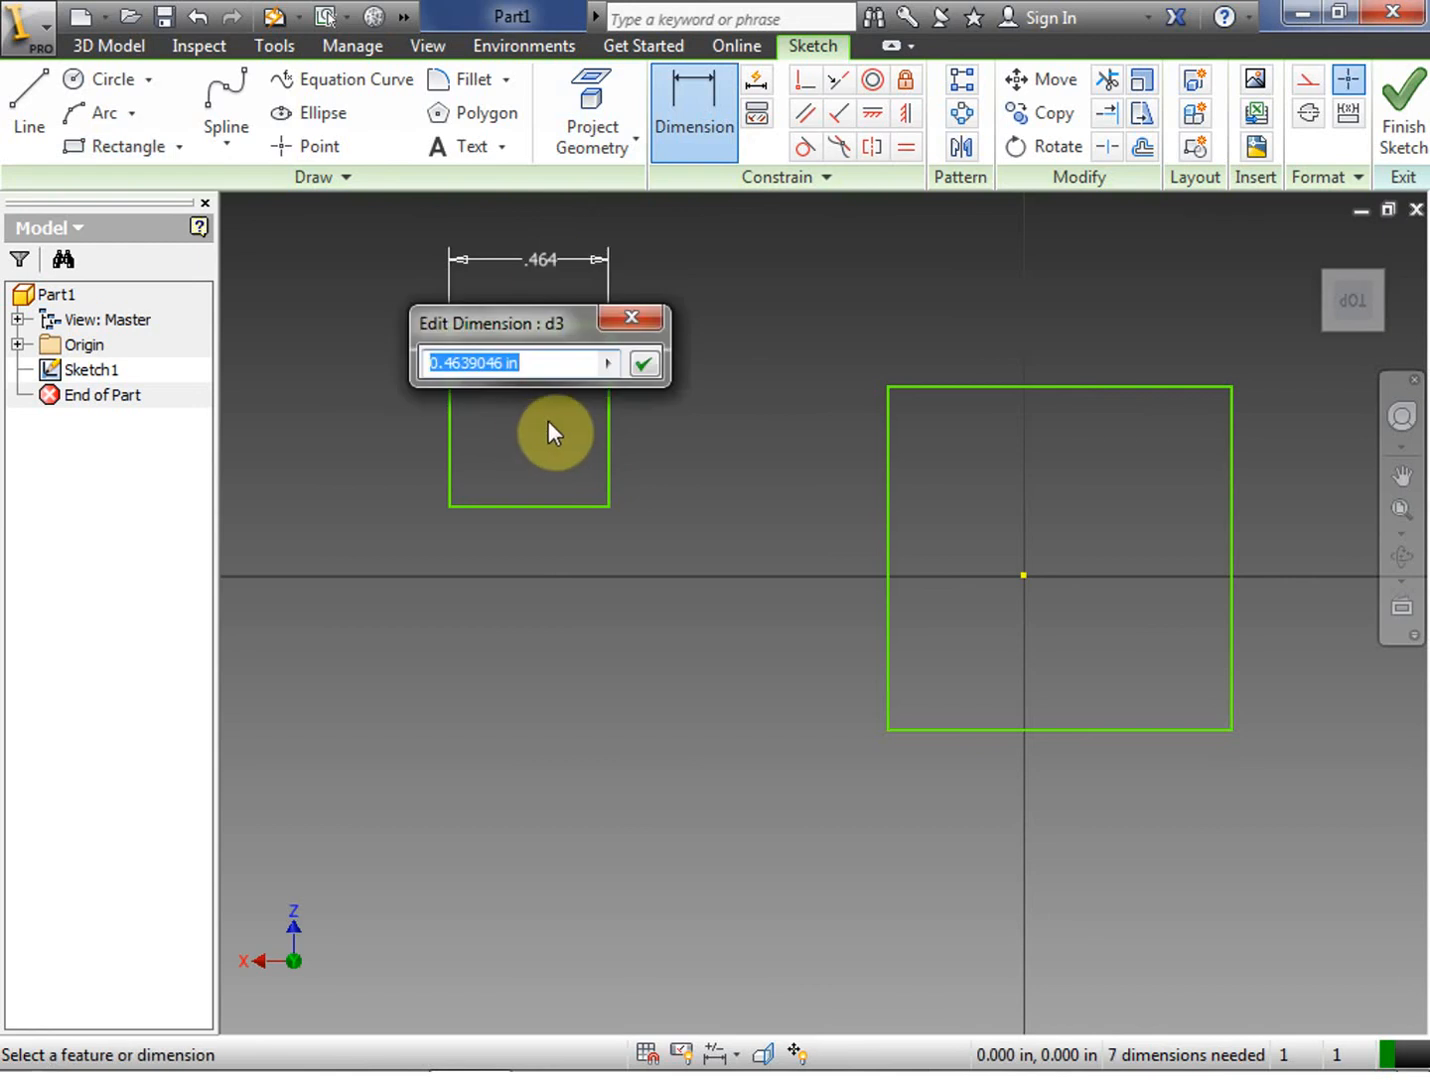
pyautogui.write('3/')
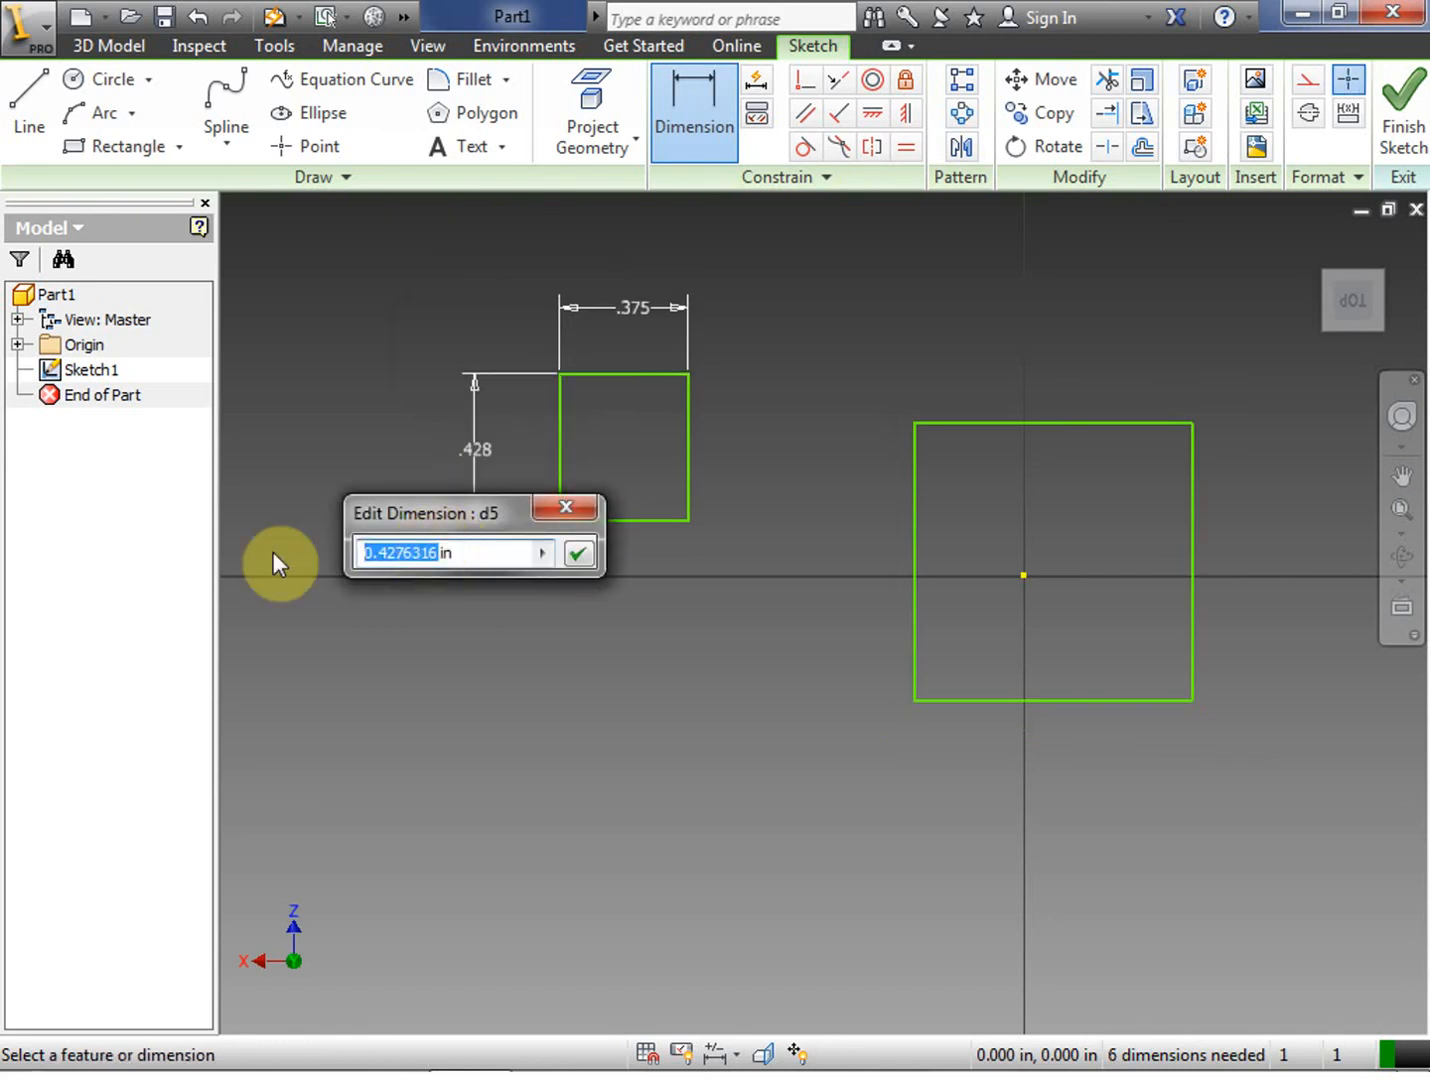
pyautogui.write('3/8 in')
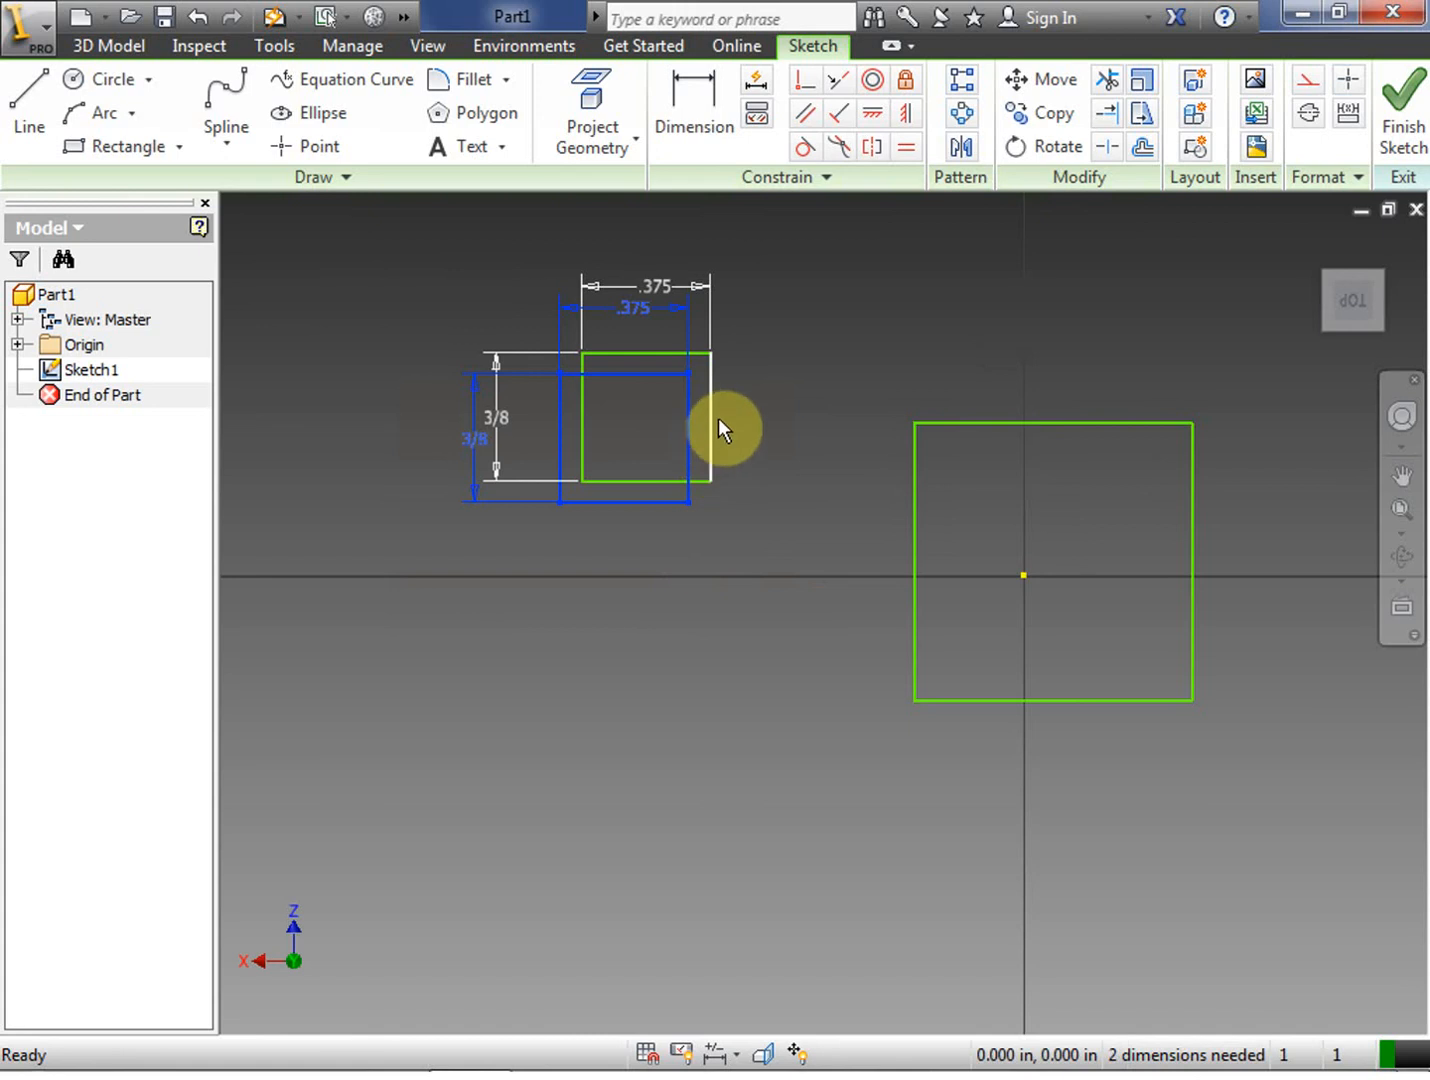
# Place copies so three more 3/8 in squares surround the large square
pyautogui.moveTo(725, 430); pyautogui.dragTo(860, 490)
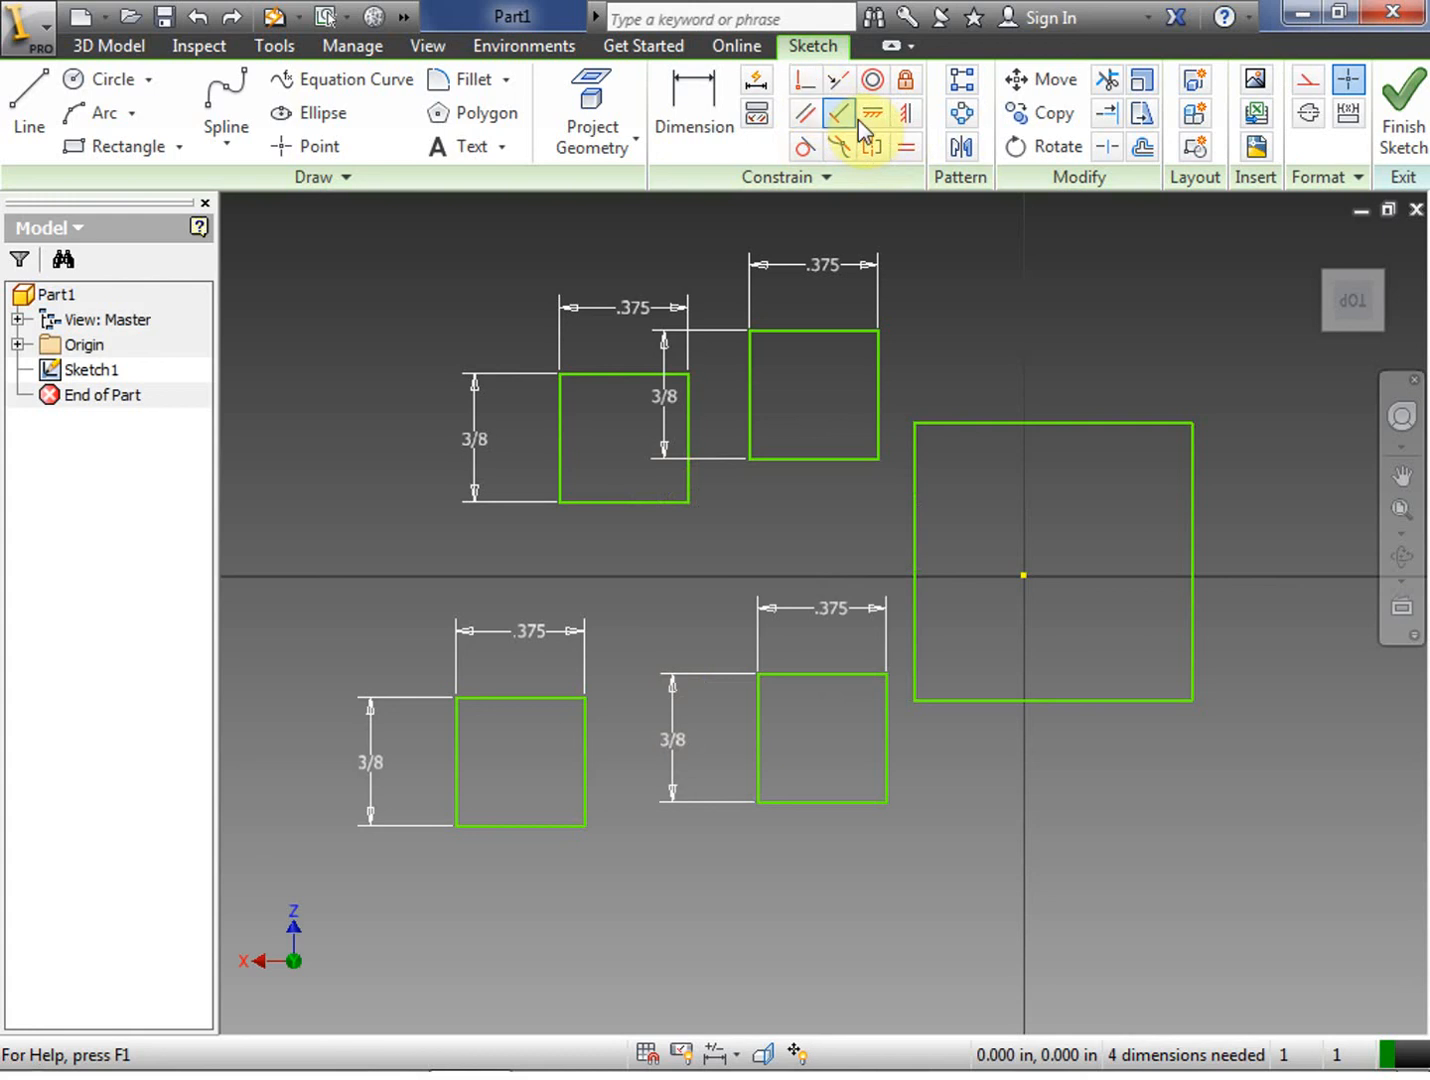
pyautogui.moveTo(845, 105)
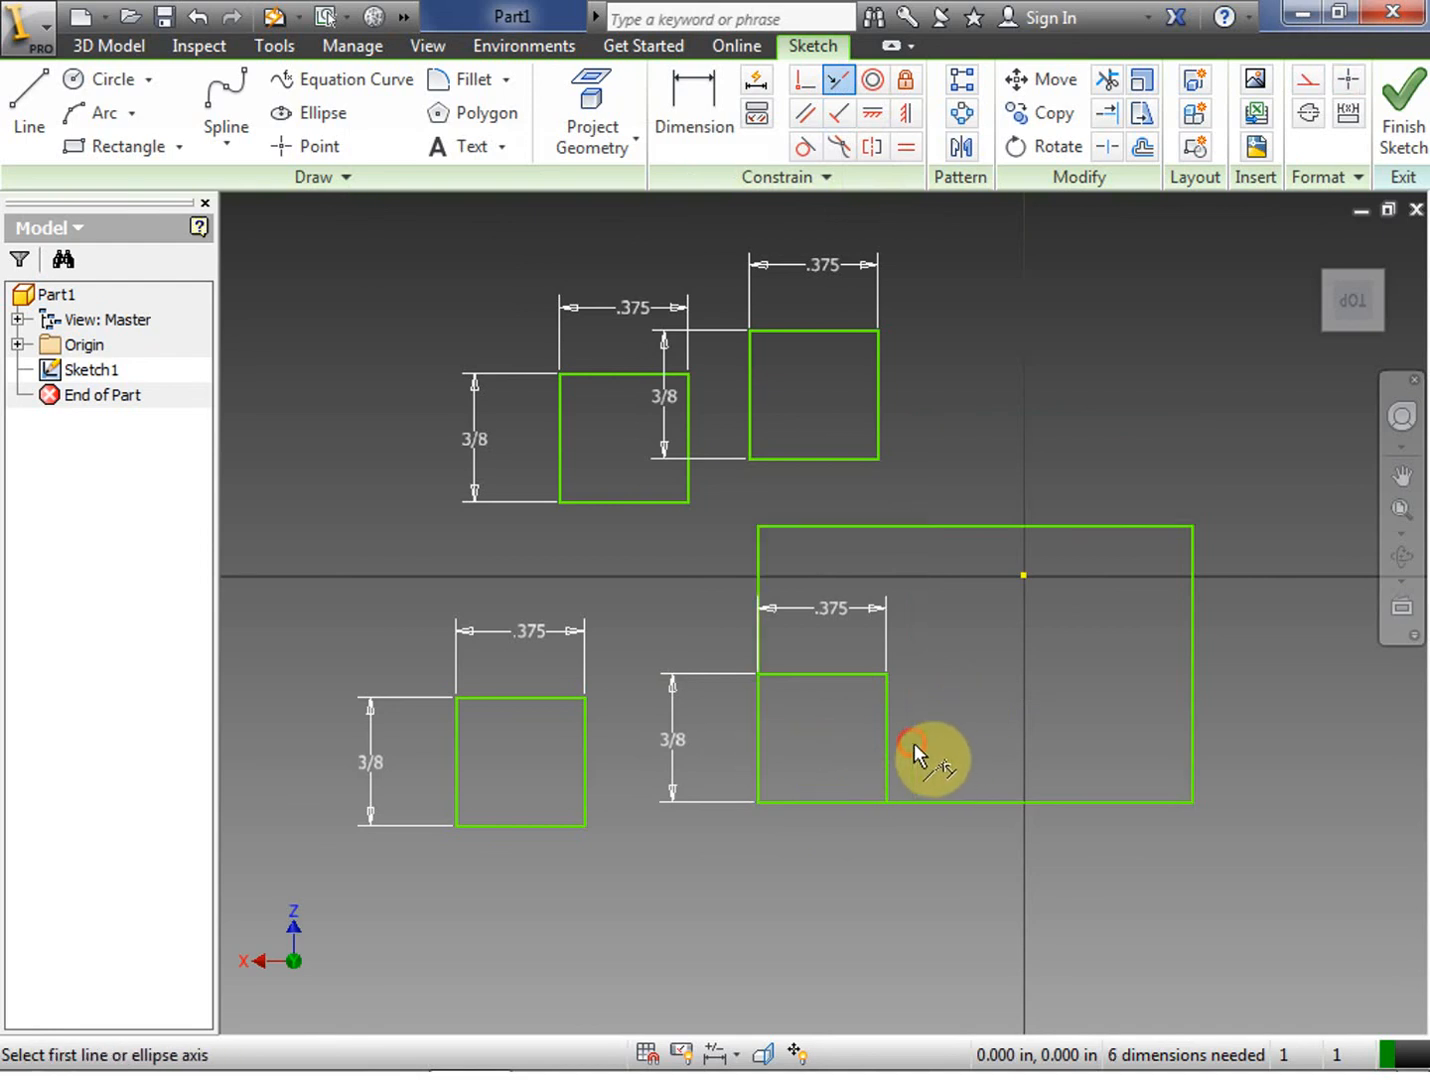
pyautogui.moveTo(1115, 755)
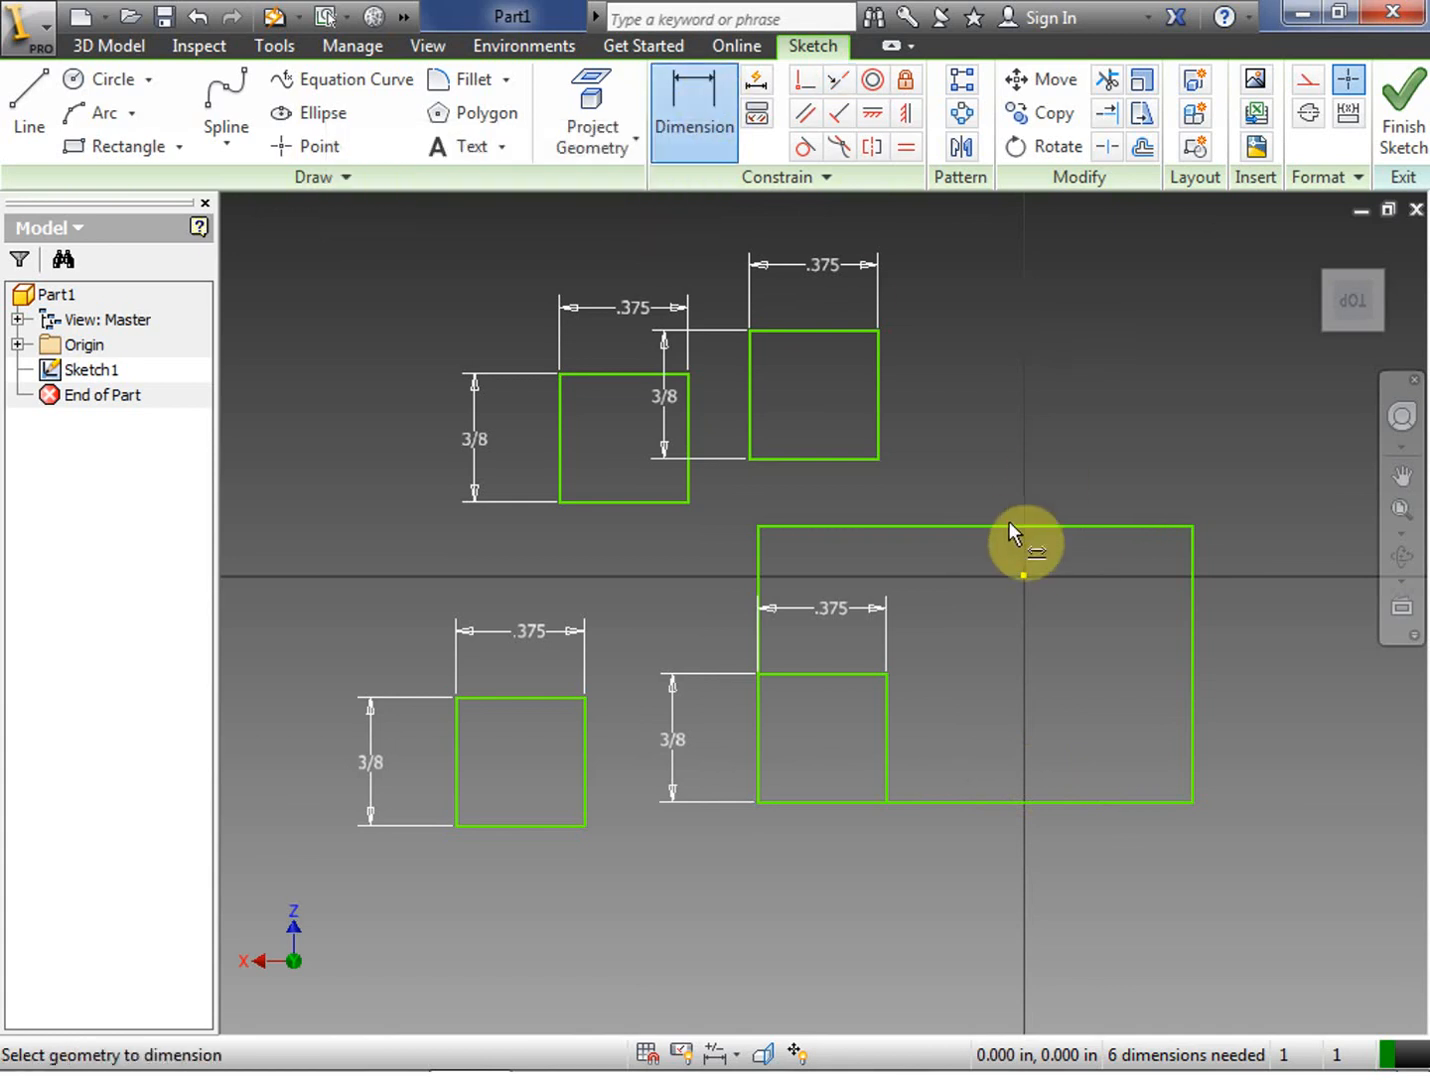
# Dimension the large square 1 in each way and constrain the small squares into its corners
pyautogui.click(1020, 540)
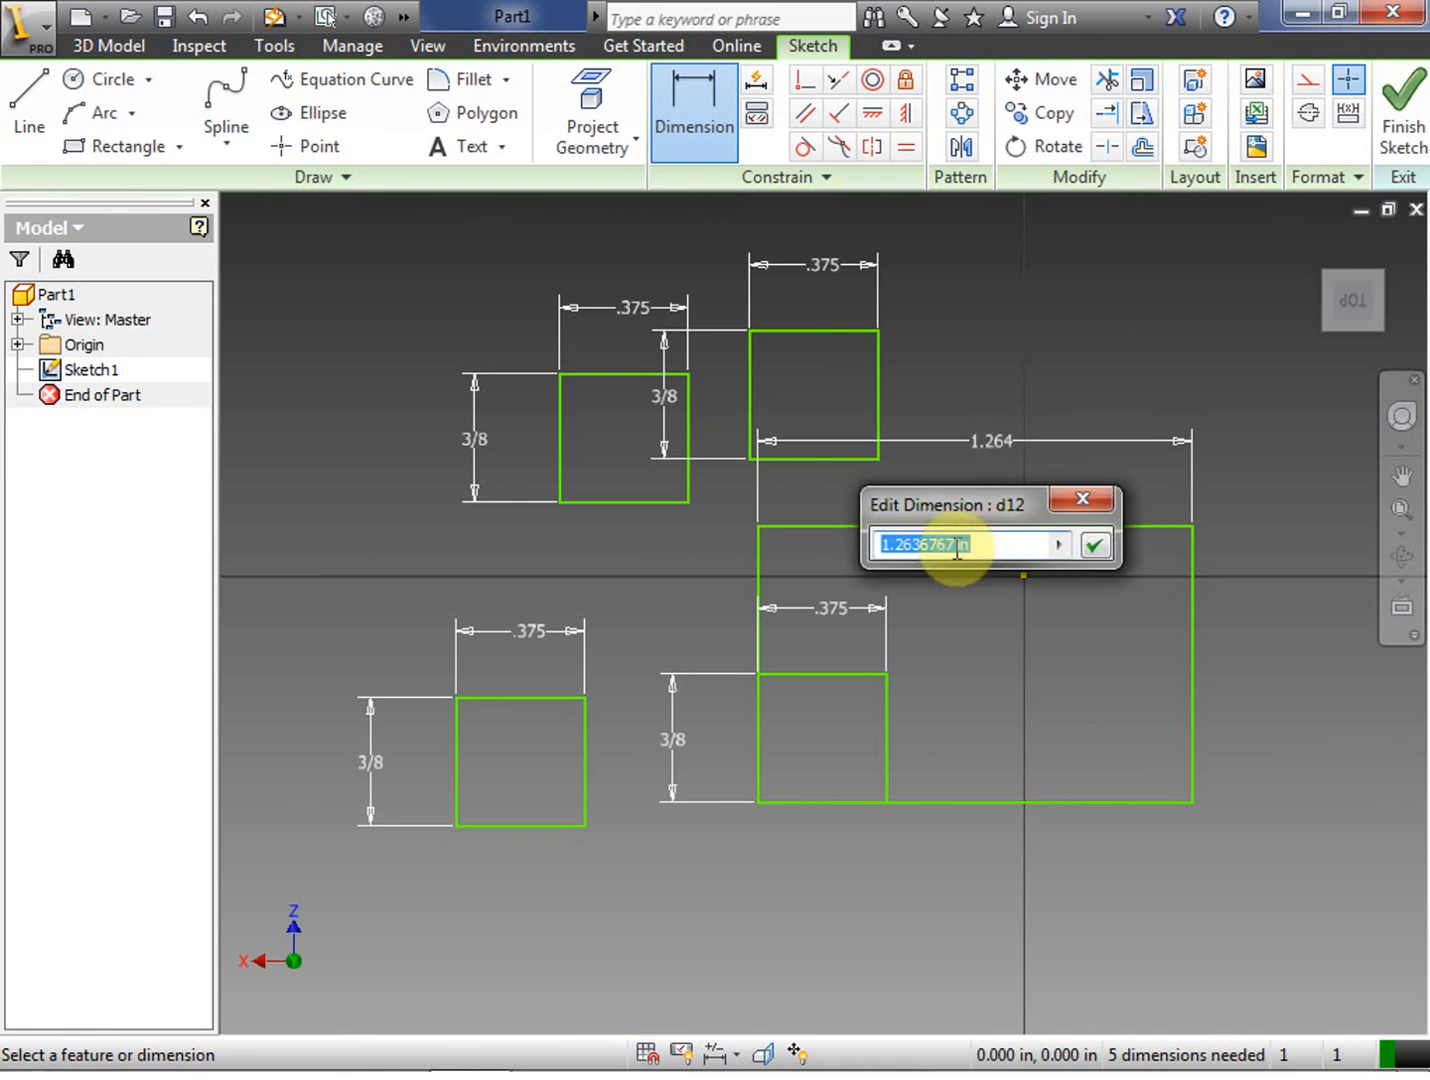
pyautogui.write('1 in')
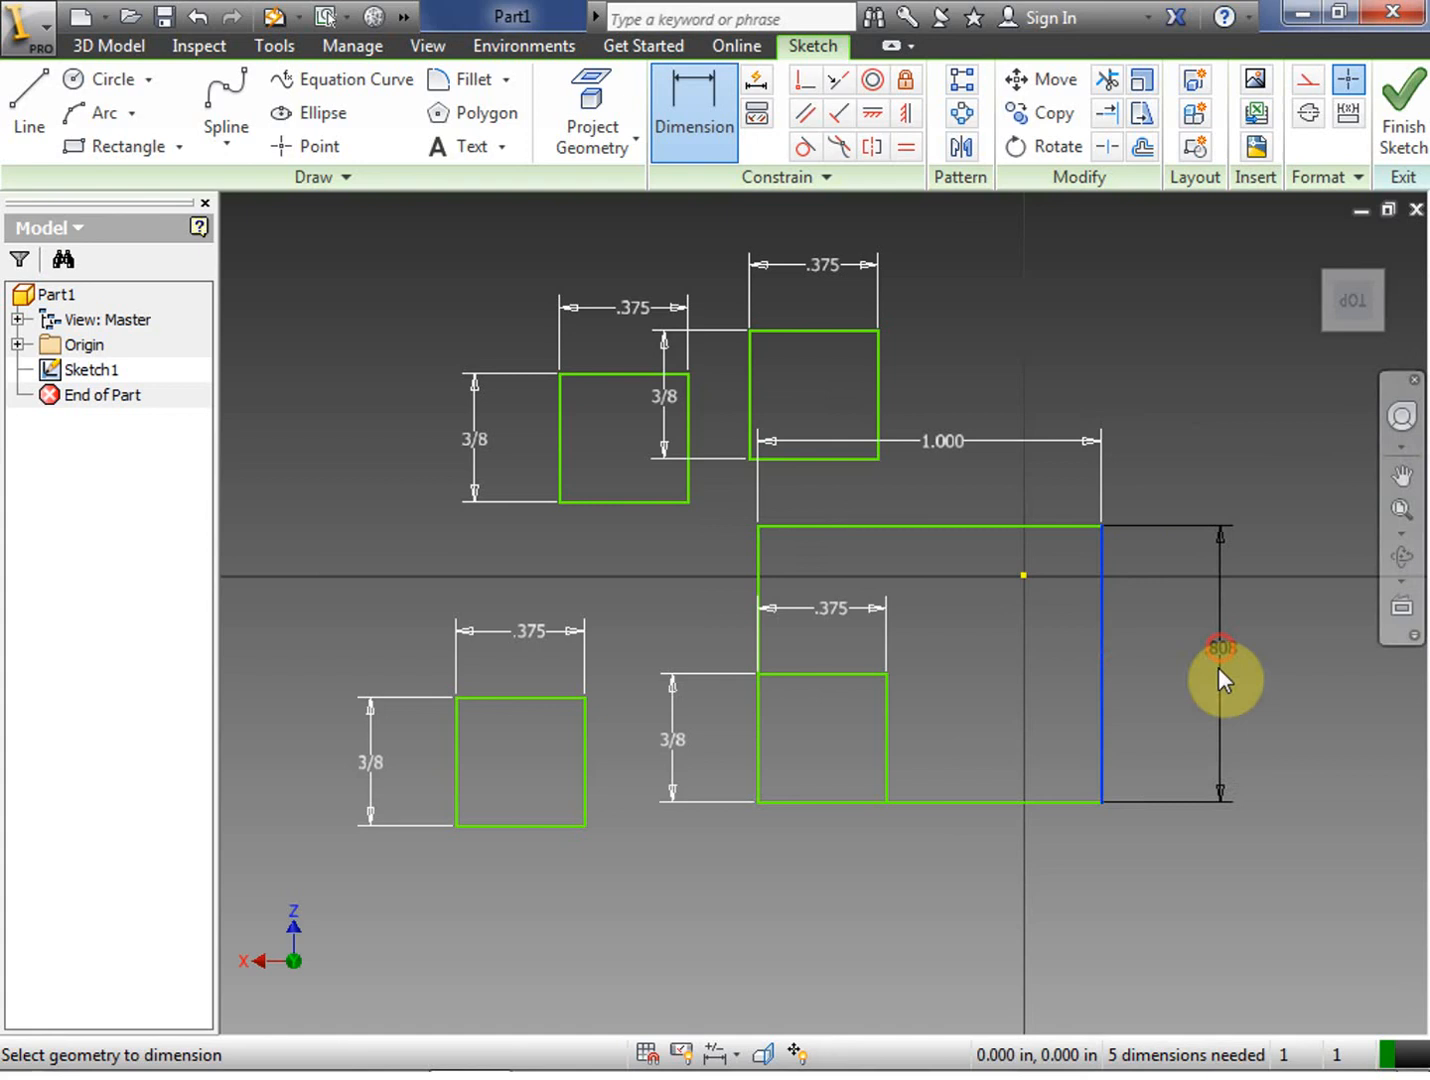
pyautogui.click(1220, 648)
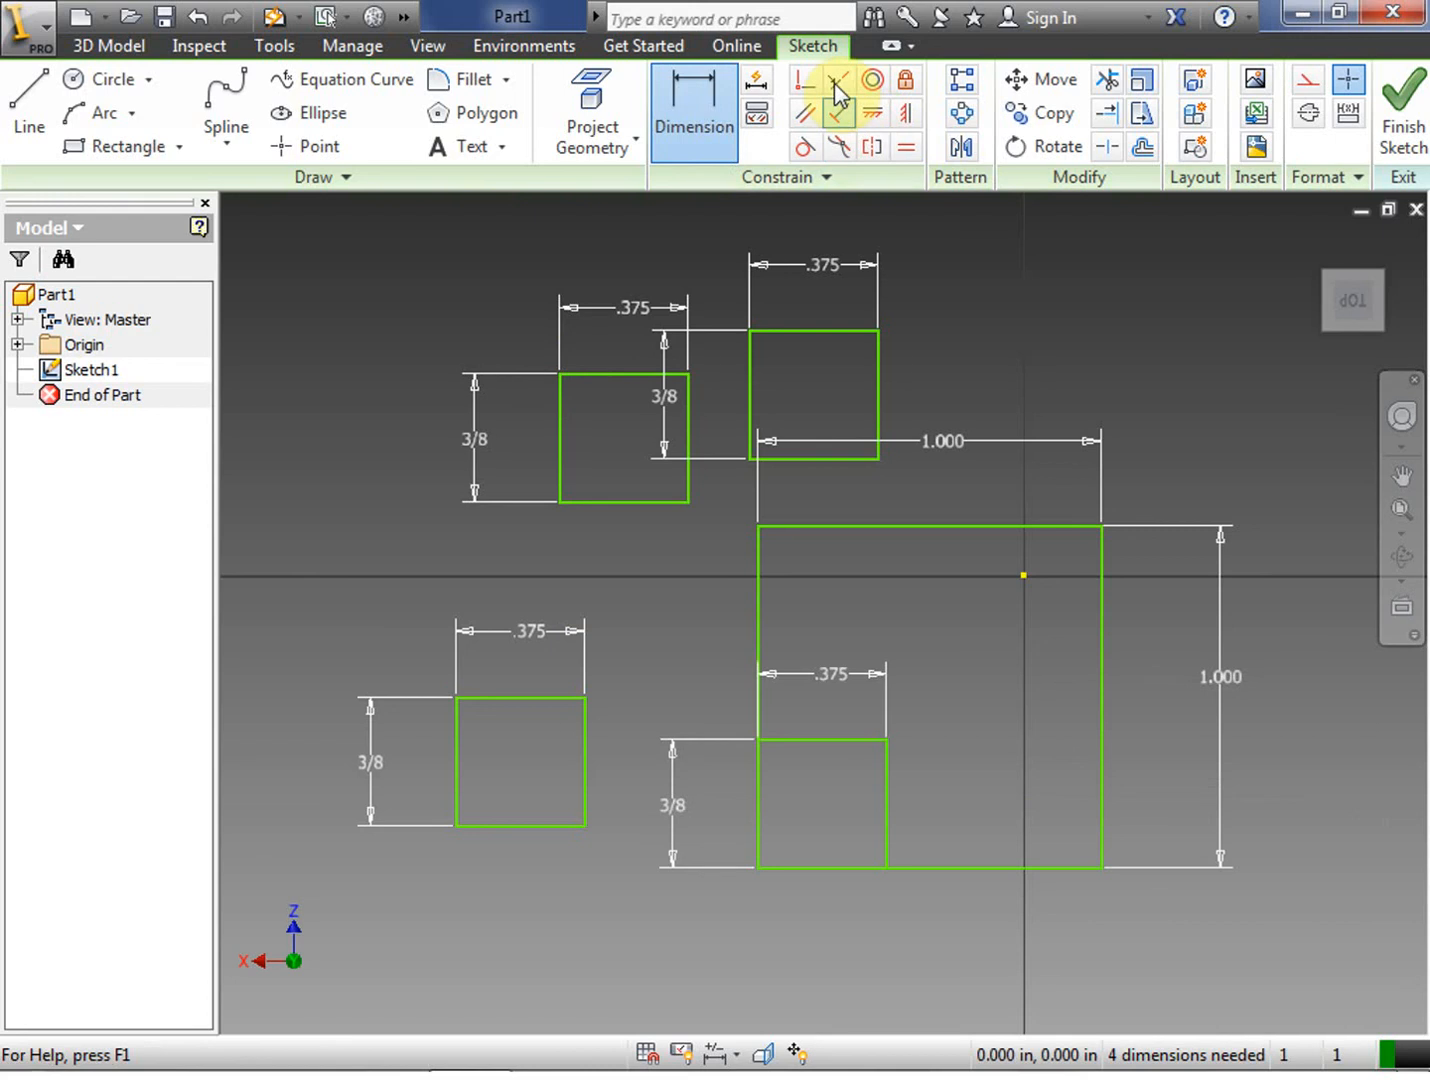
pyautogui.click(838, 79)
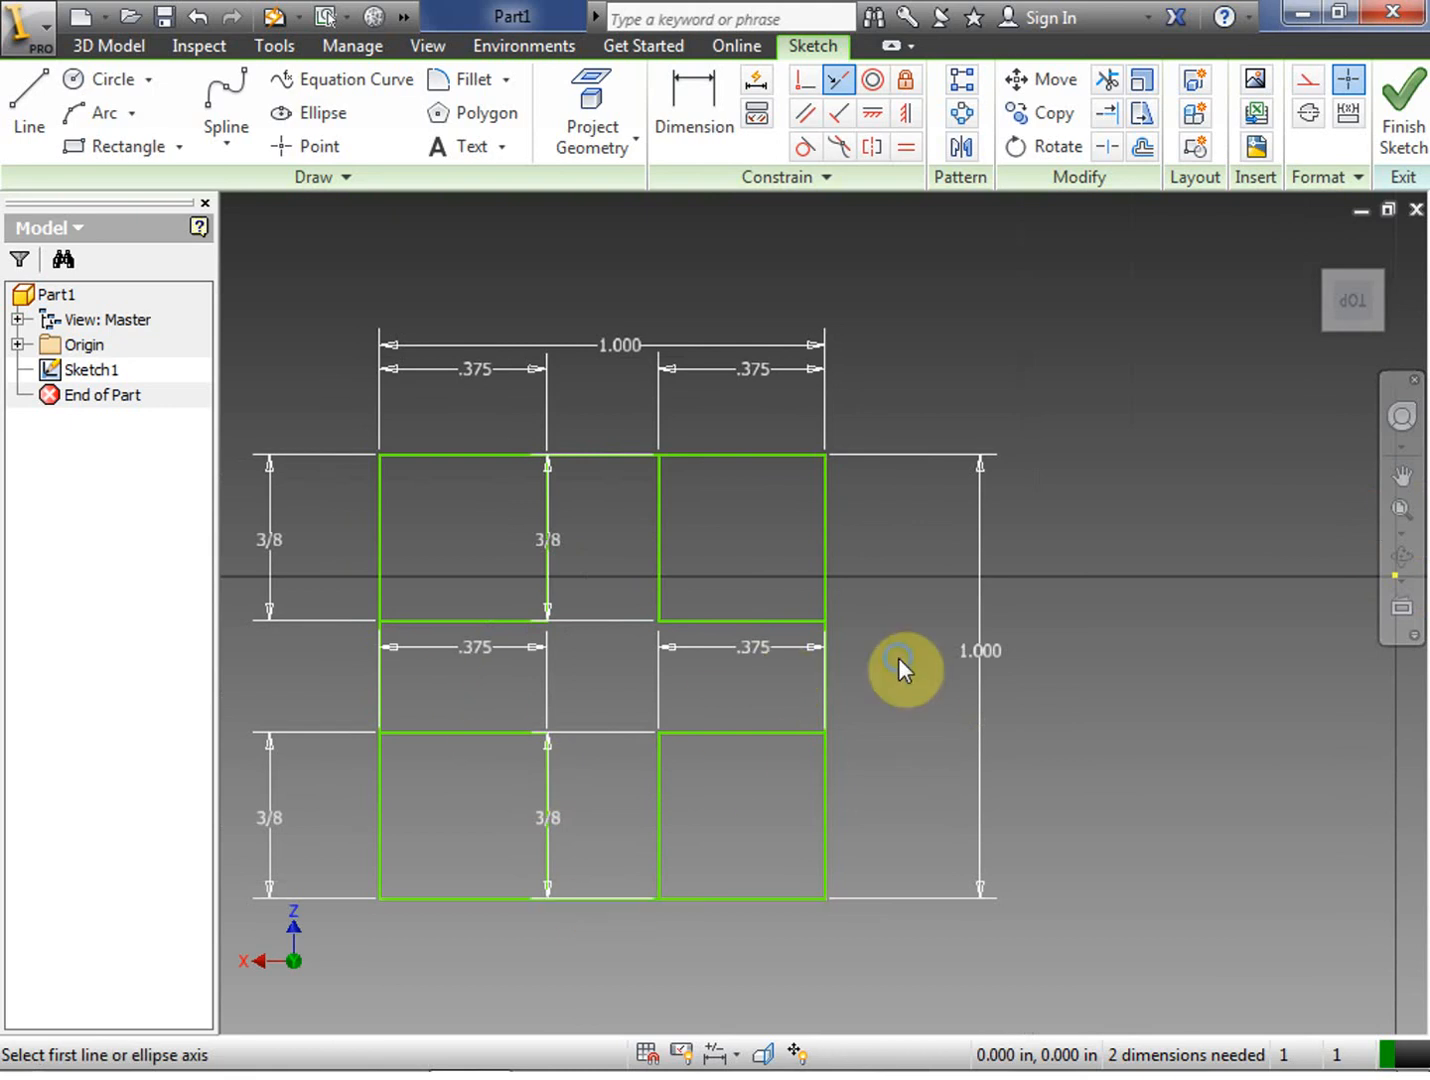
pyautogui.rightClick(900, 668)
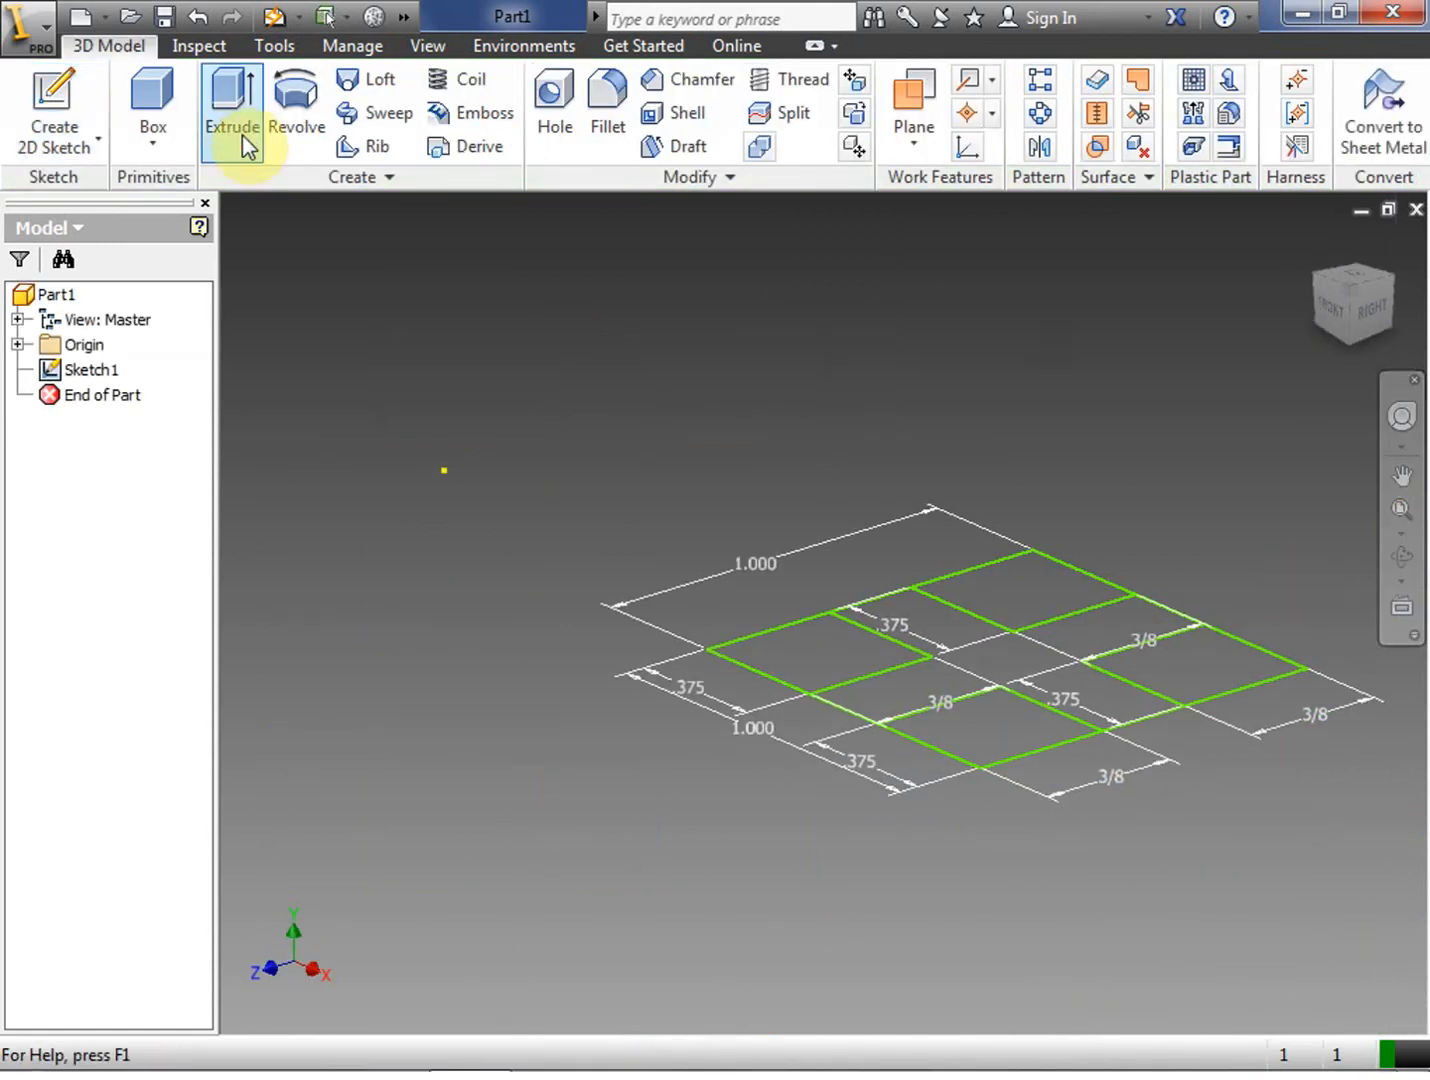
# Extrude the central cross profile and its arms 1/2 in into Extrusion1
pyautogui.click(231, 105)
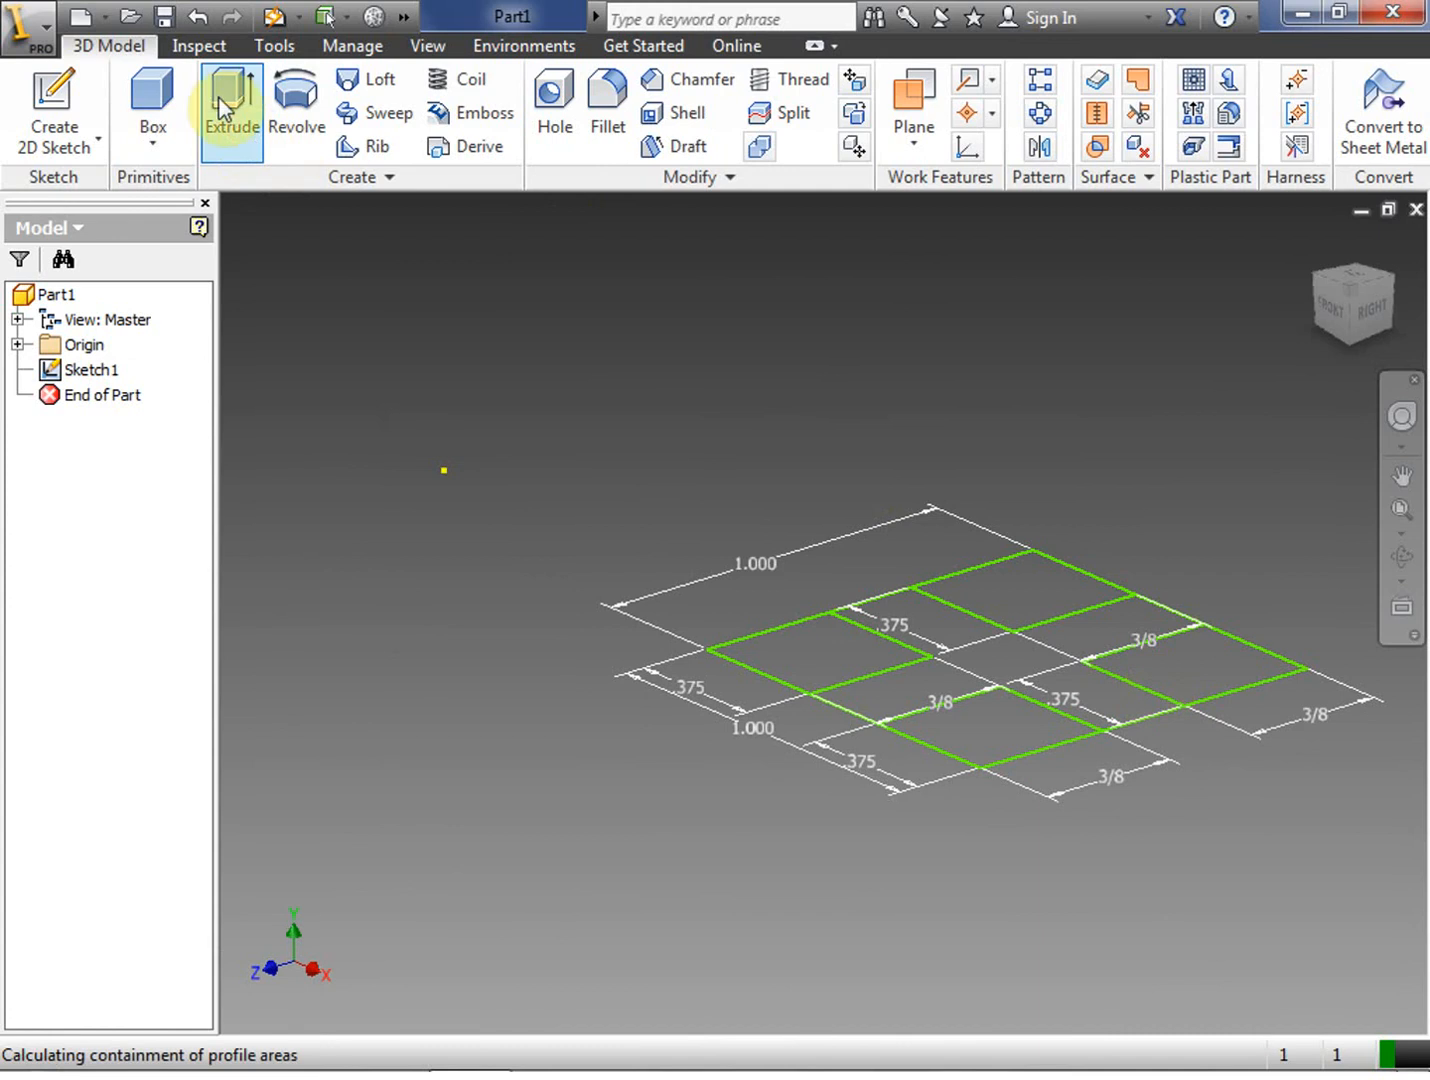
pyautogui.click(231, 107)
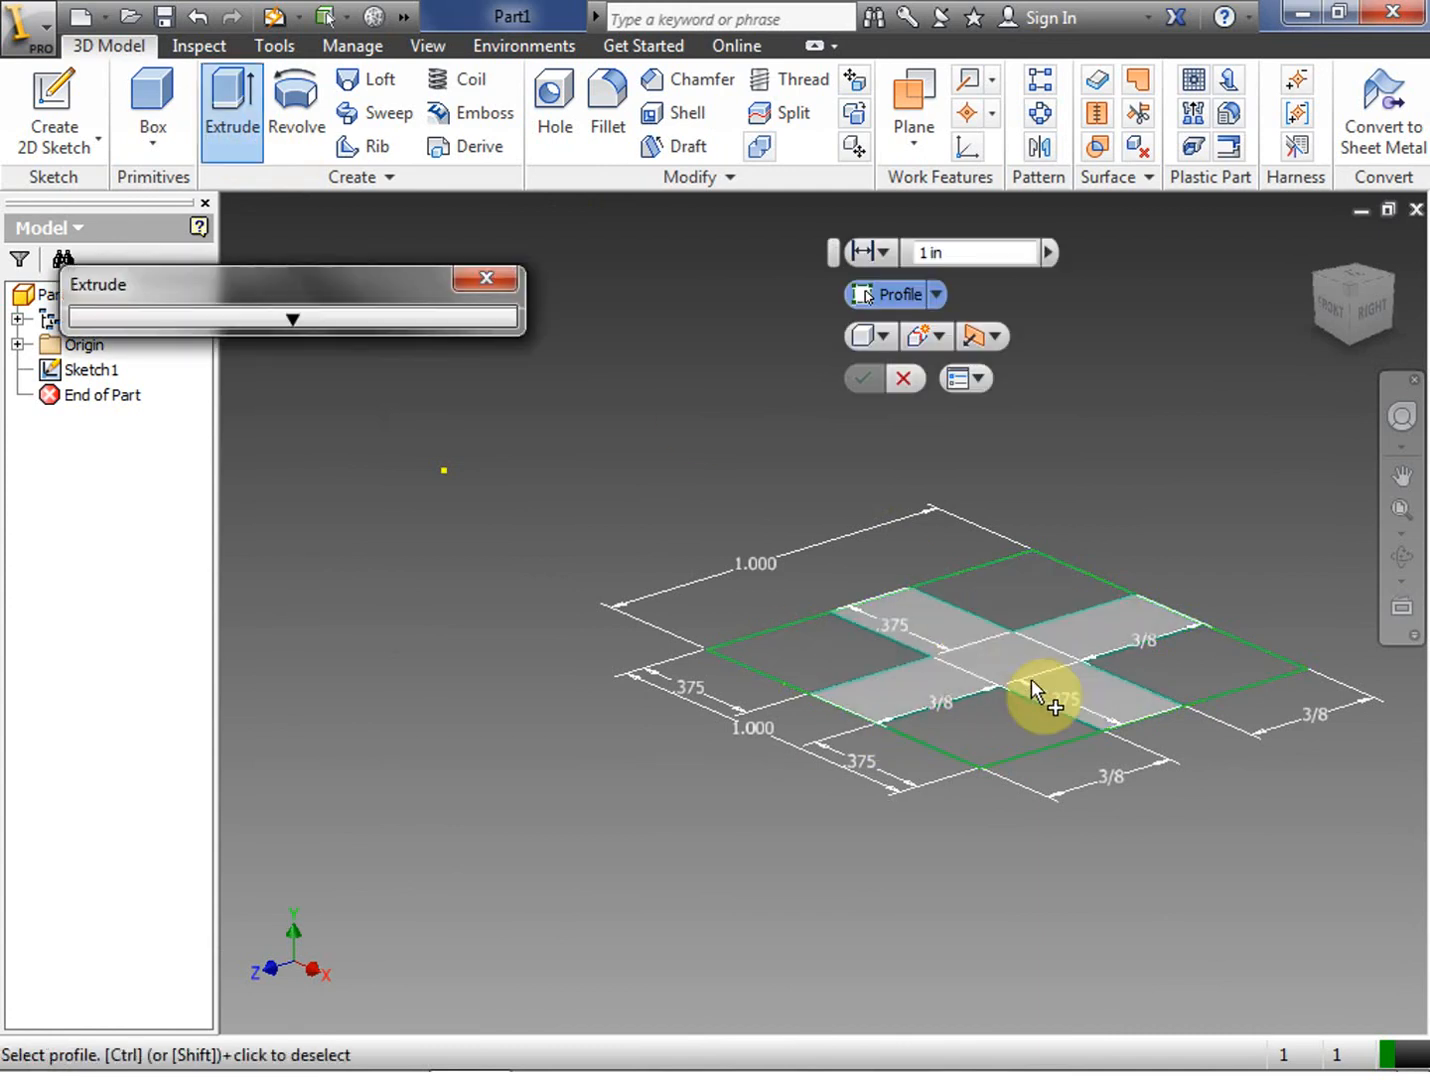
pyautogui.click(825, 665)
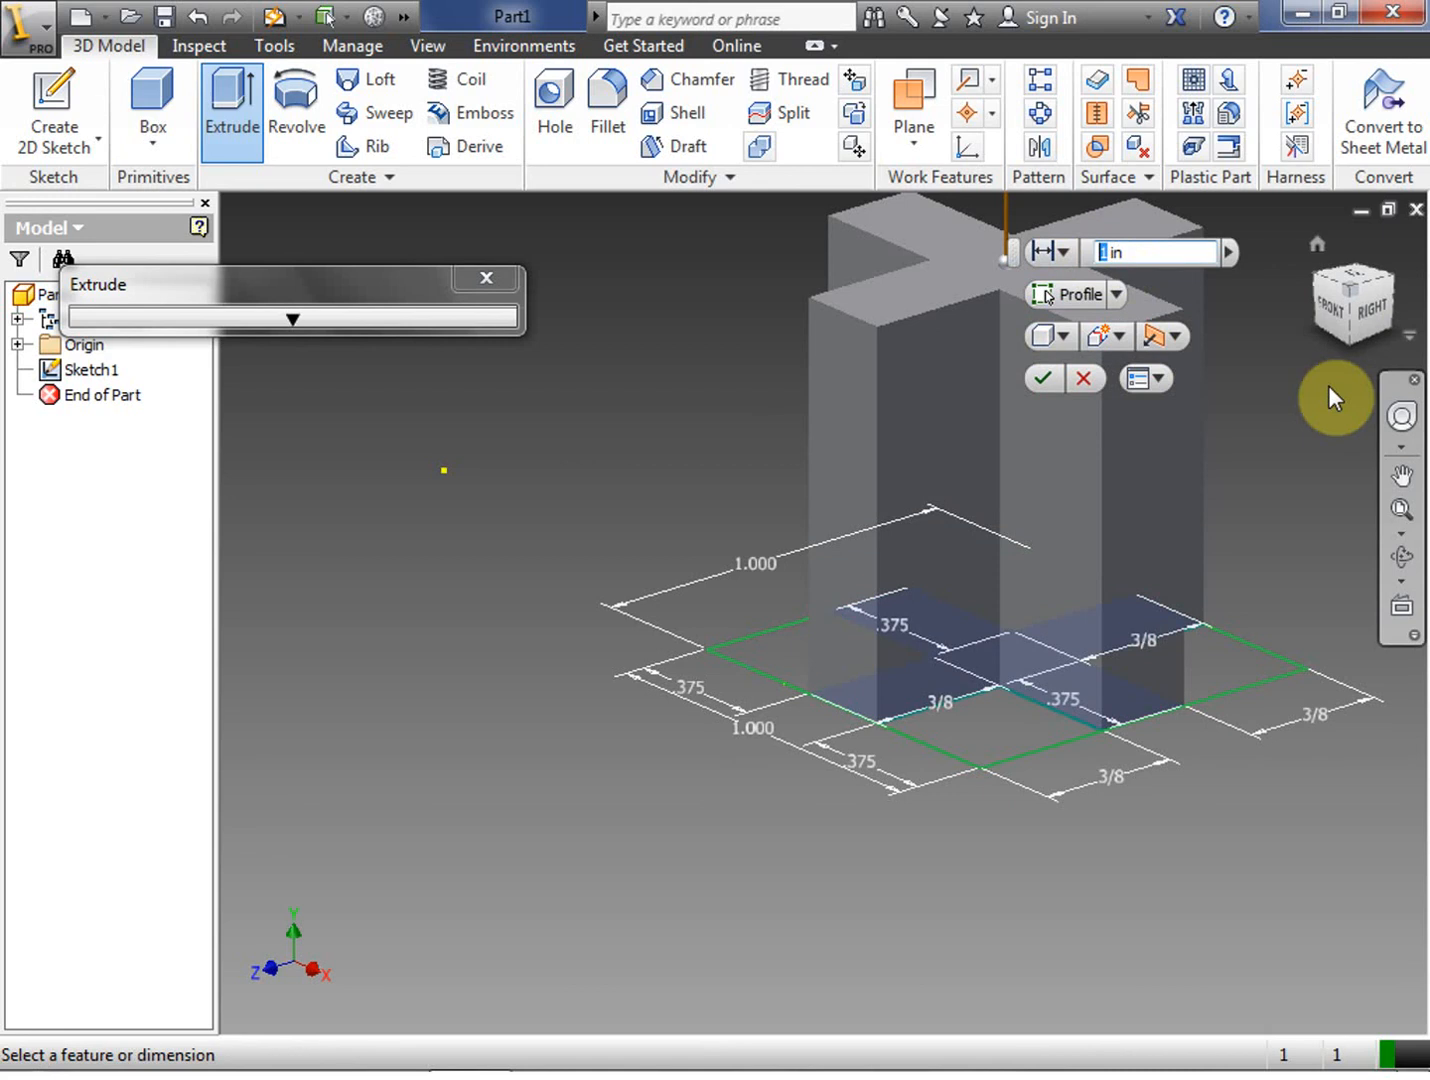
pyautogui.write('1/2')
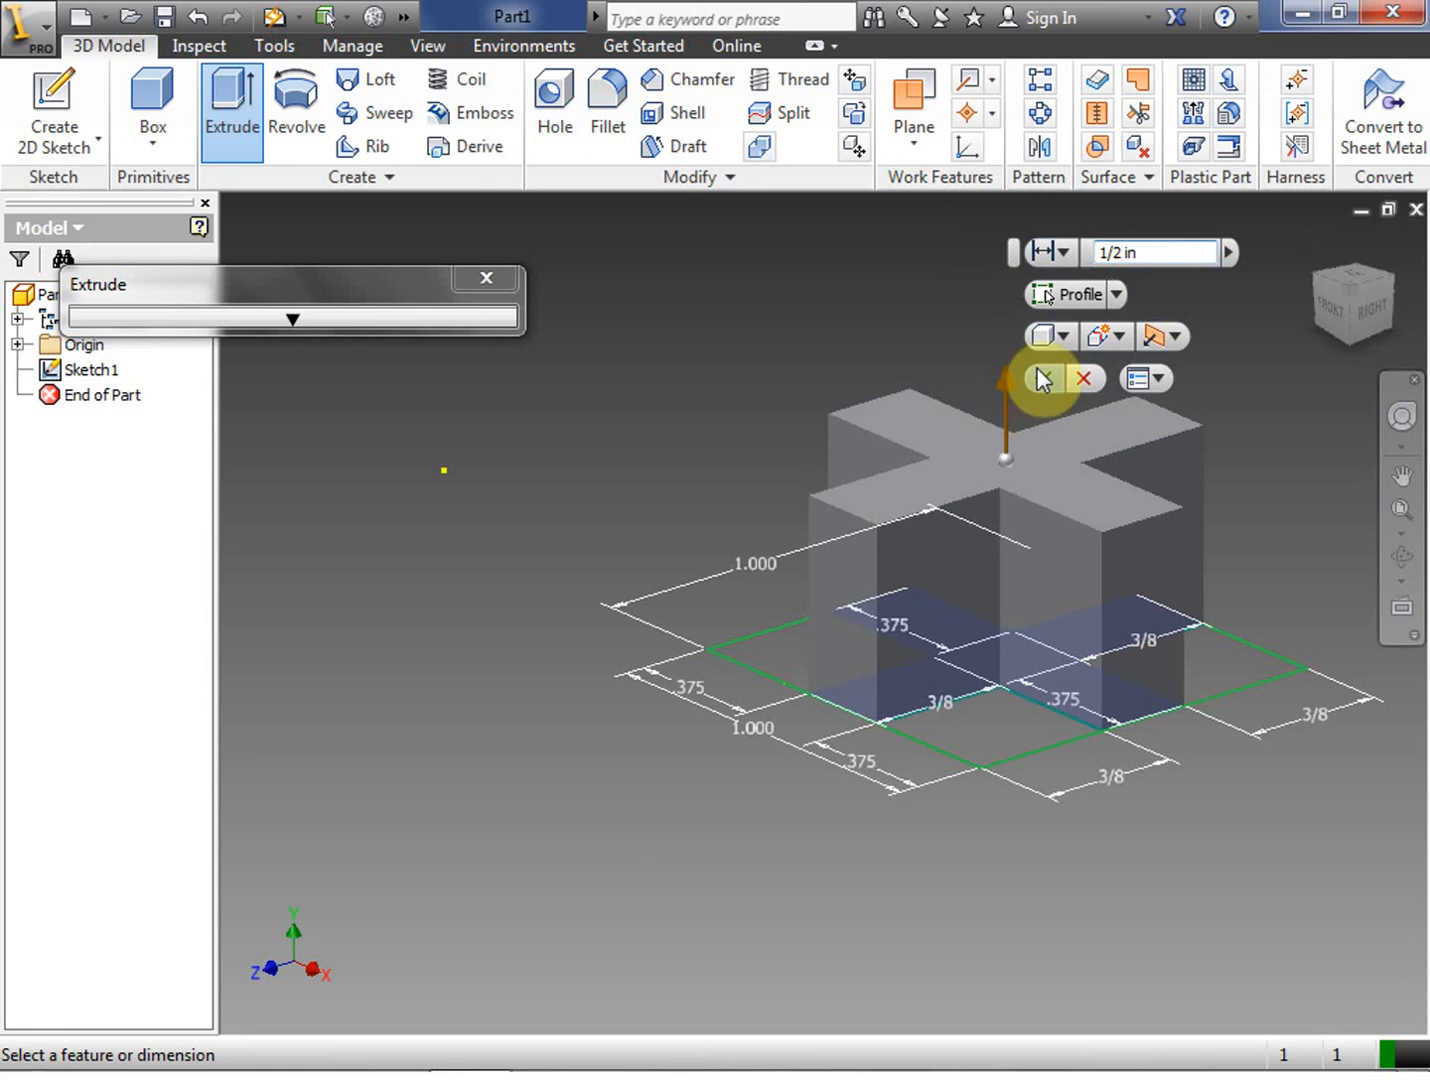
pyautogui.click(1043, 378)
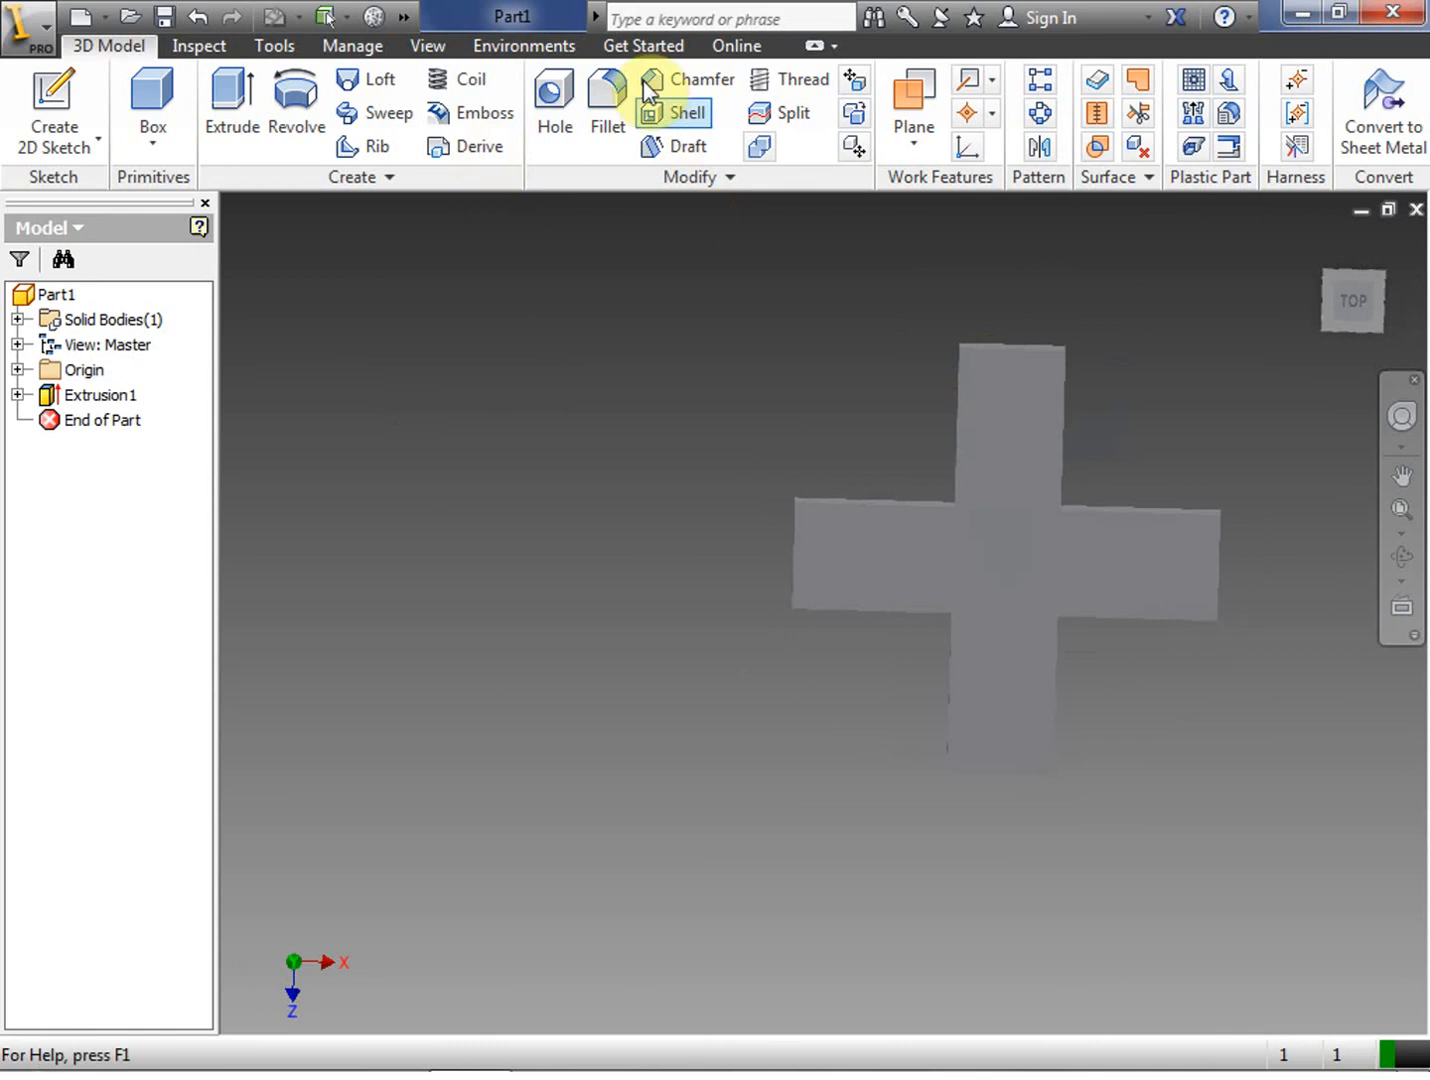
# Fillet three arm edges of the cross with a 0.125 in radius
pyautogui.click(607, 100)
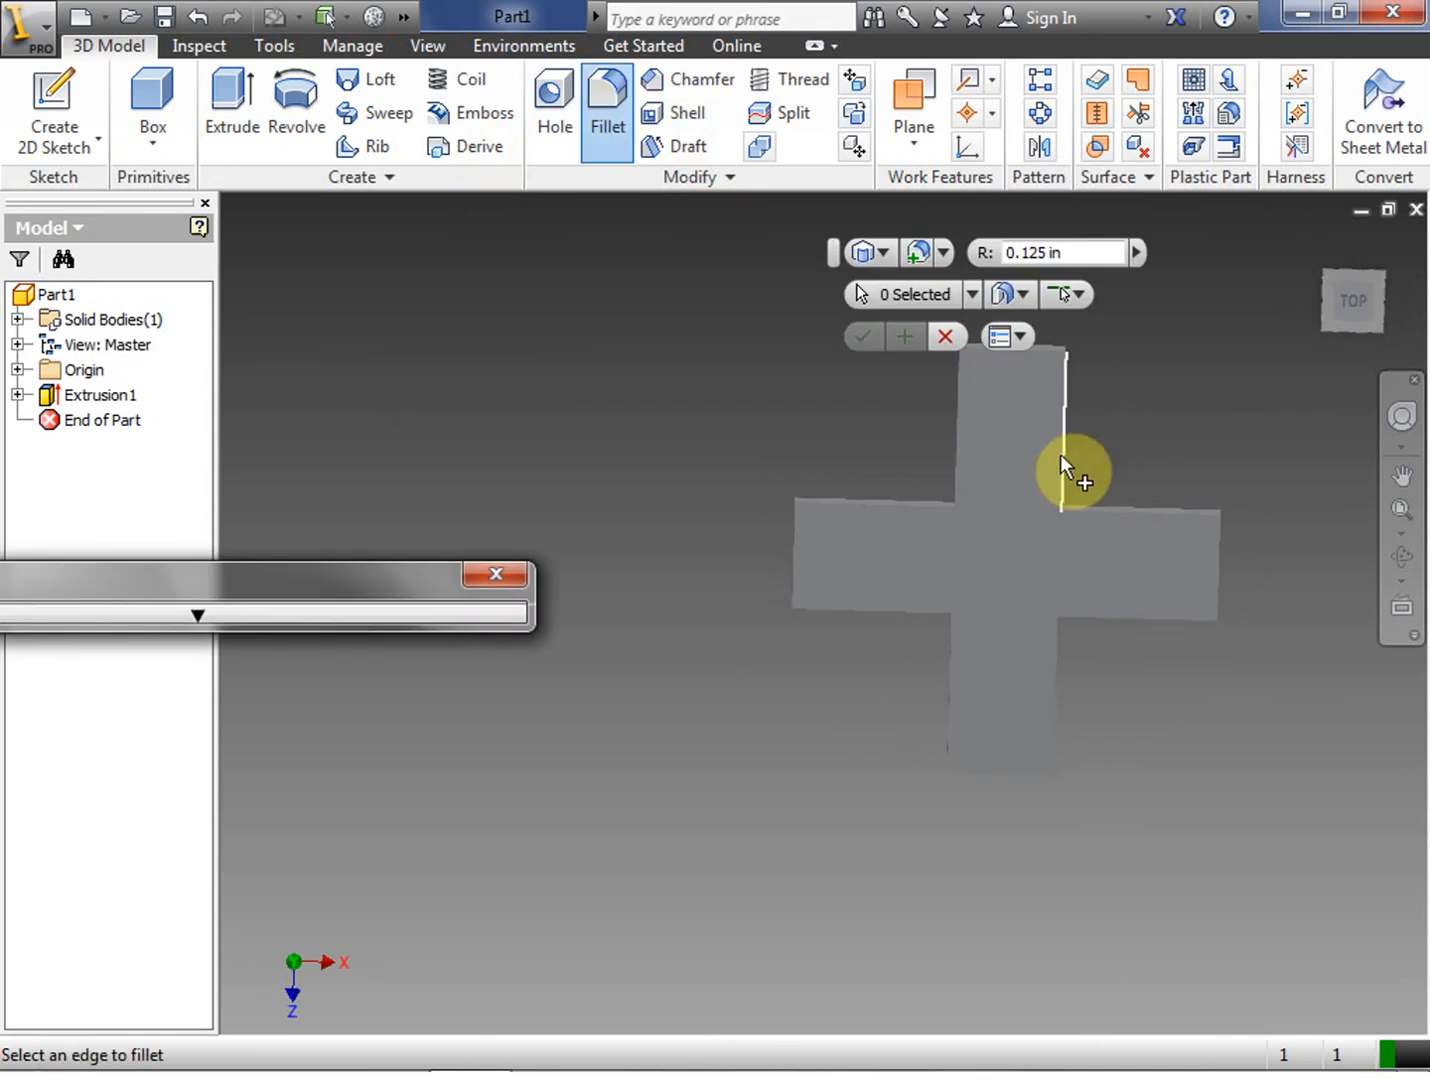
pyautogui.click(1065, 470)
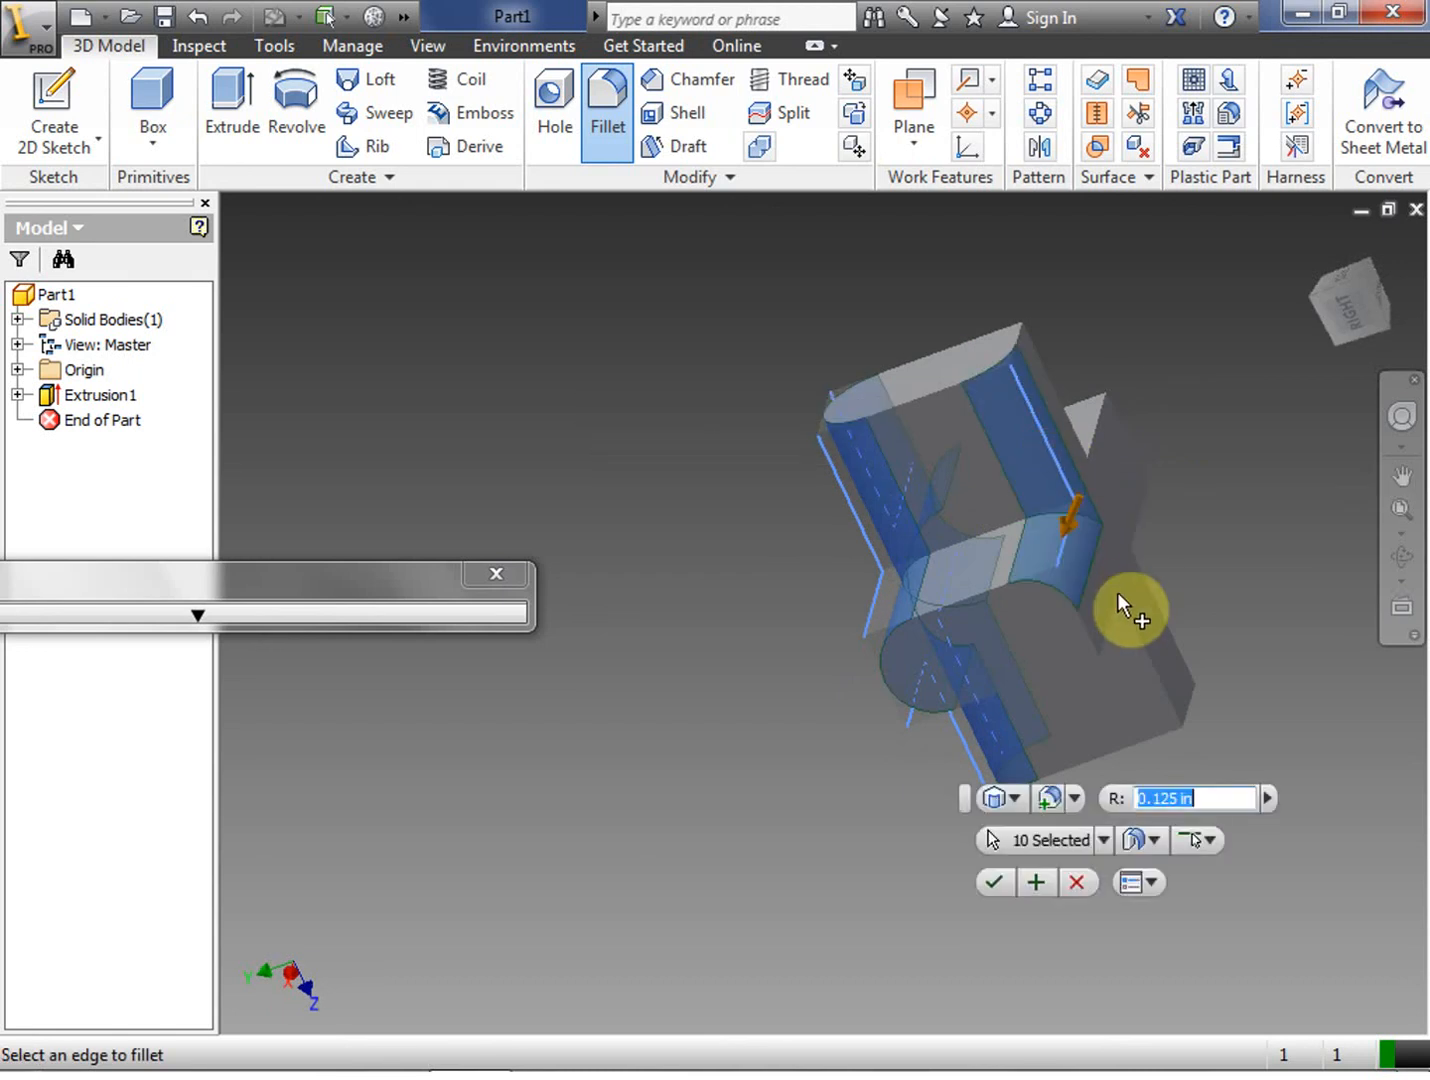
pyautogui.click(1160, 620)
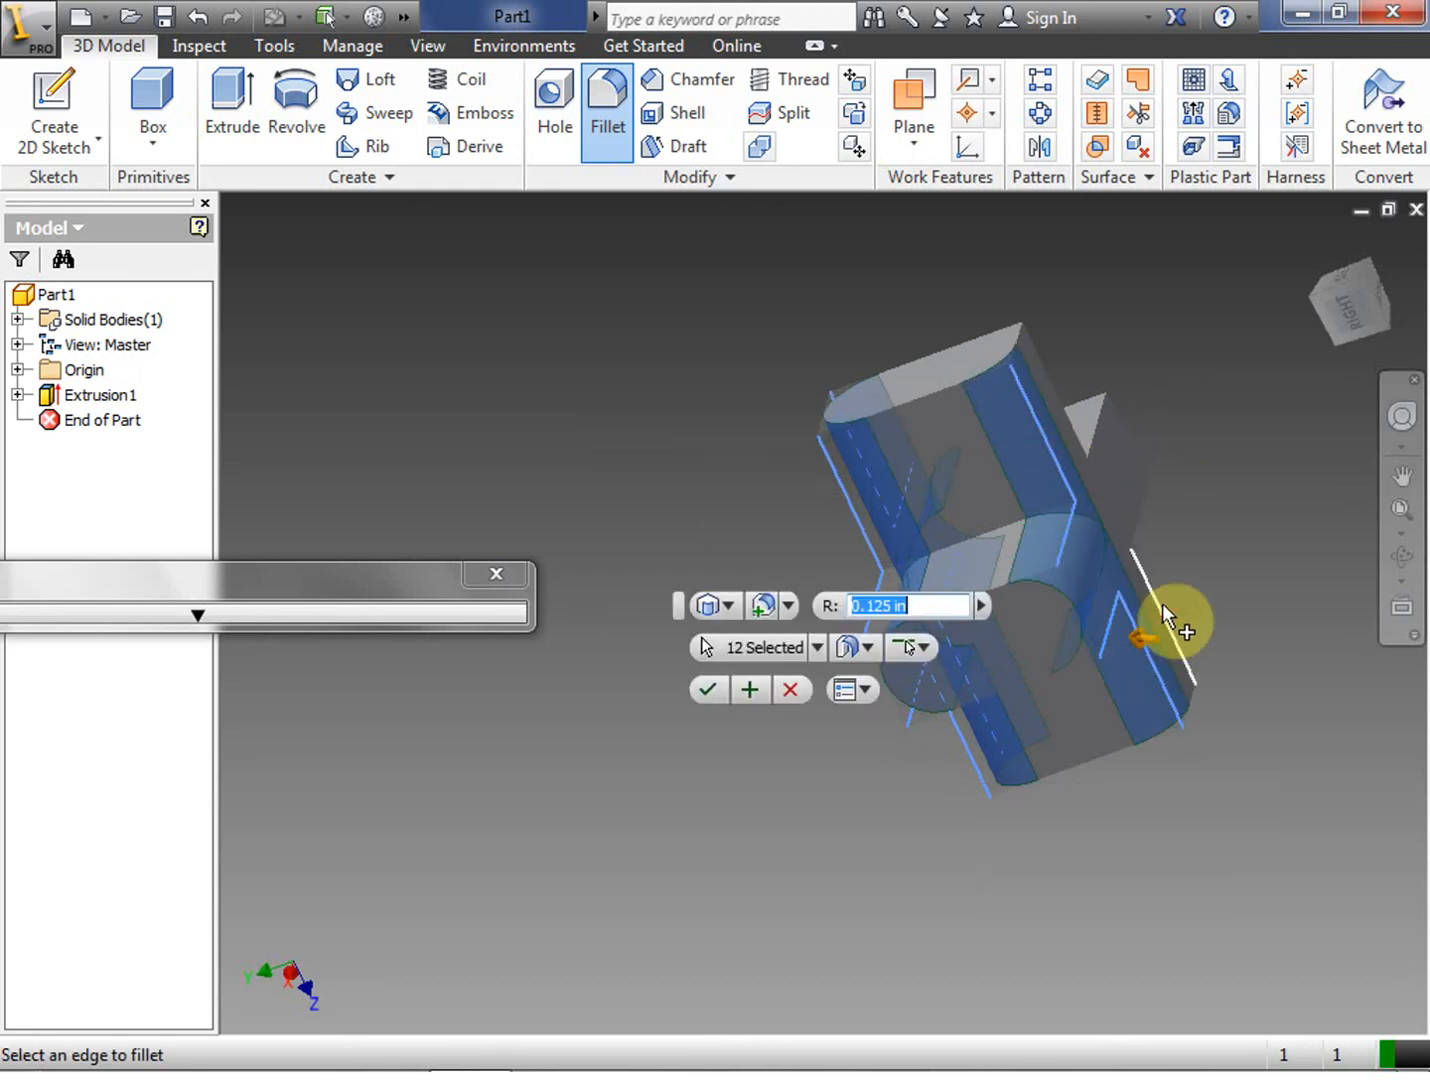
pyautogui.click(1095, 455)
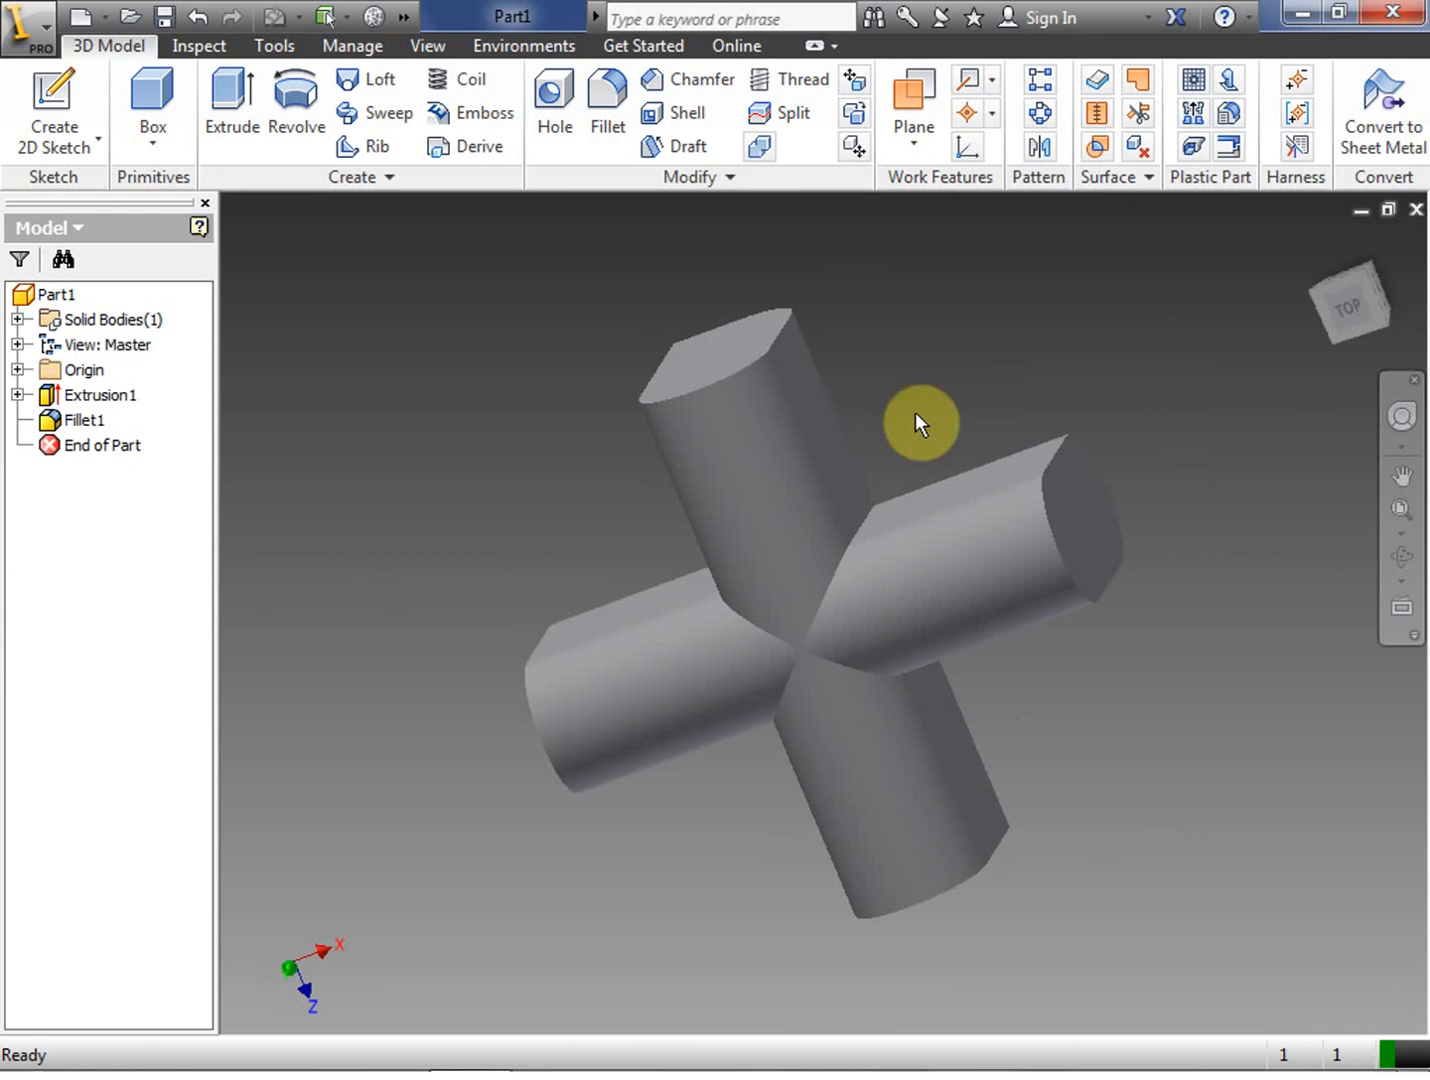
pyautogui.moveTo(1180, 240)
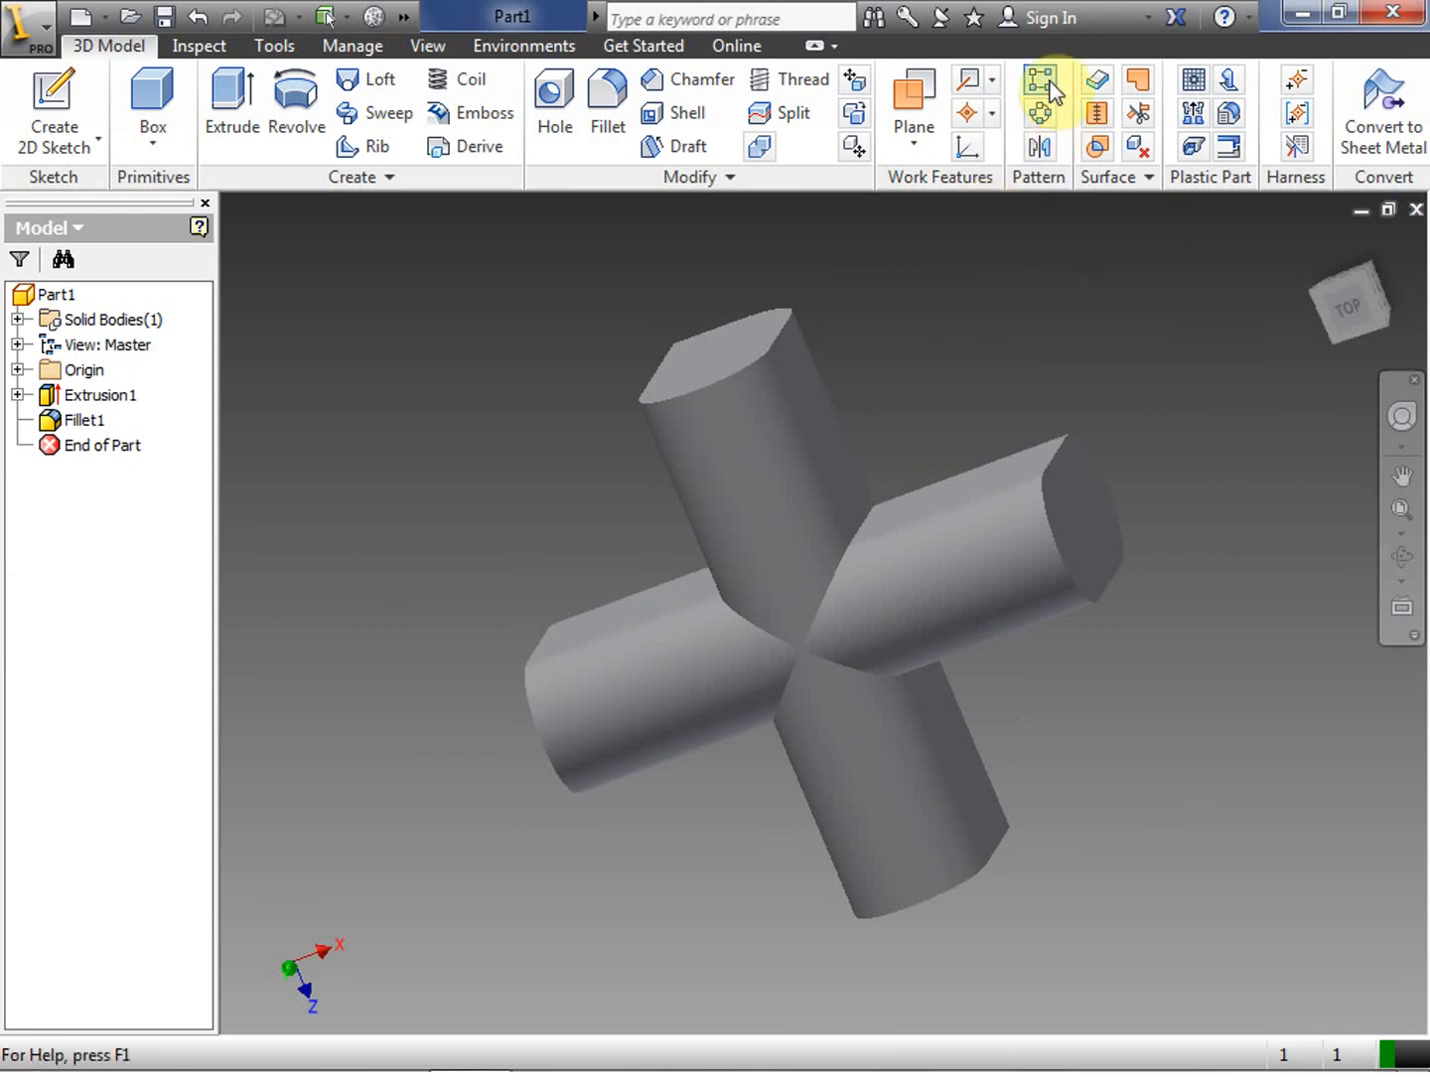
pyautogui.click(1040, 79)
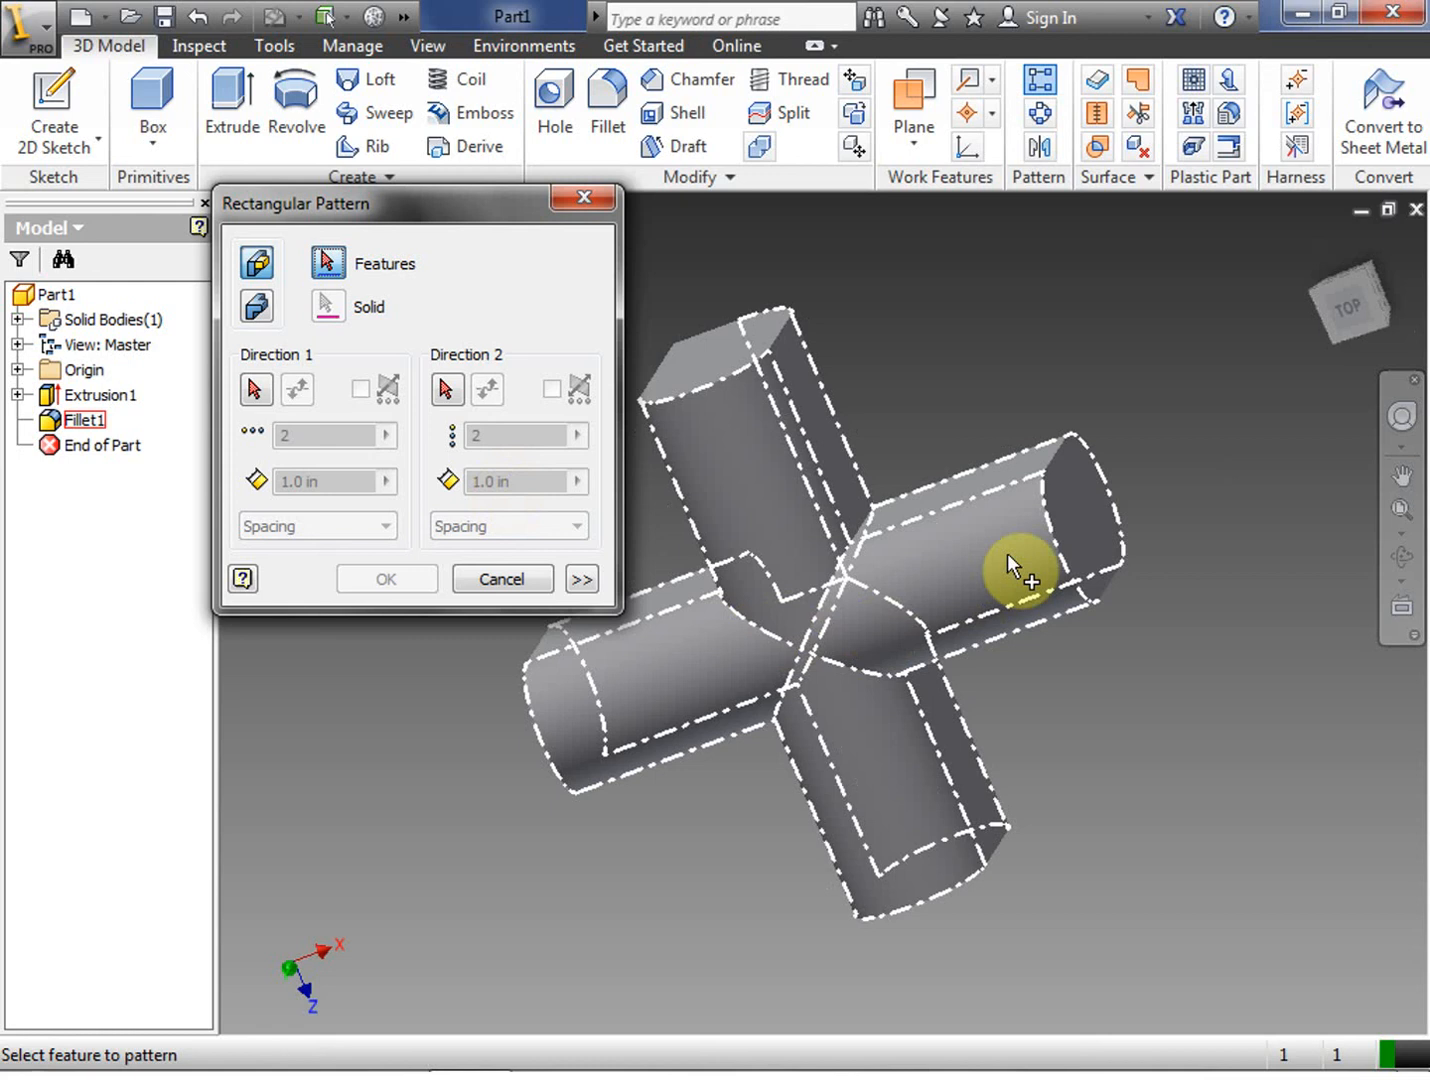
pyautogui.moveTo(730, 445)
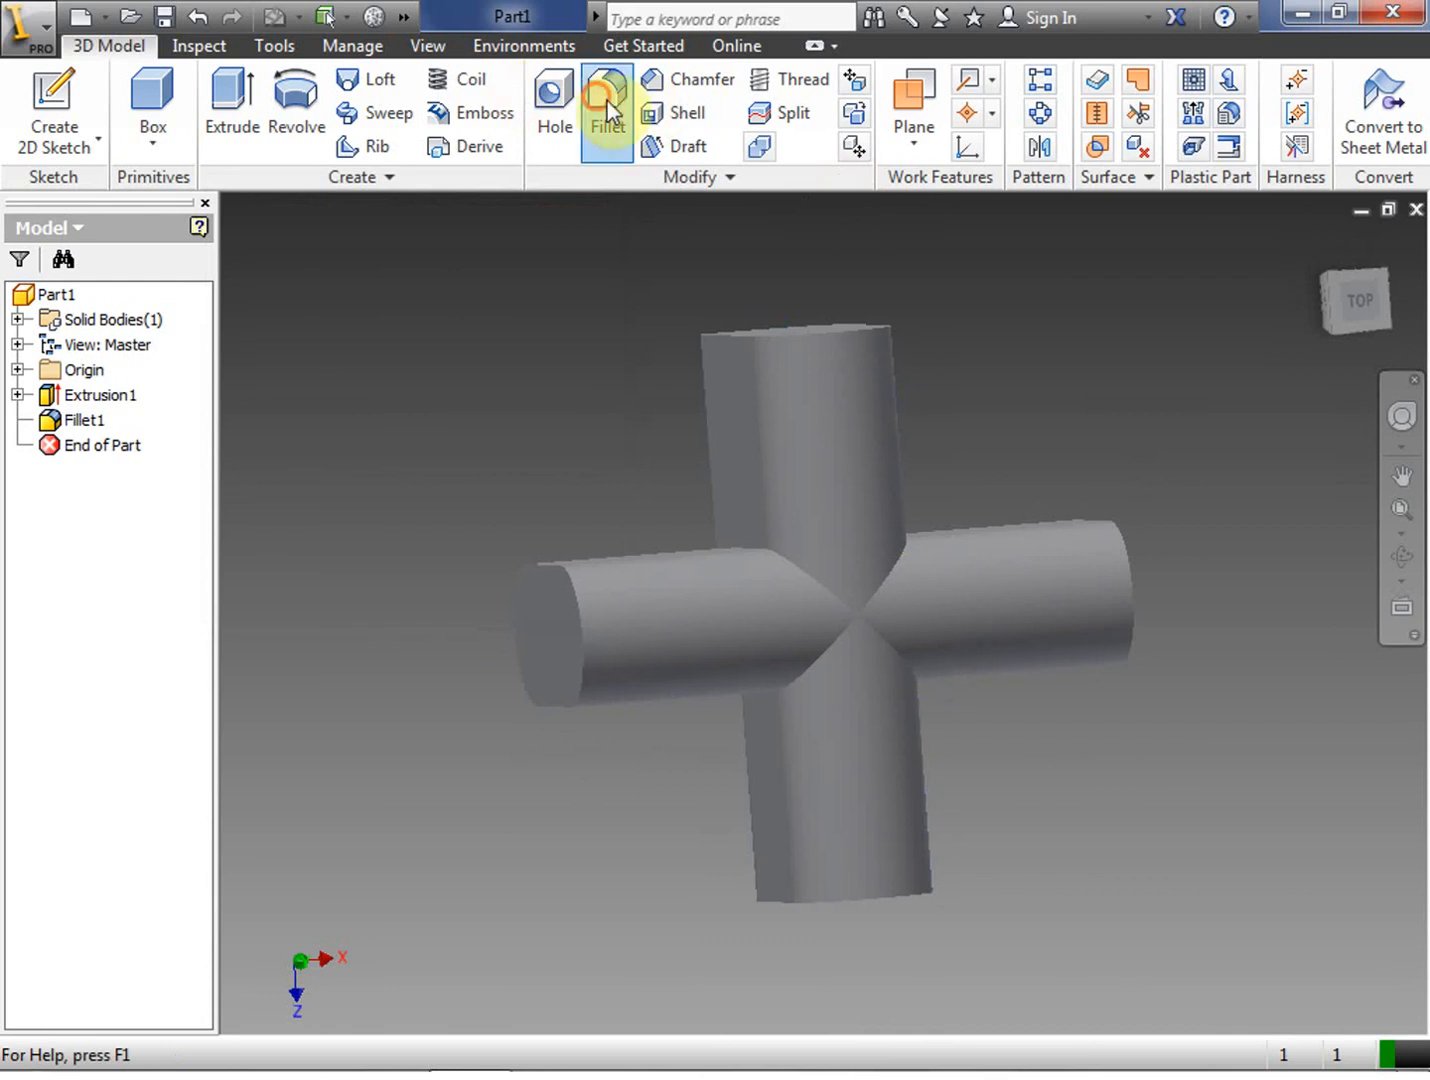
pyautogui.click(607, 105)
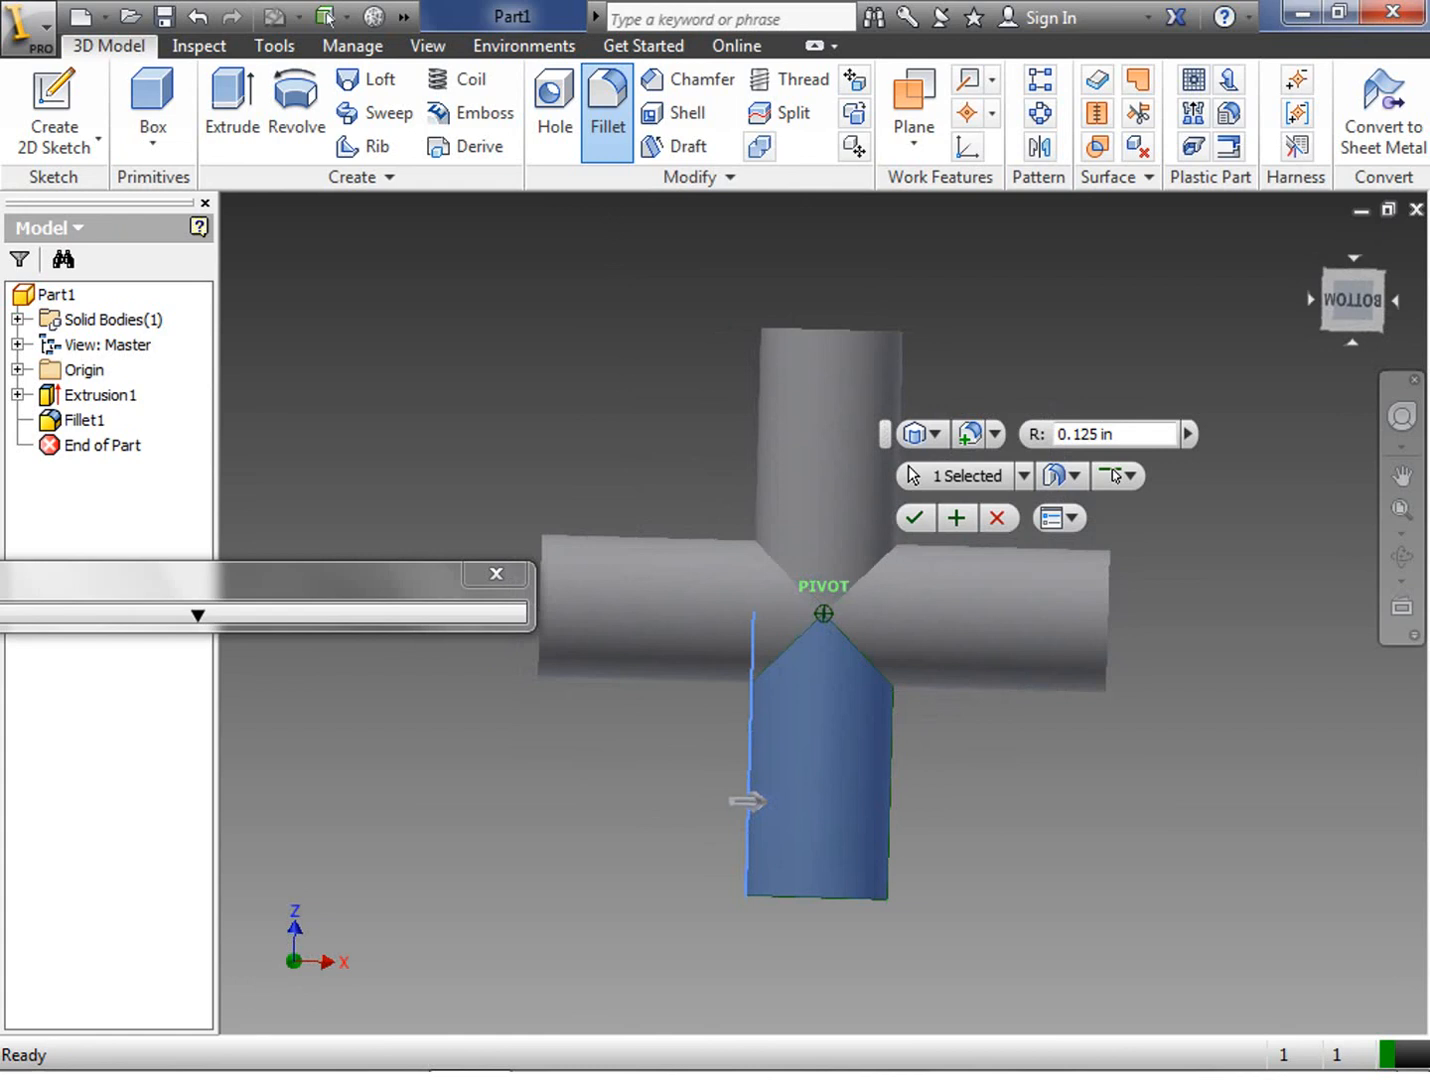
pyautogui.click(914, 517)
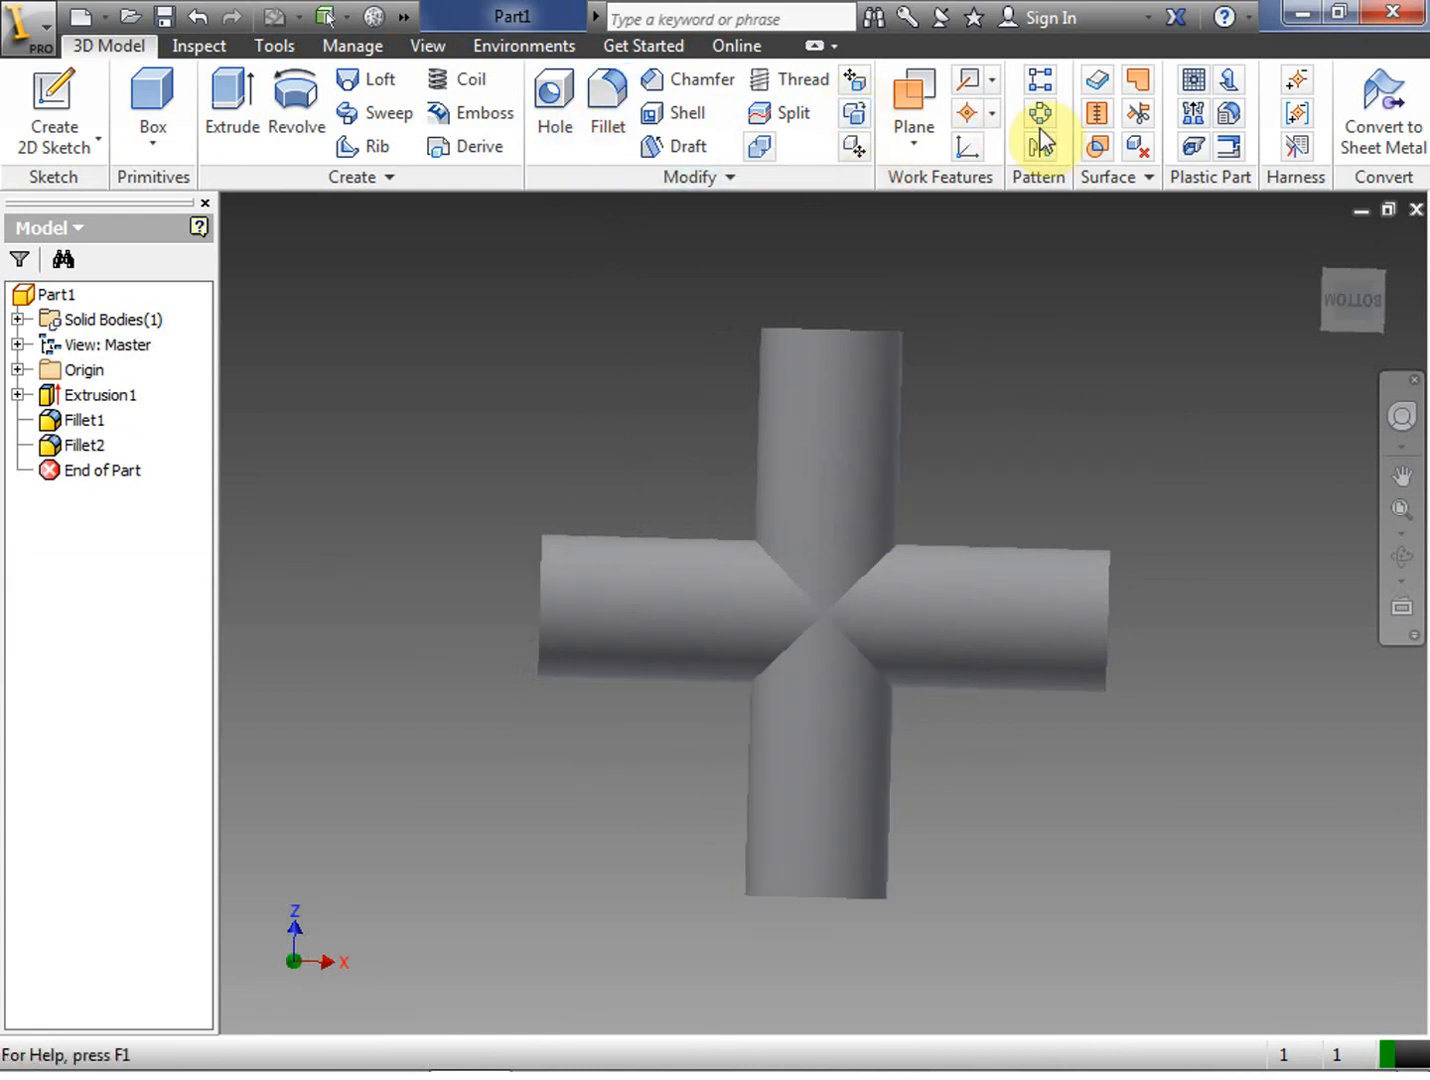
# Rectangular-pattern the fillet features 24 by 12 along two arm edges, which fails
pyautogui.click(1040, 112)
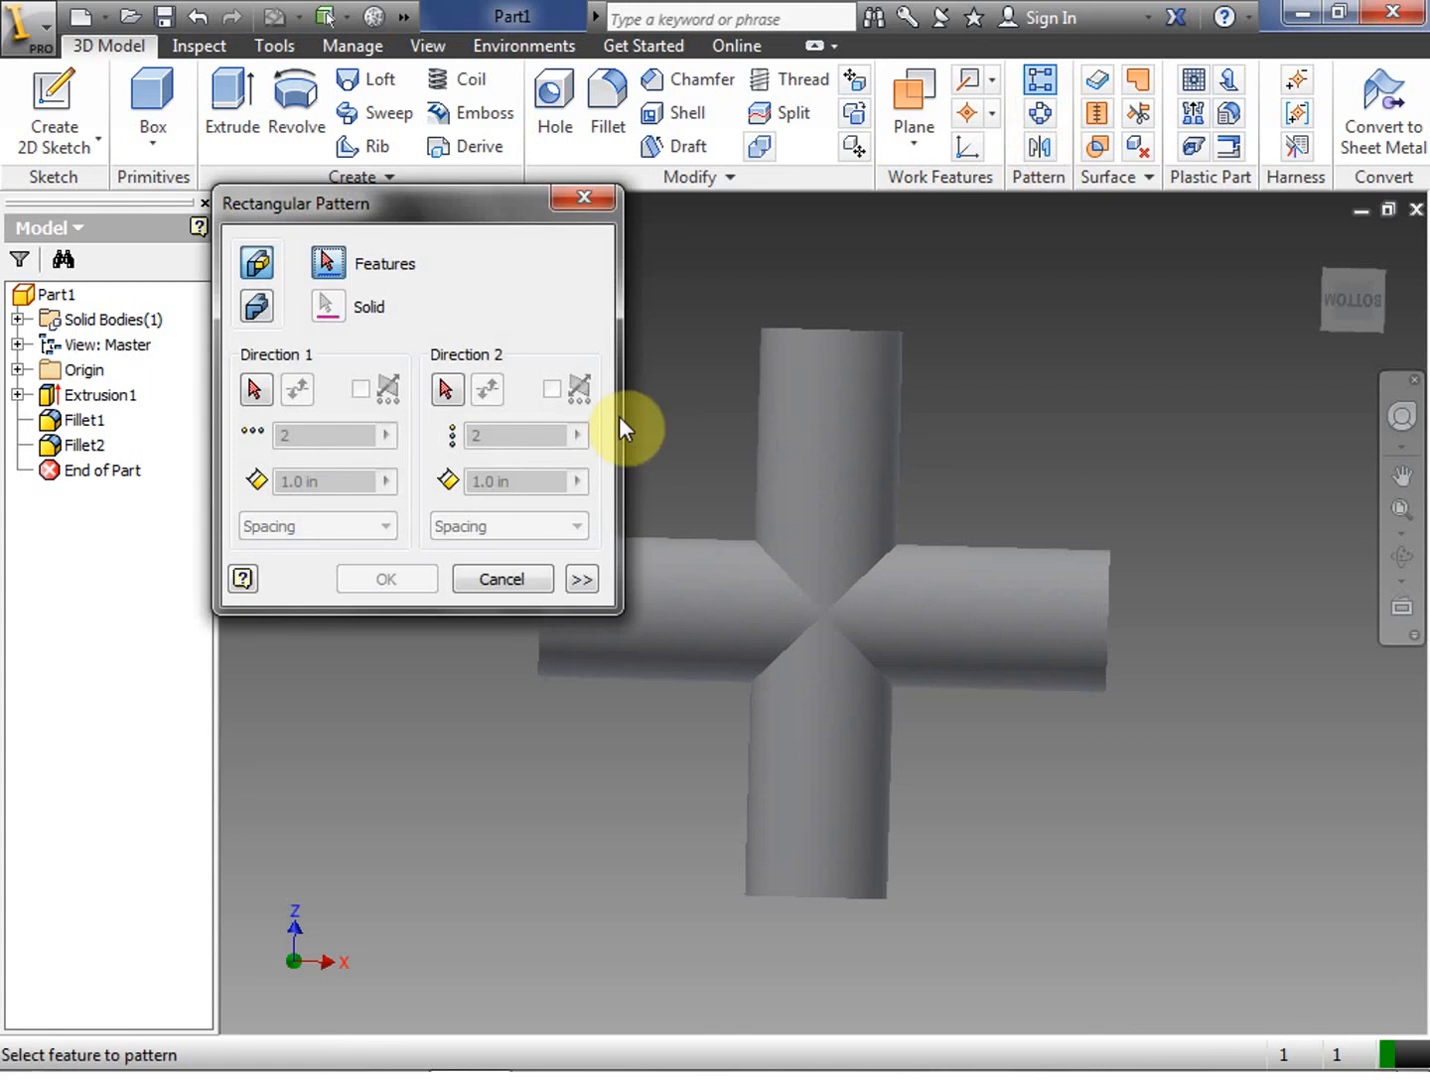
pyautogui.click(85, 419)
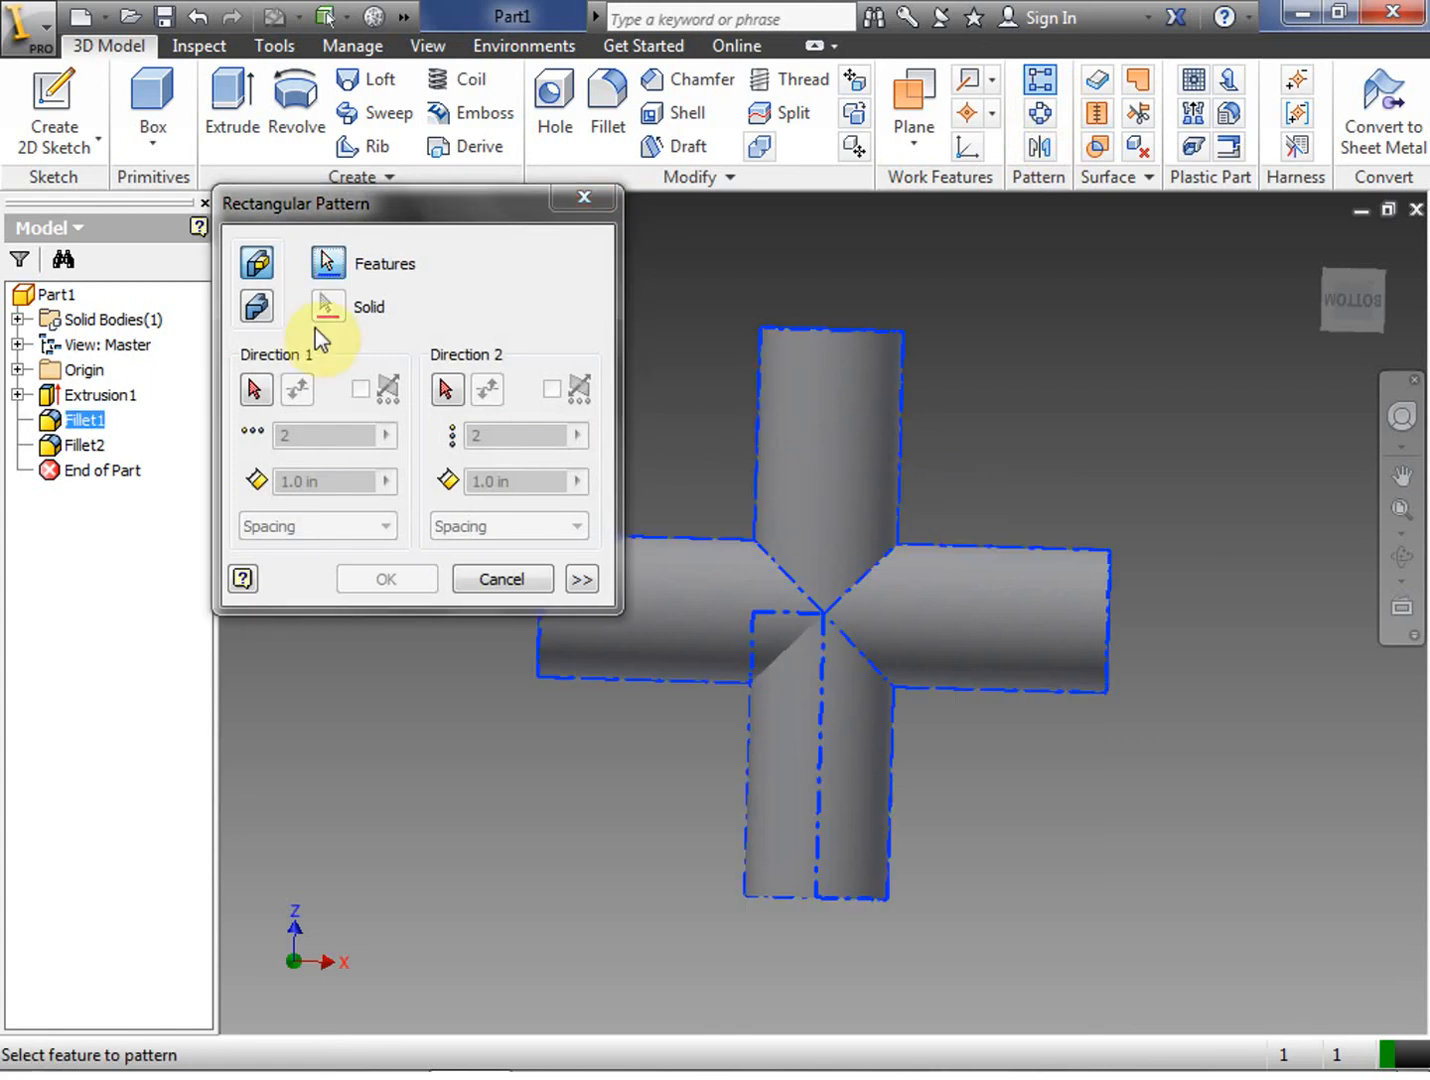
pyautogui.click(948, 560)
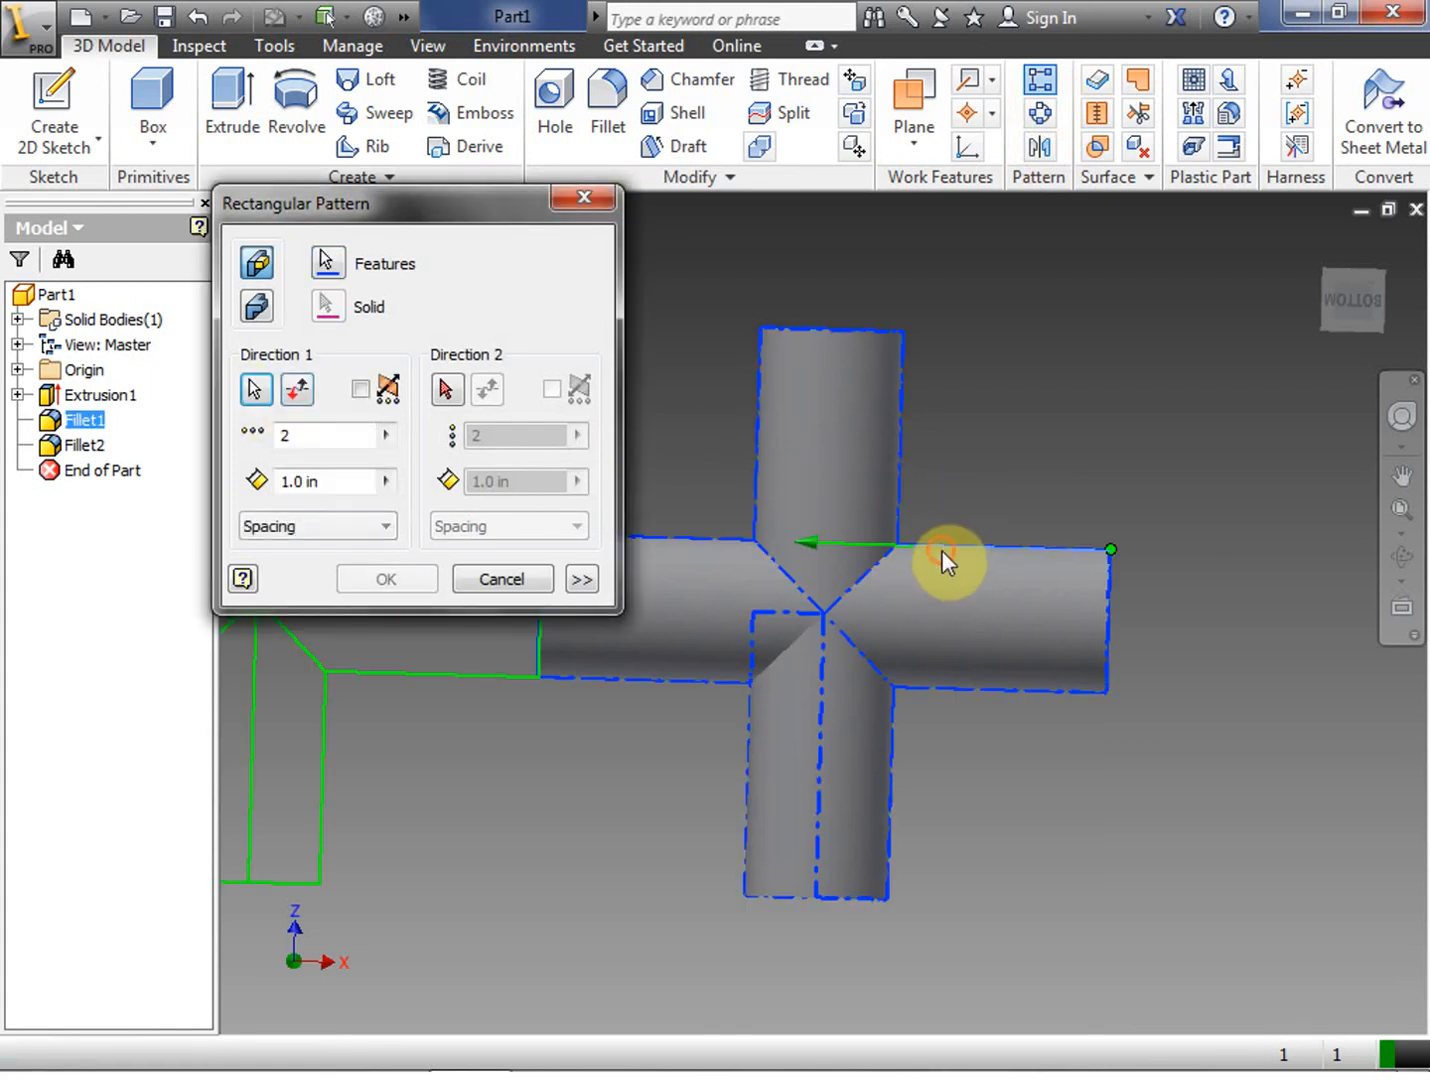
pyautogui.click(447, 389)
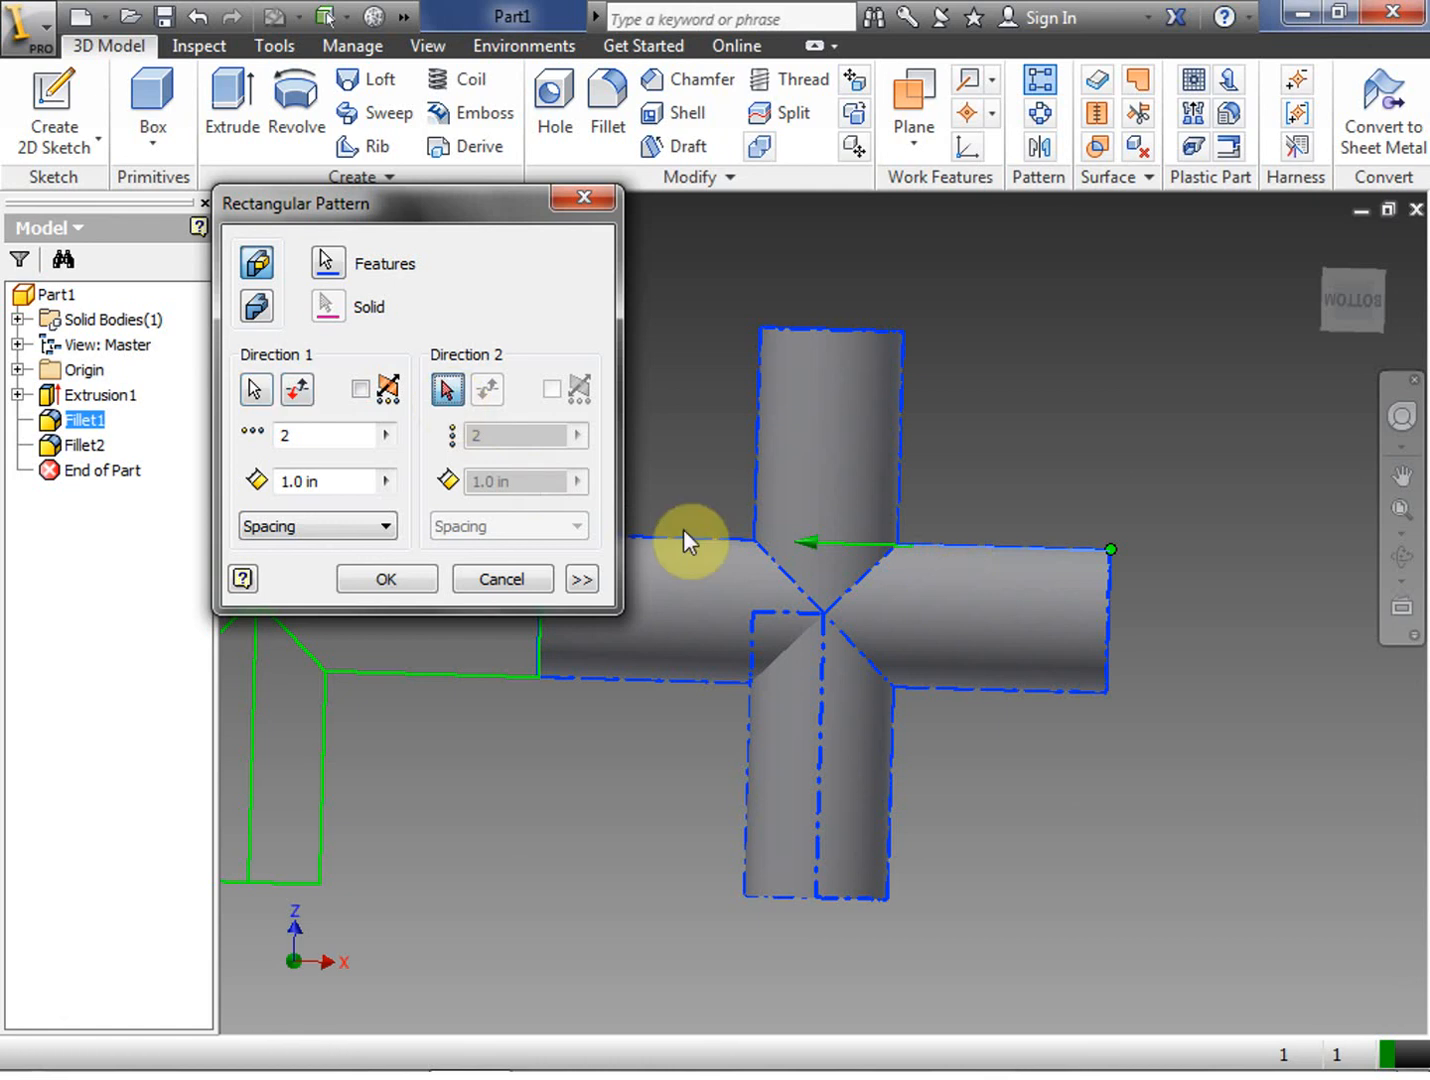
pyautogui.click(486, 389)
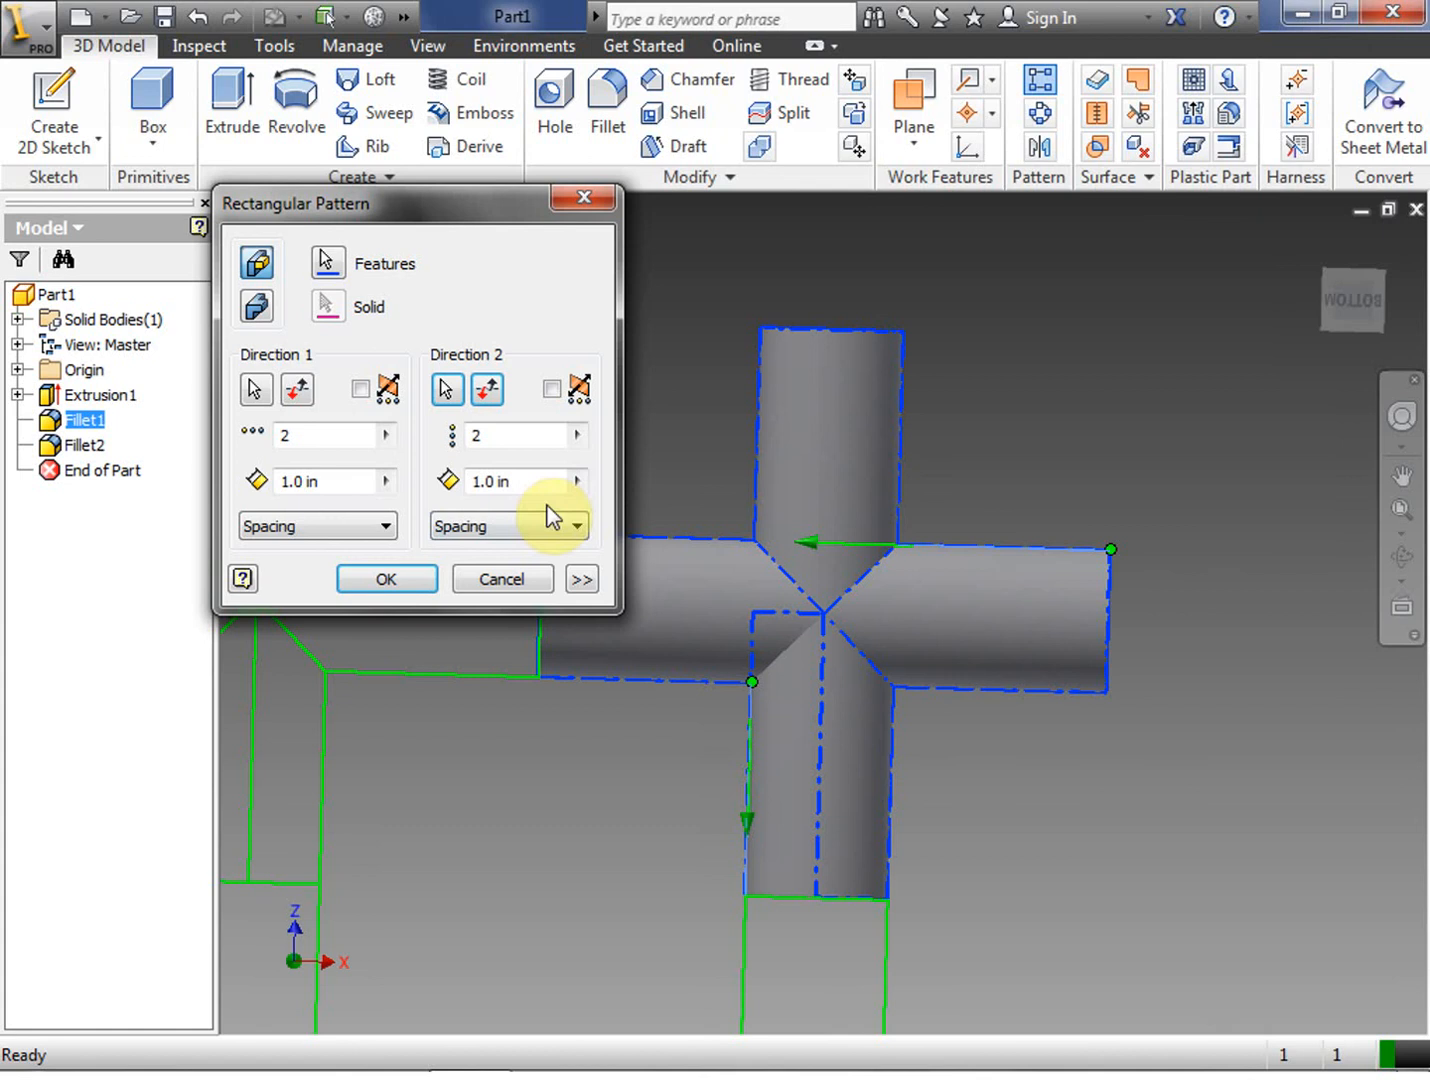
pyautogui.moveTo(290, 460)
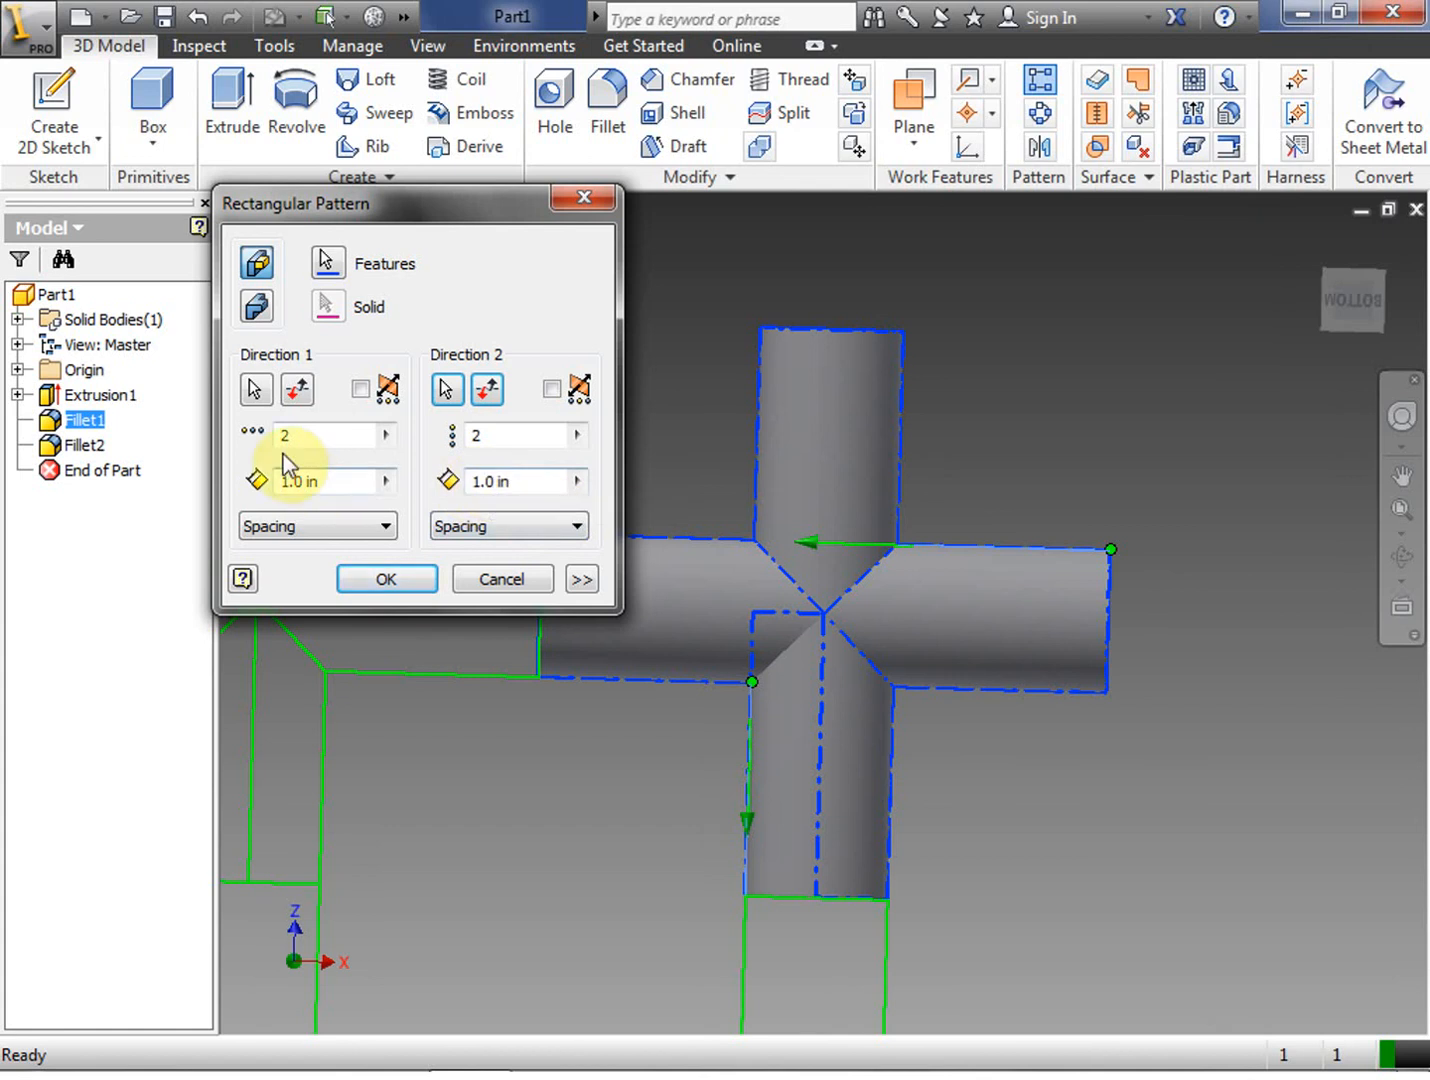
pyautogui.moveTo(910, 560)
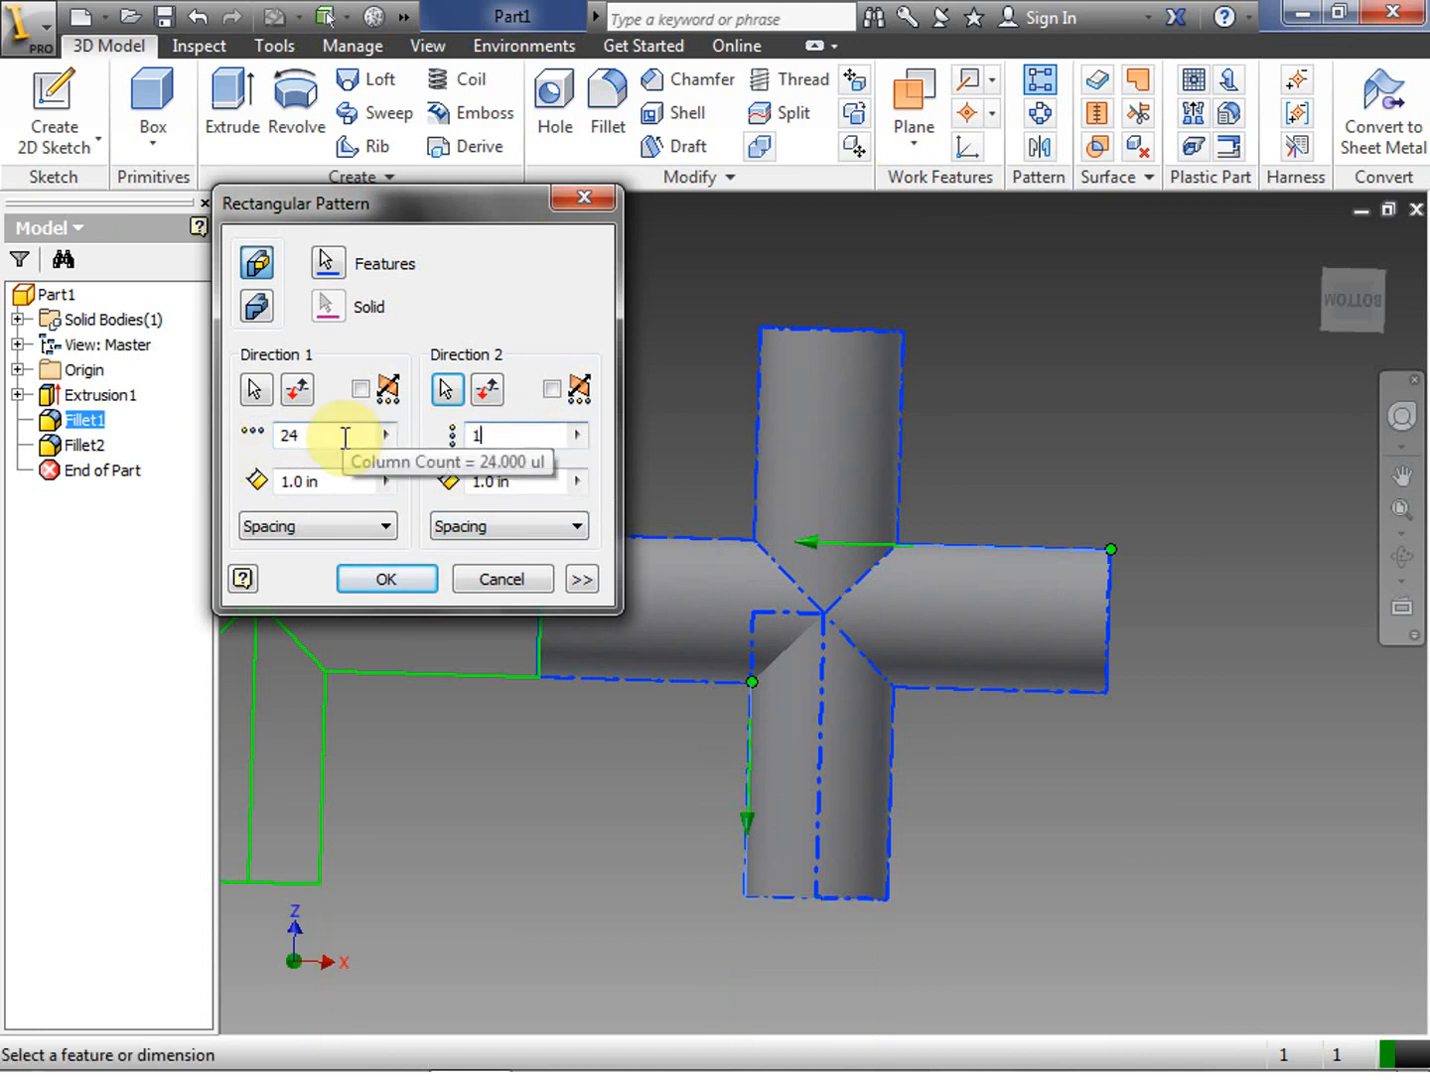
pyautogui.write('12')
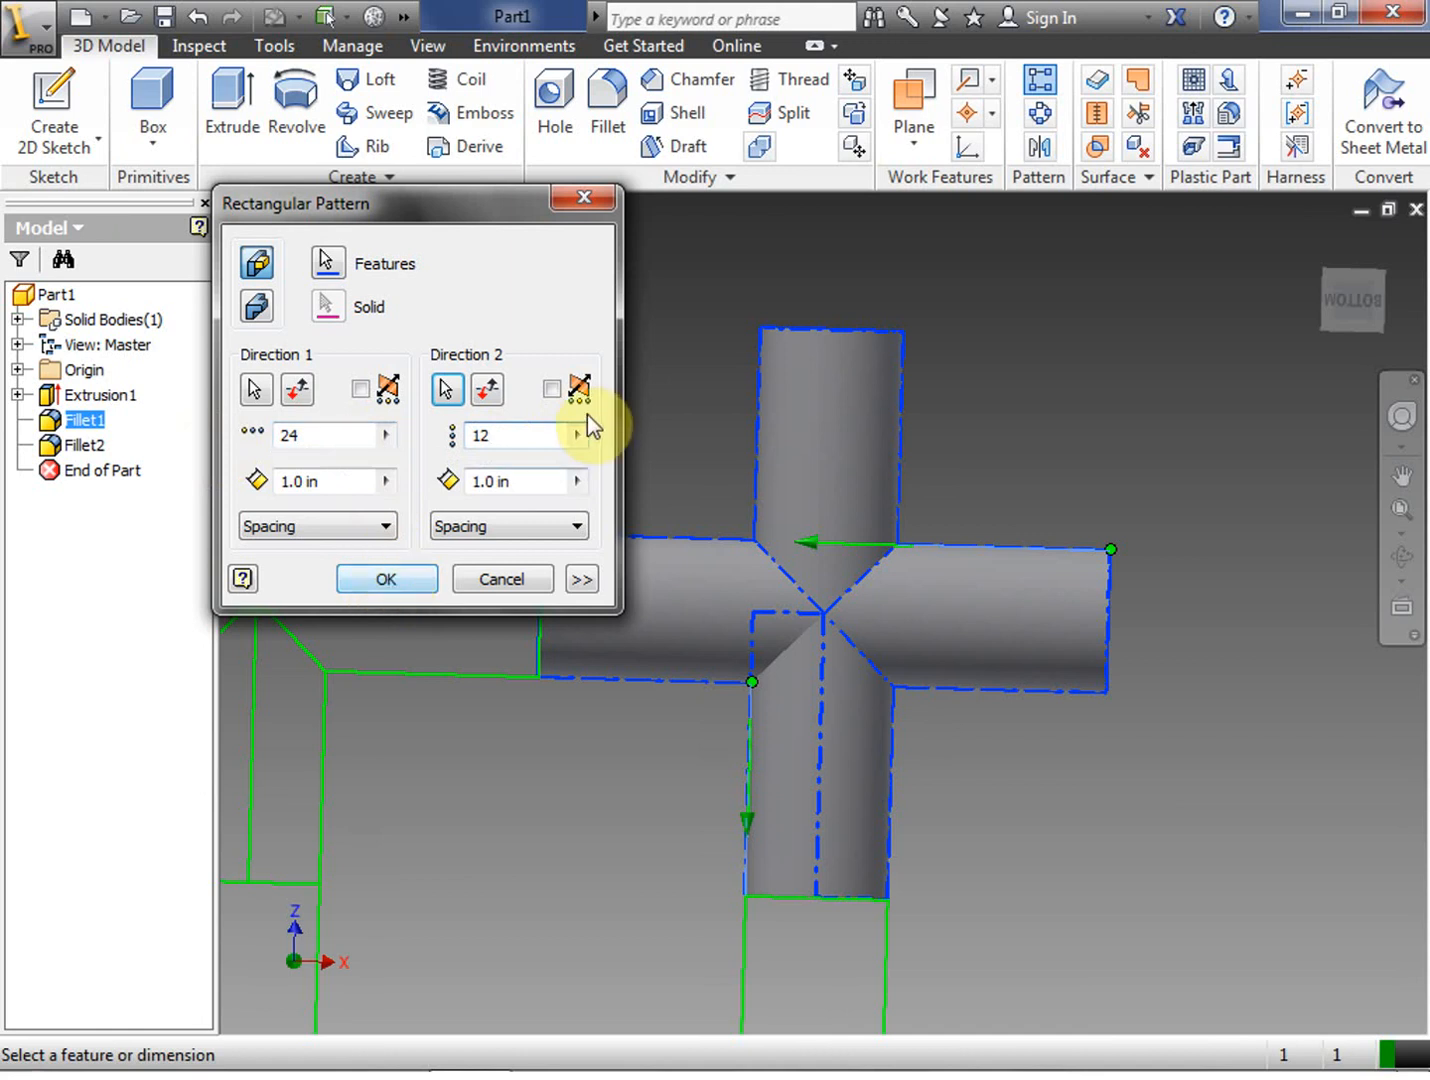
pyautogui.click(502, 579)
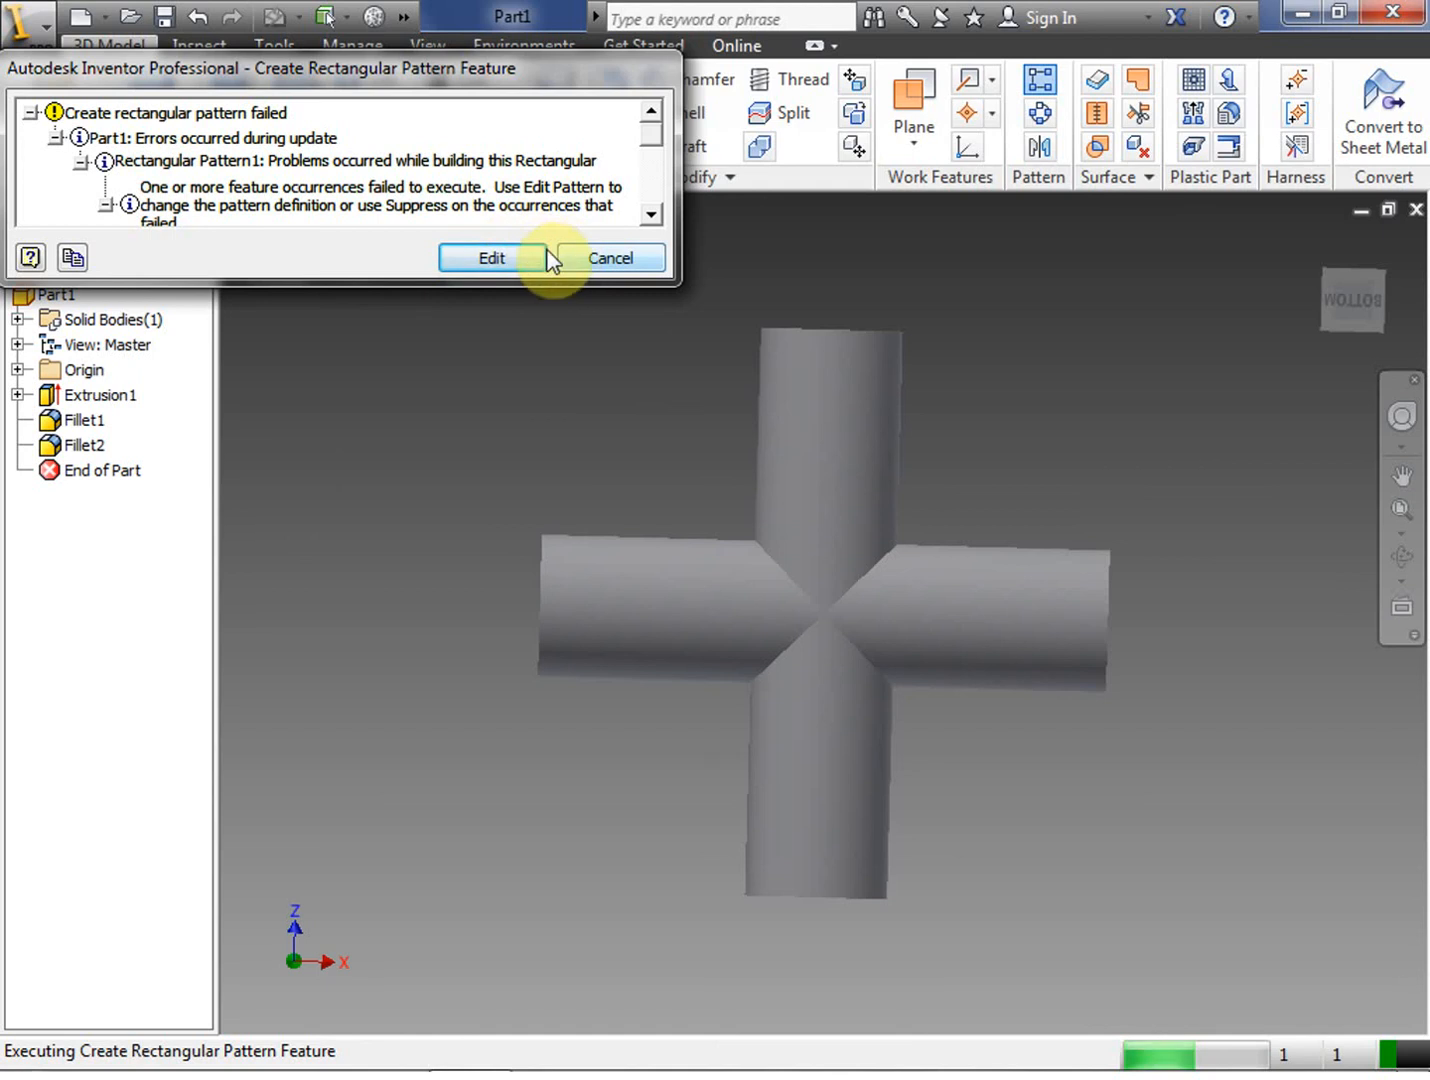
# Dismiss the error report and delete the fillet features from the browser
pyautogui.click(610, 258)
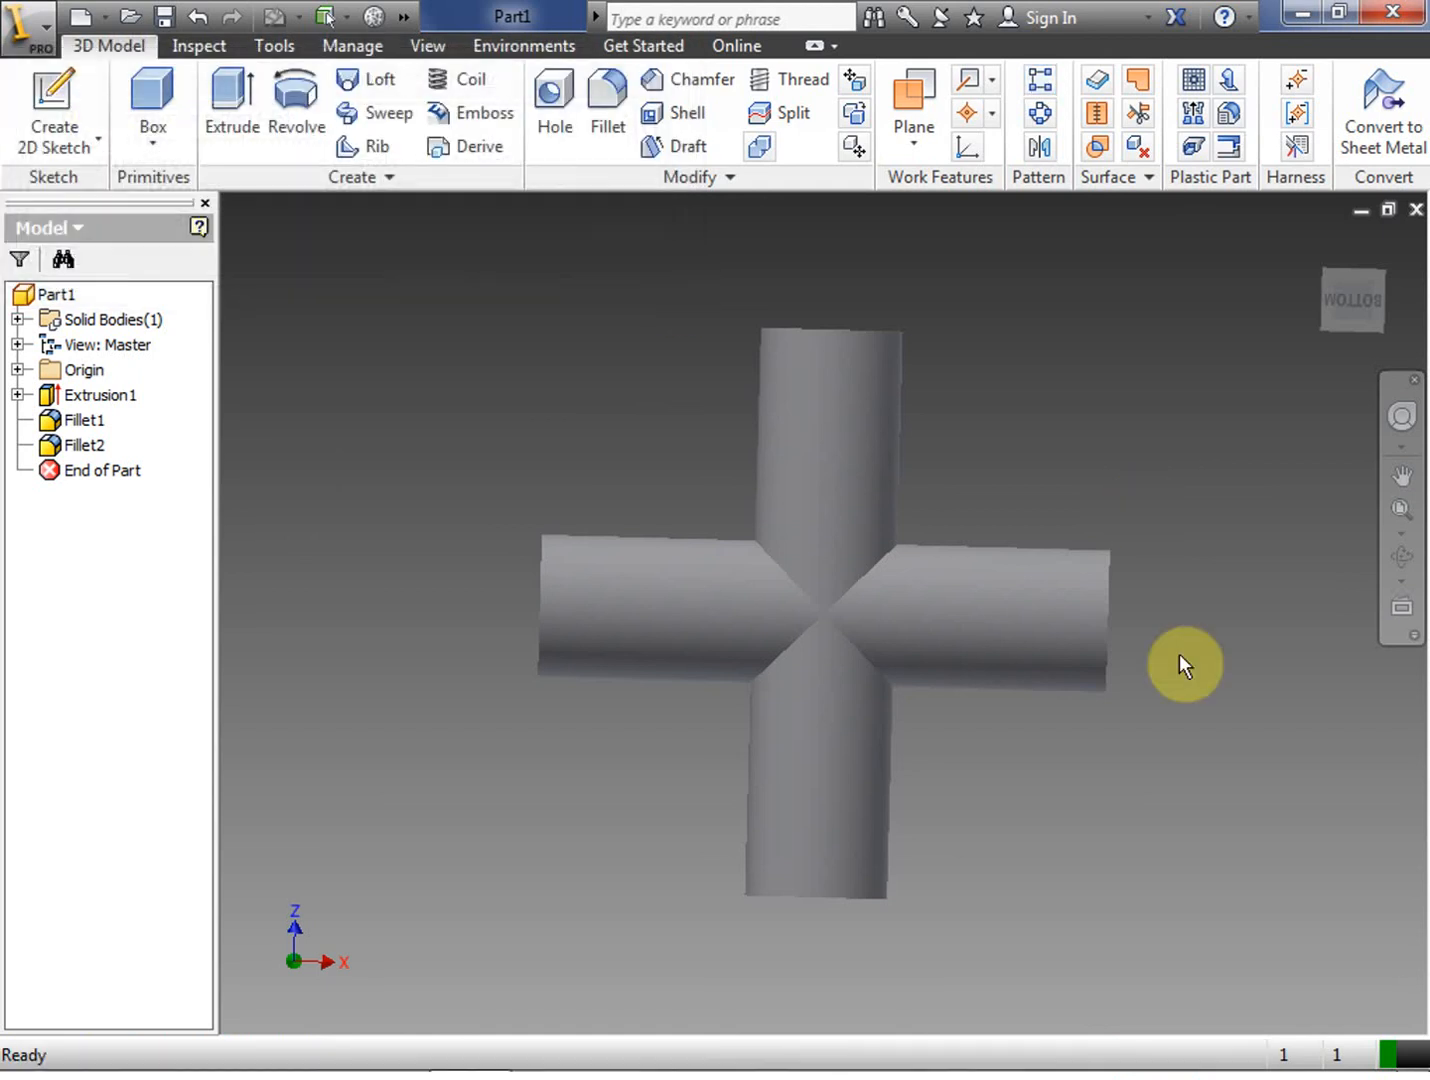
pyautogui.moveTo(545, 518)
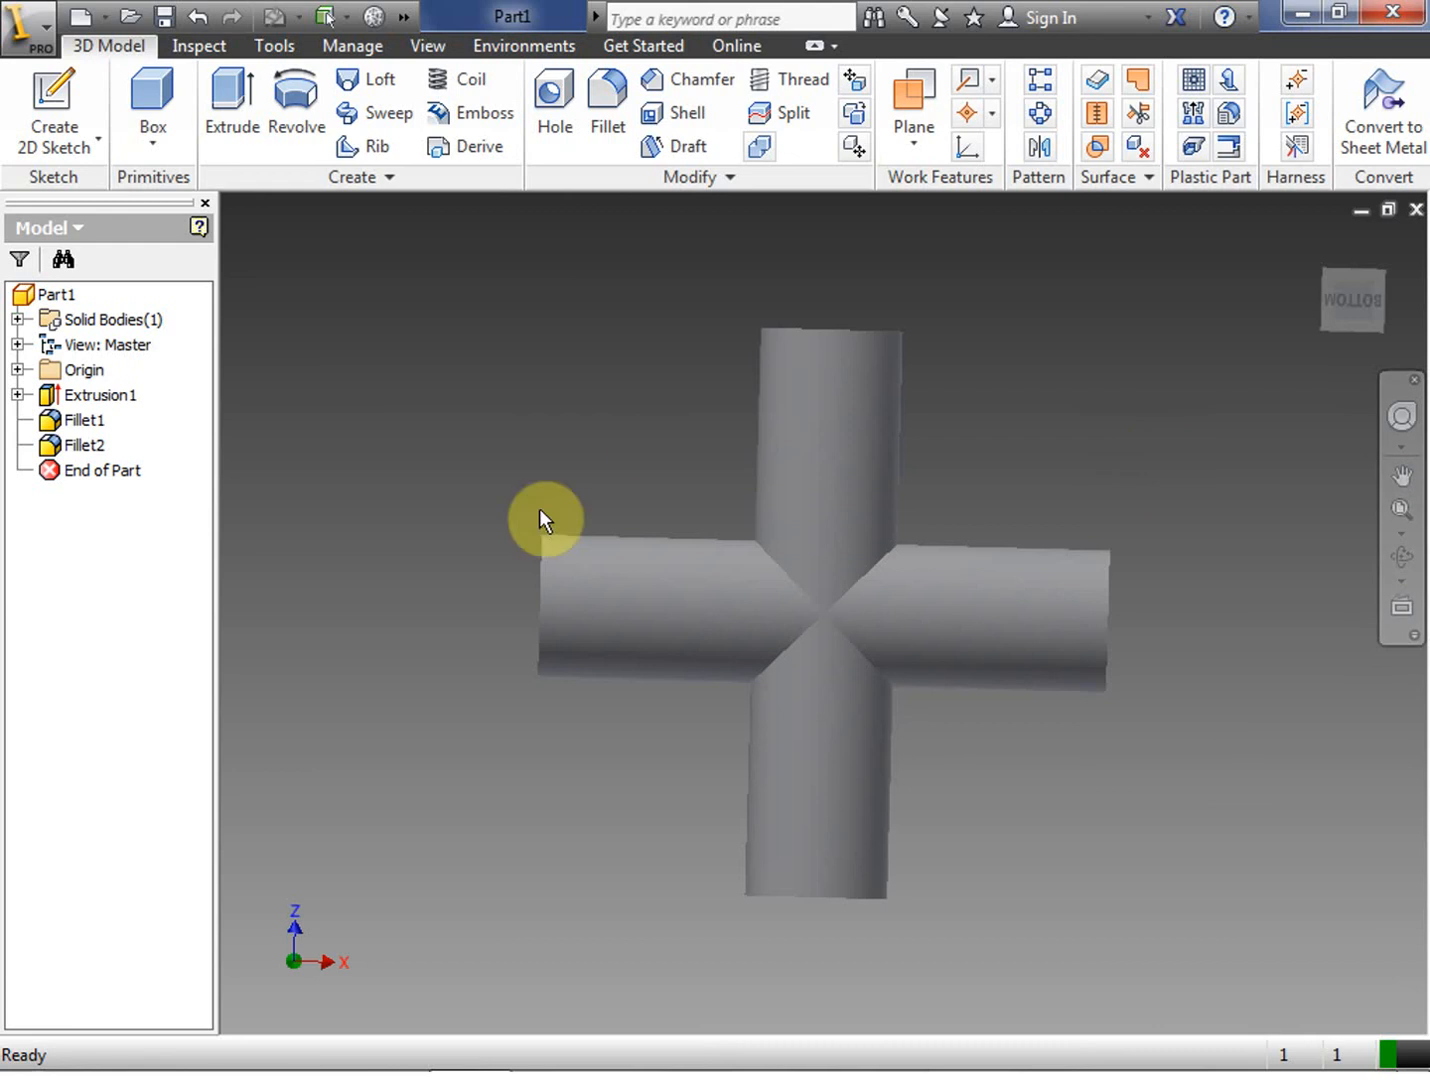
pyautogui.rightClick(90, 445)
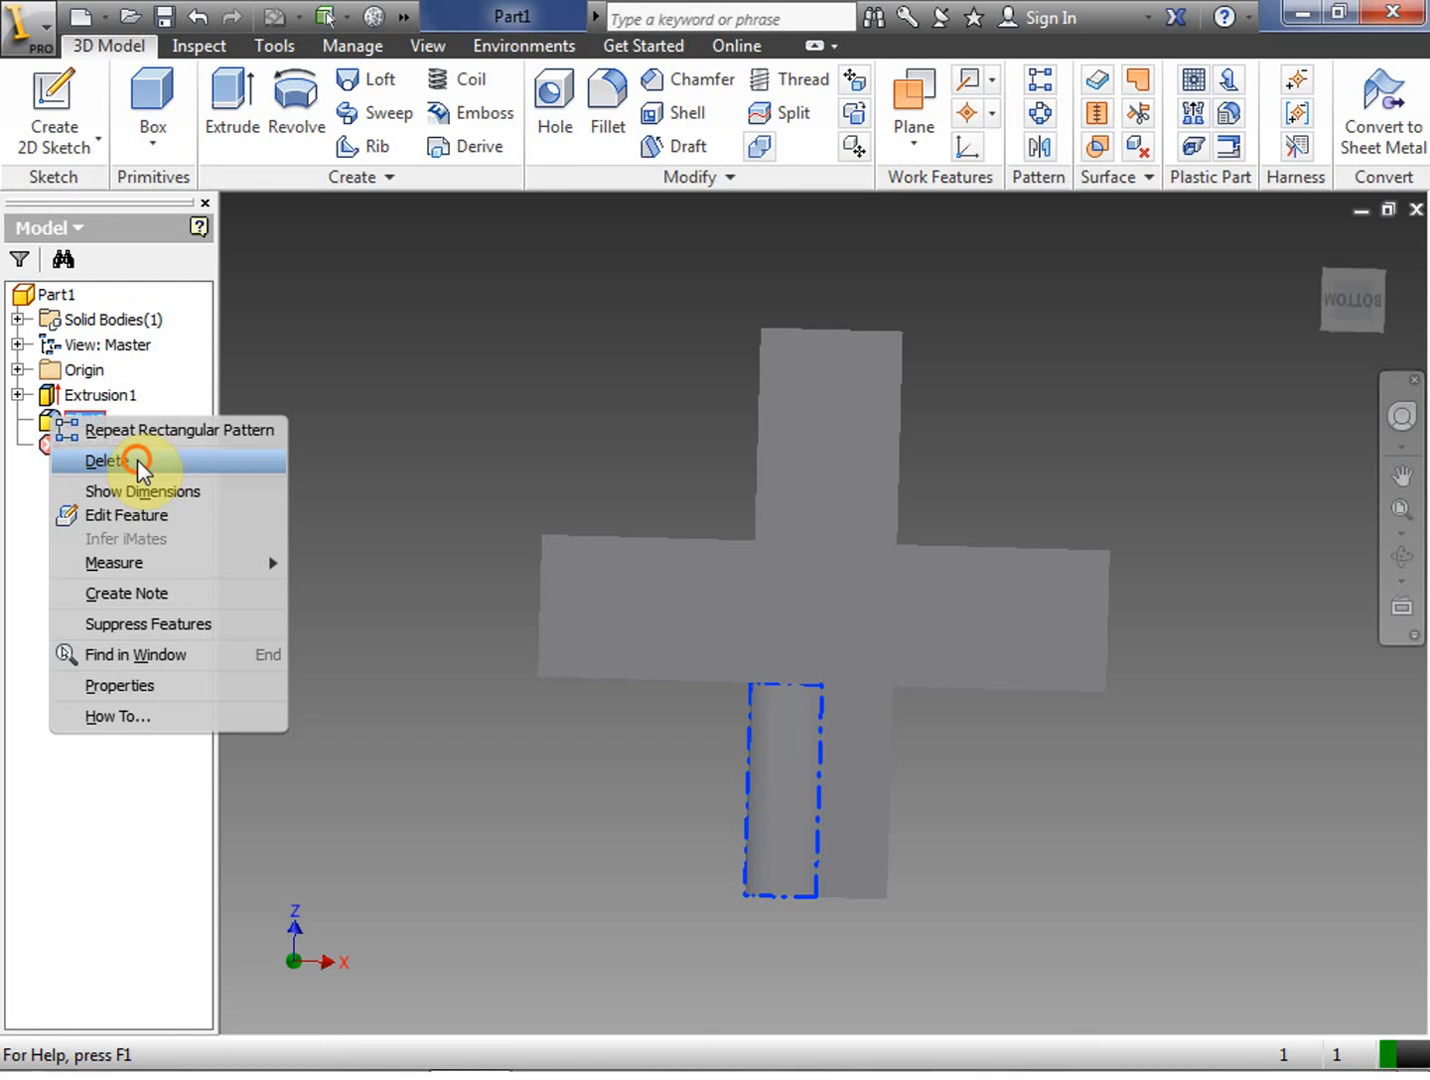
pyautogui.click(106, 461)
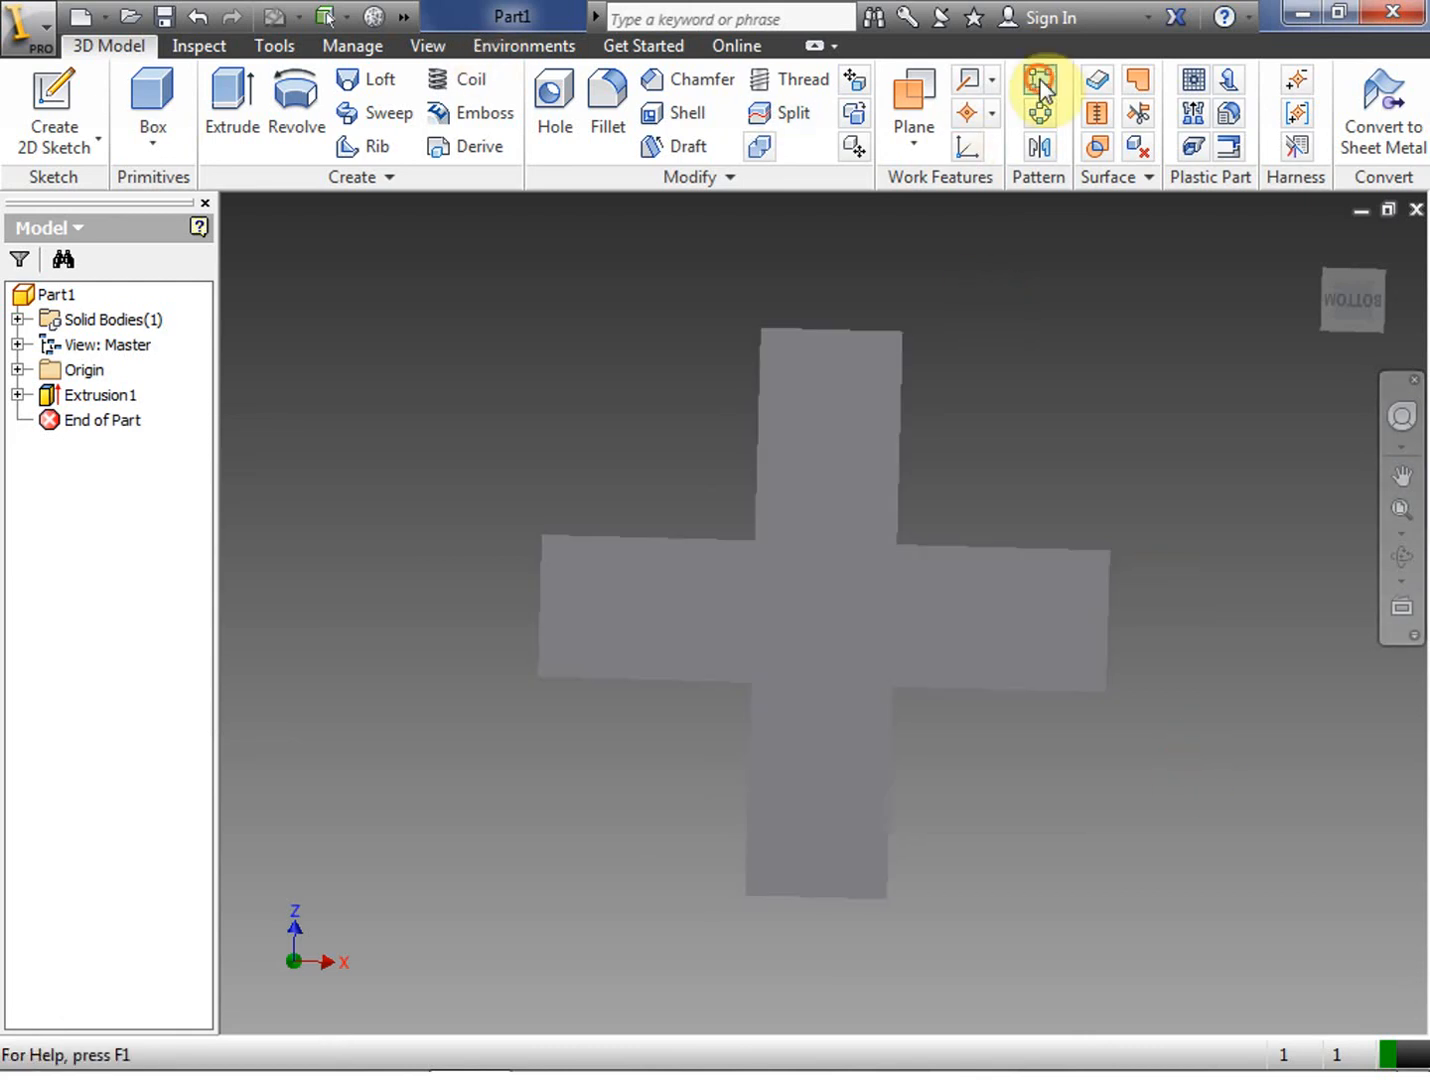
# Rectangular-pattern Extrusion1's cross 24 by 12 along two edge directions, accepting the large-pattern warning
pyautogui.click(1042, 90)
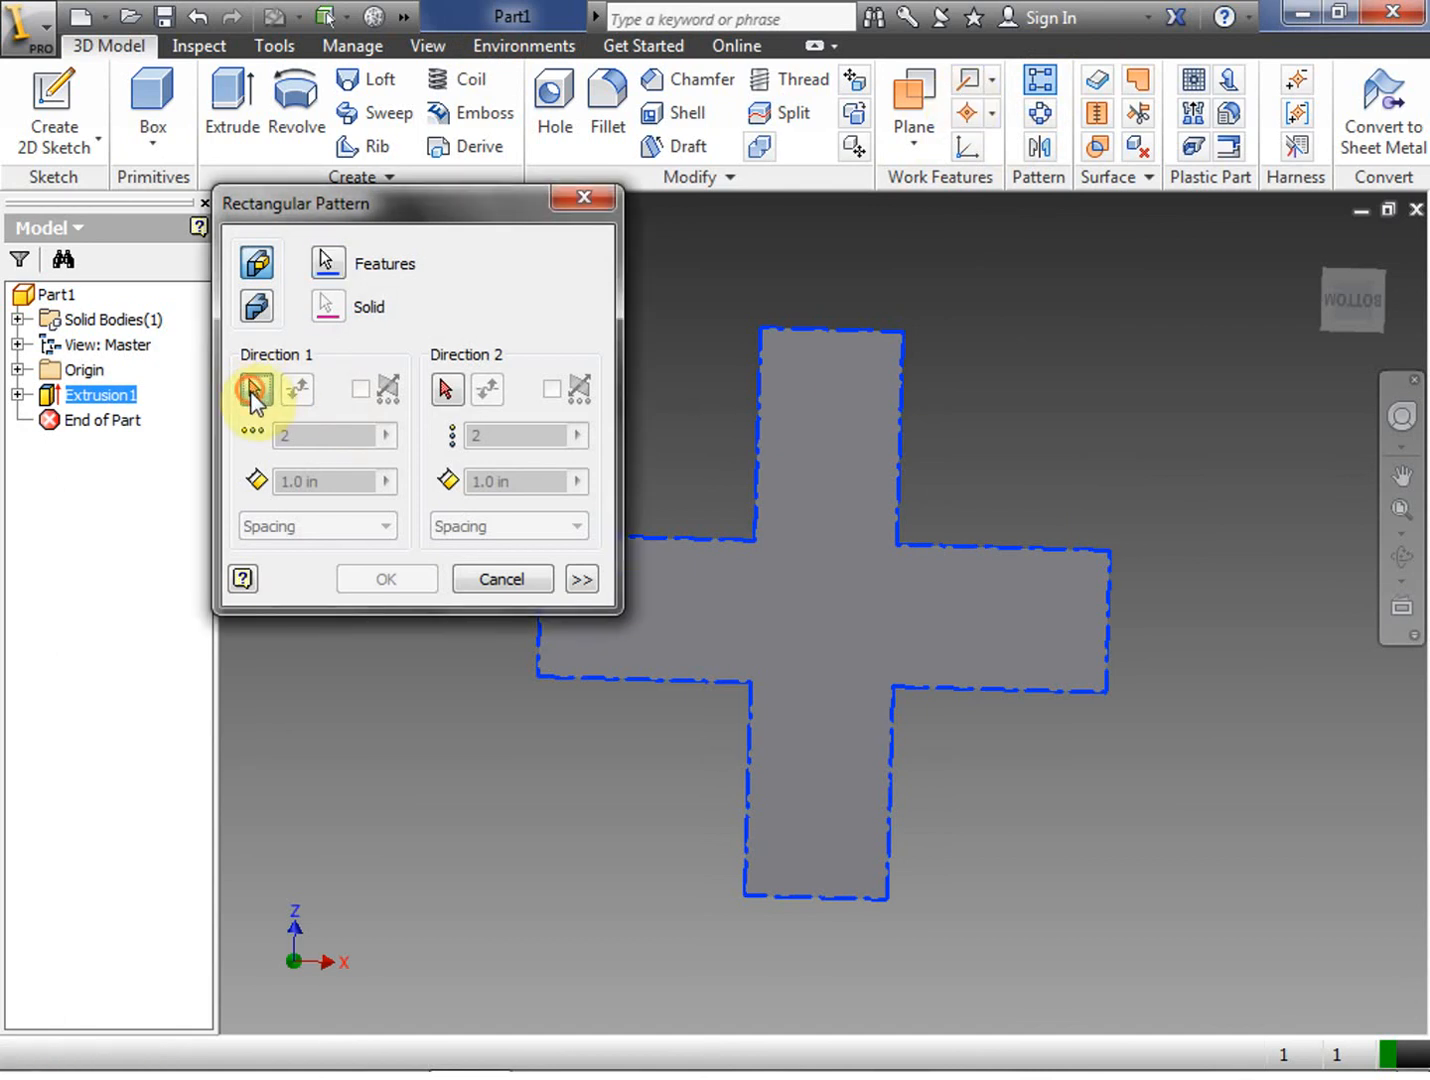
pyautogui.click(255, 388)
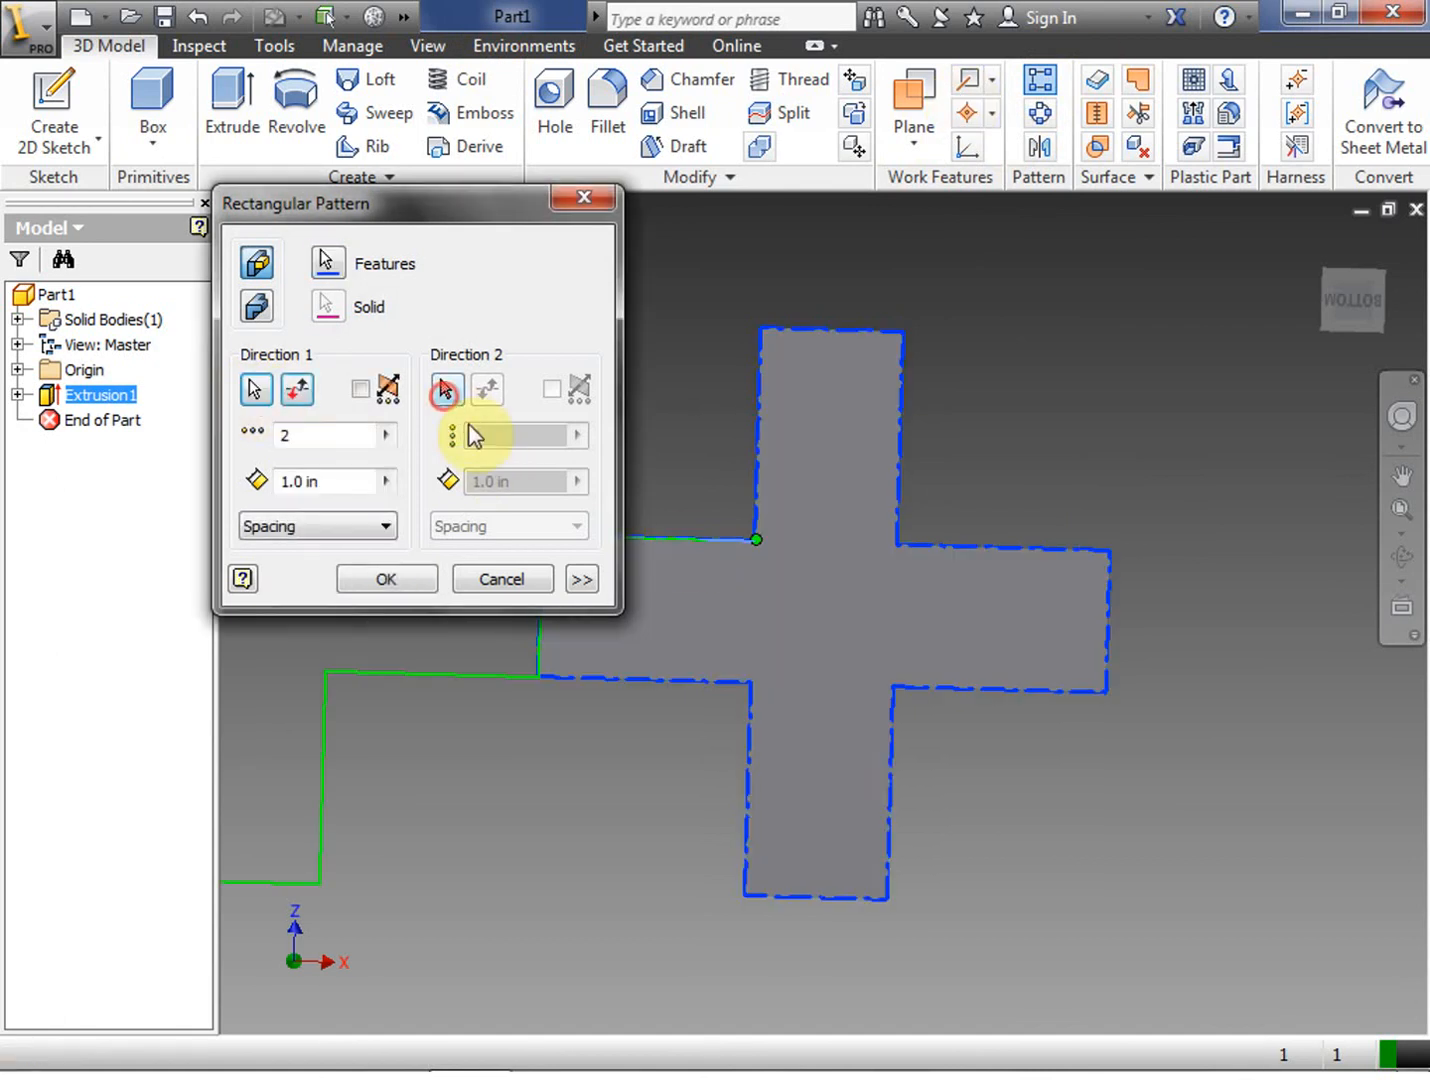
pyautogui.click(445, 389)
pyautogui.write('4')
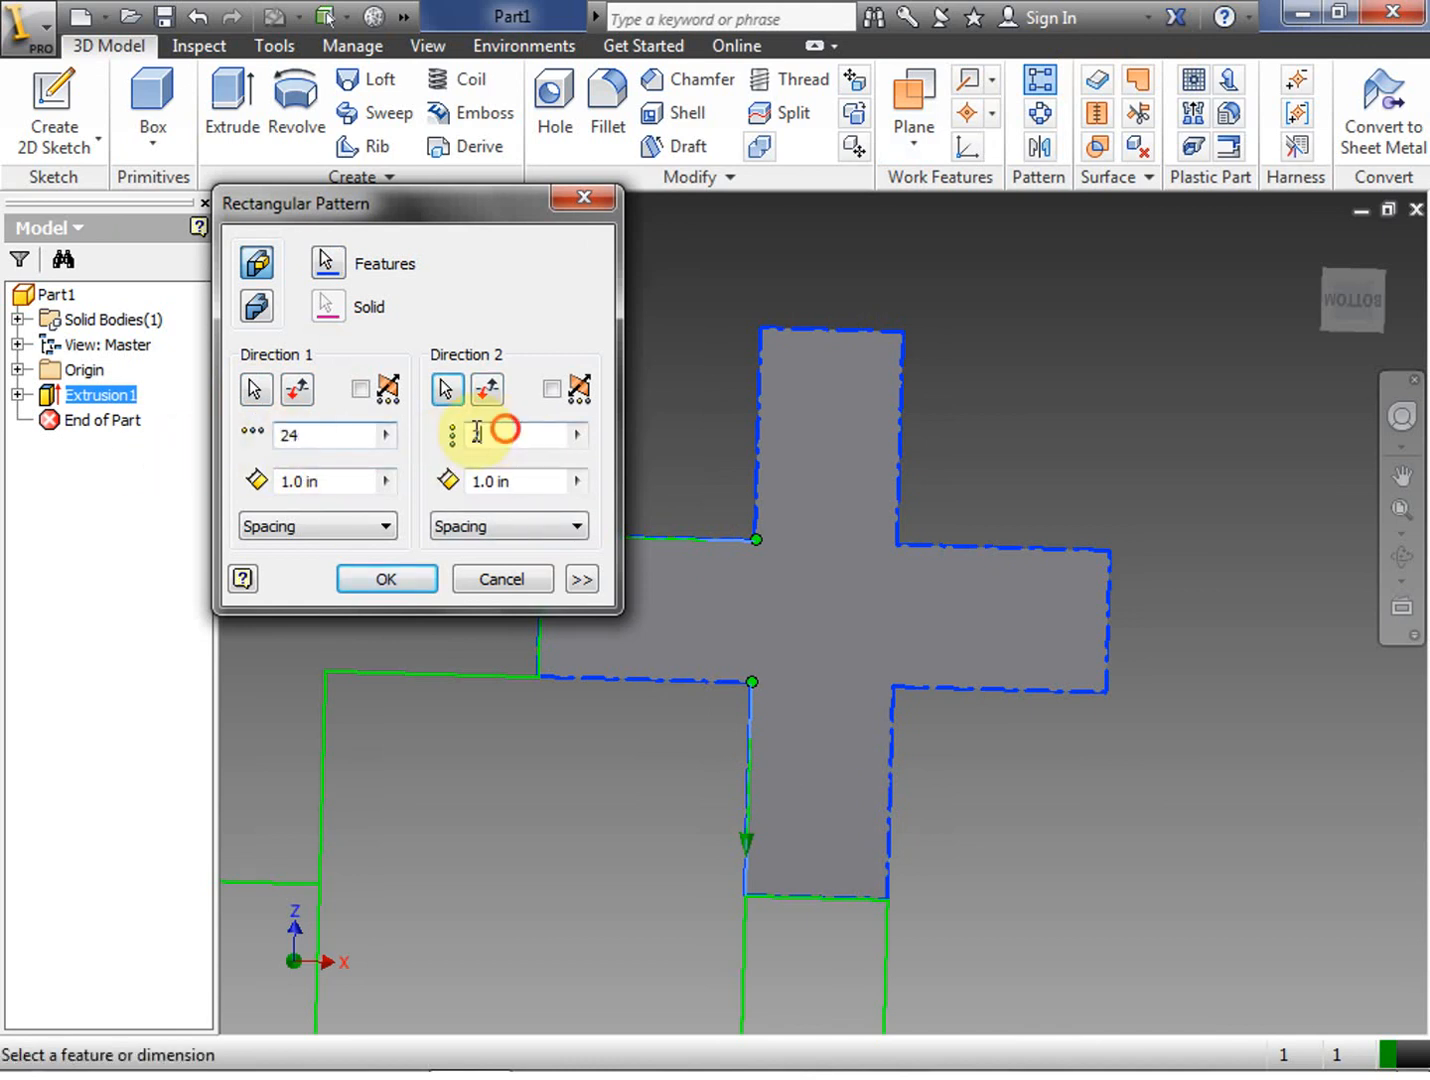
pyautogui.click(386, 578)
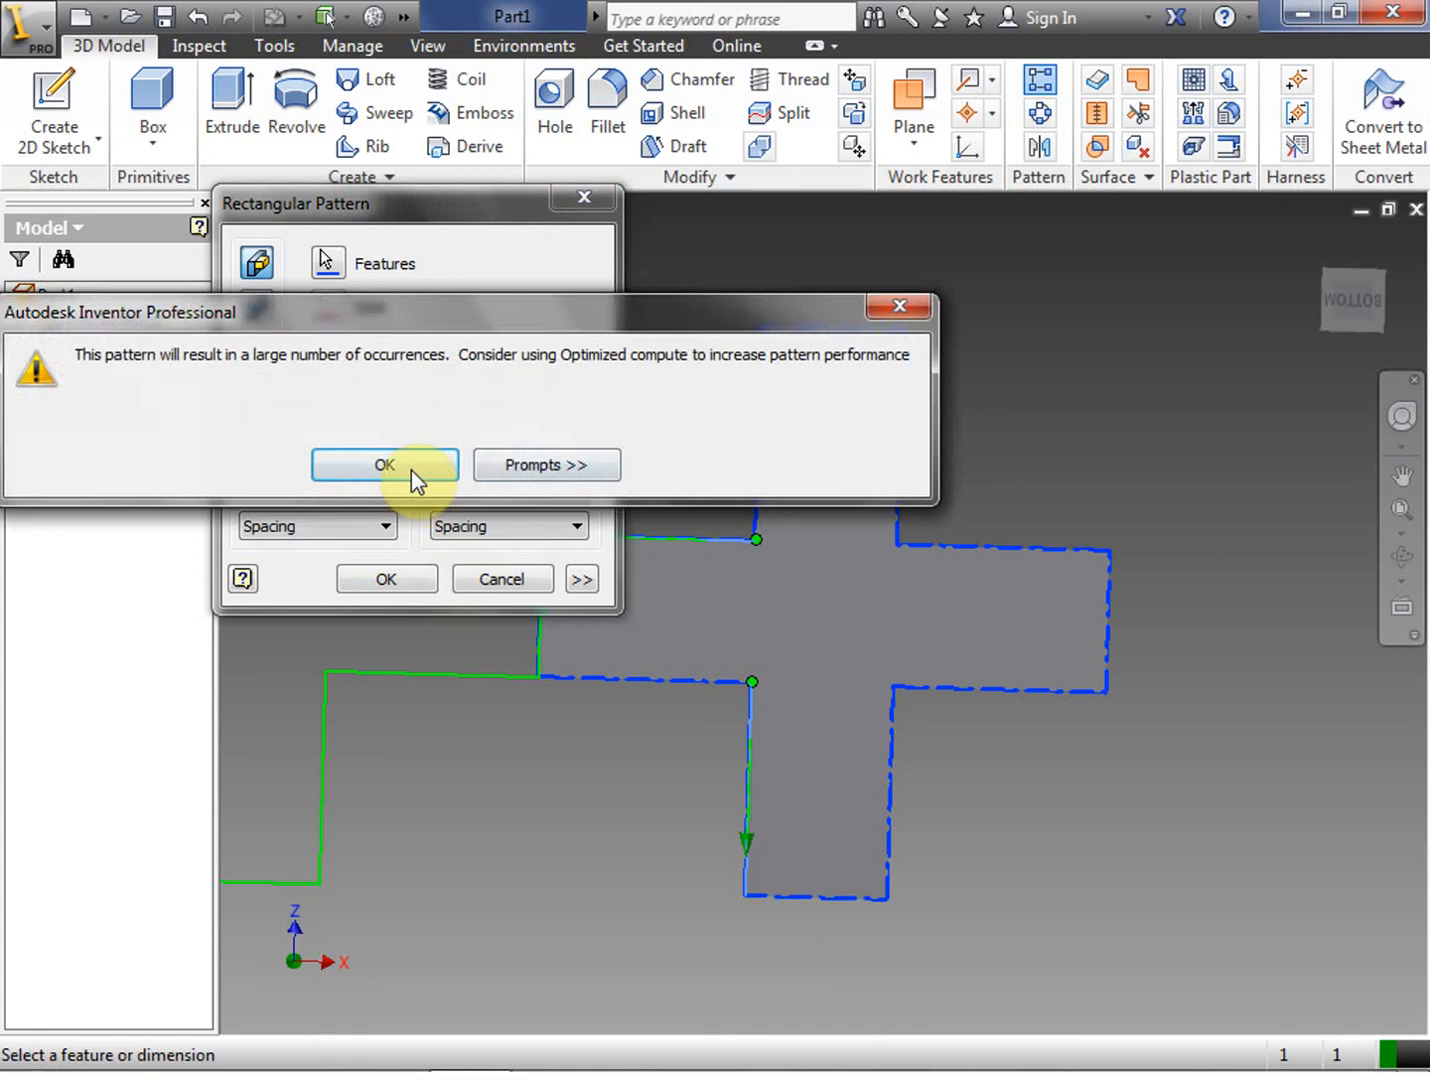
pyautogui.click(385, 464)
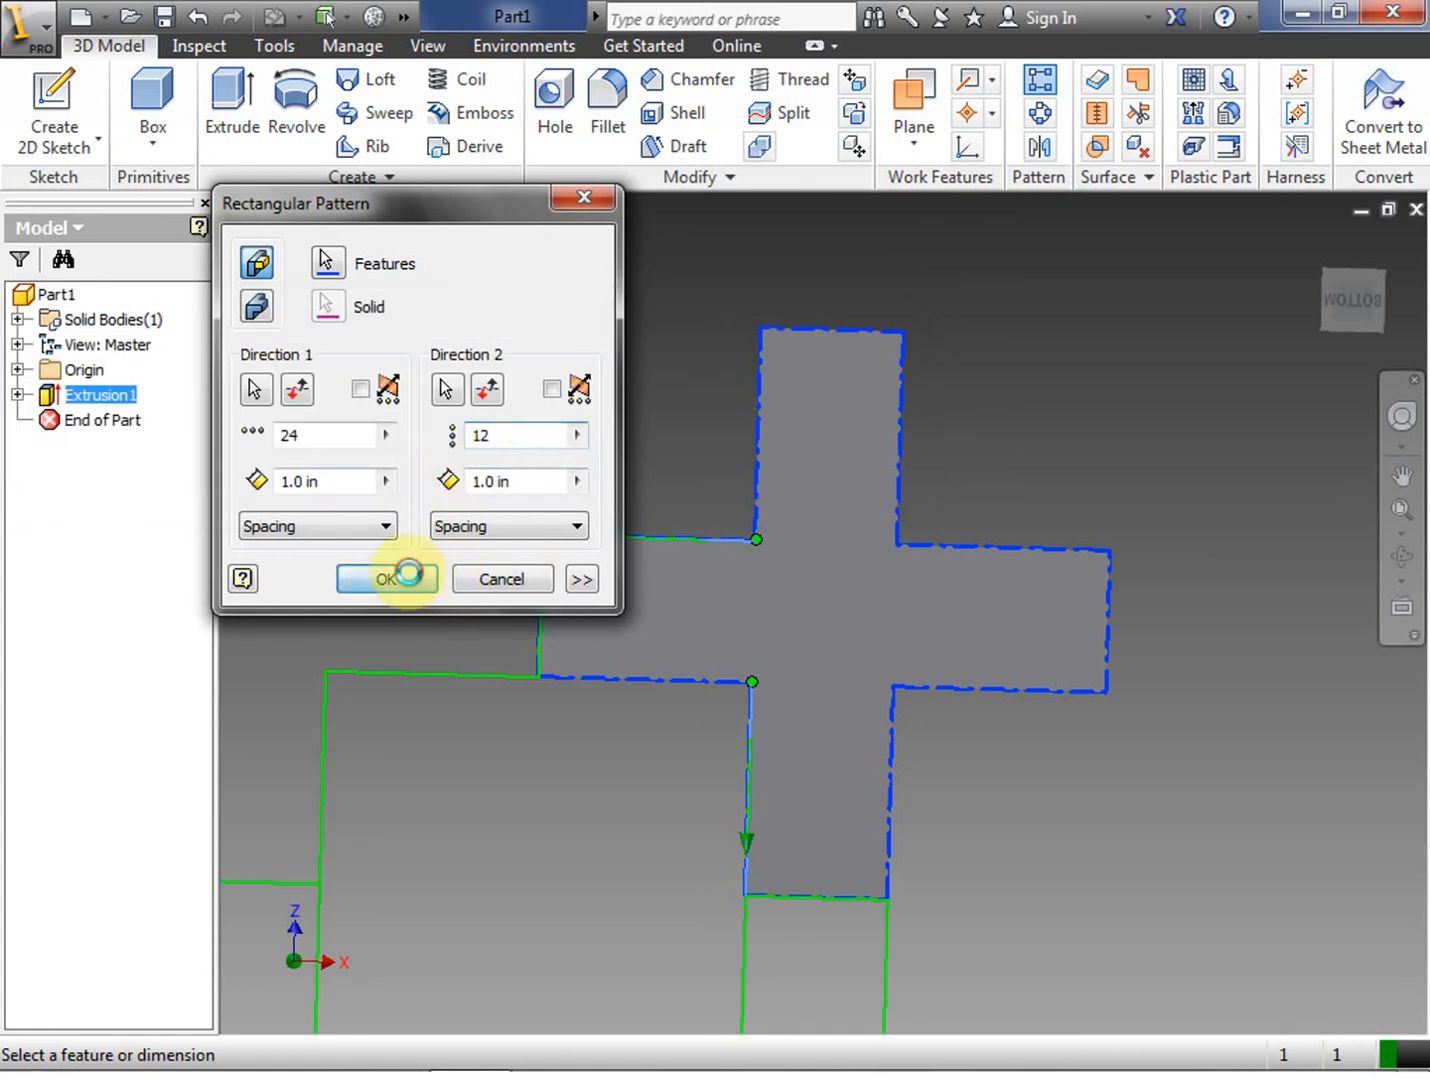
pyautogui.click(386, 578)
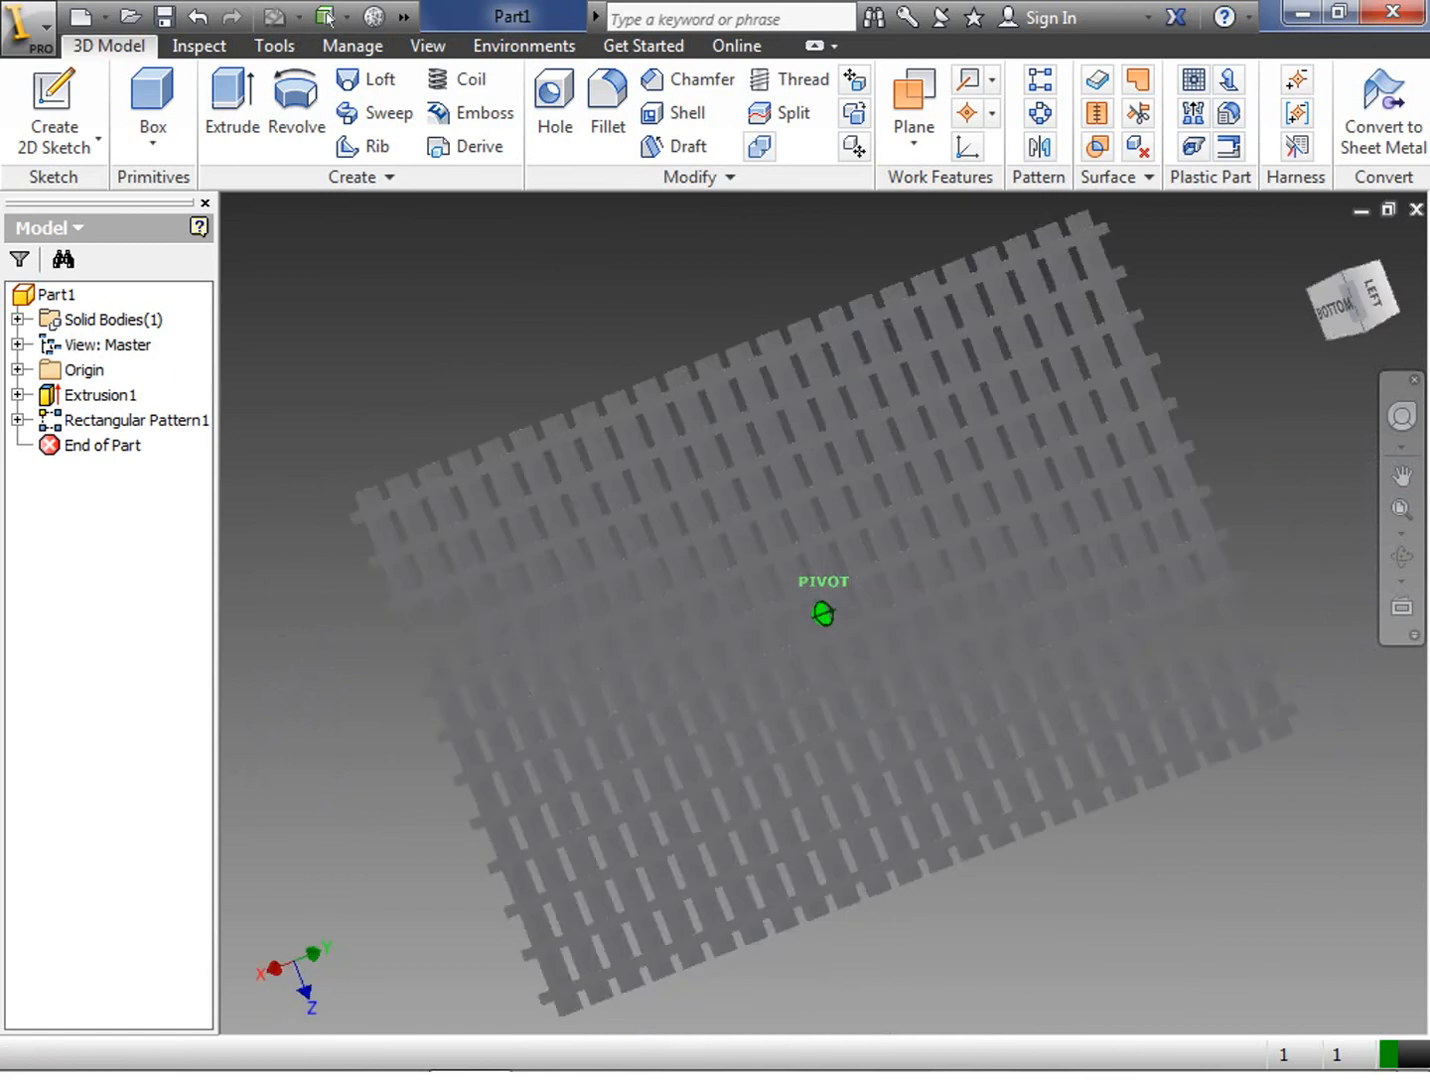
pyautogui.moveTo(822, 612); pyautogui.dragTo(822, 400)
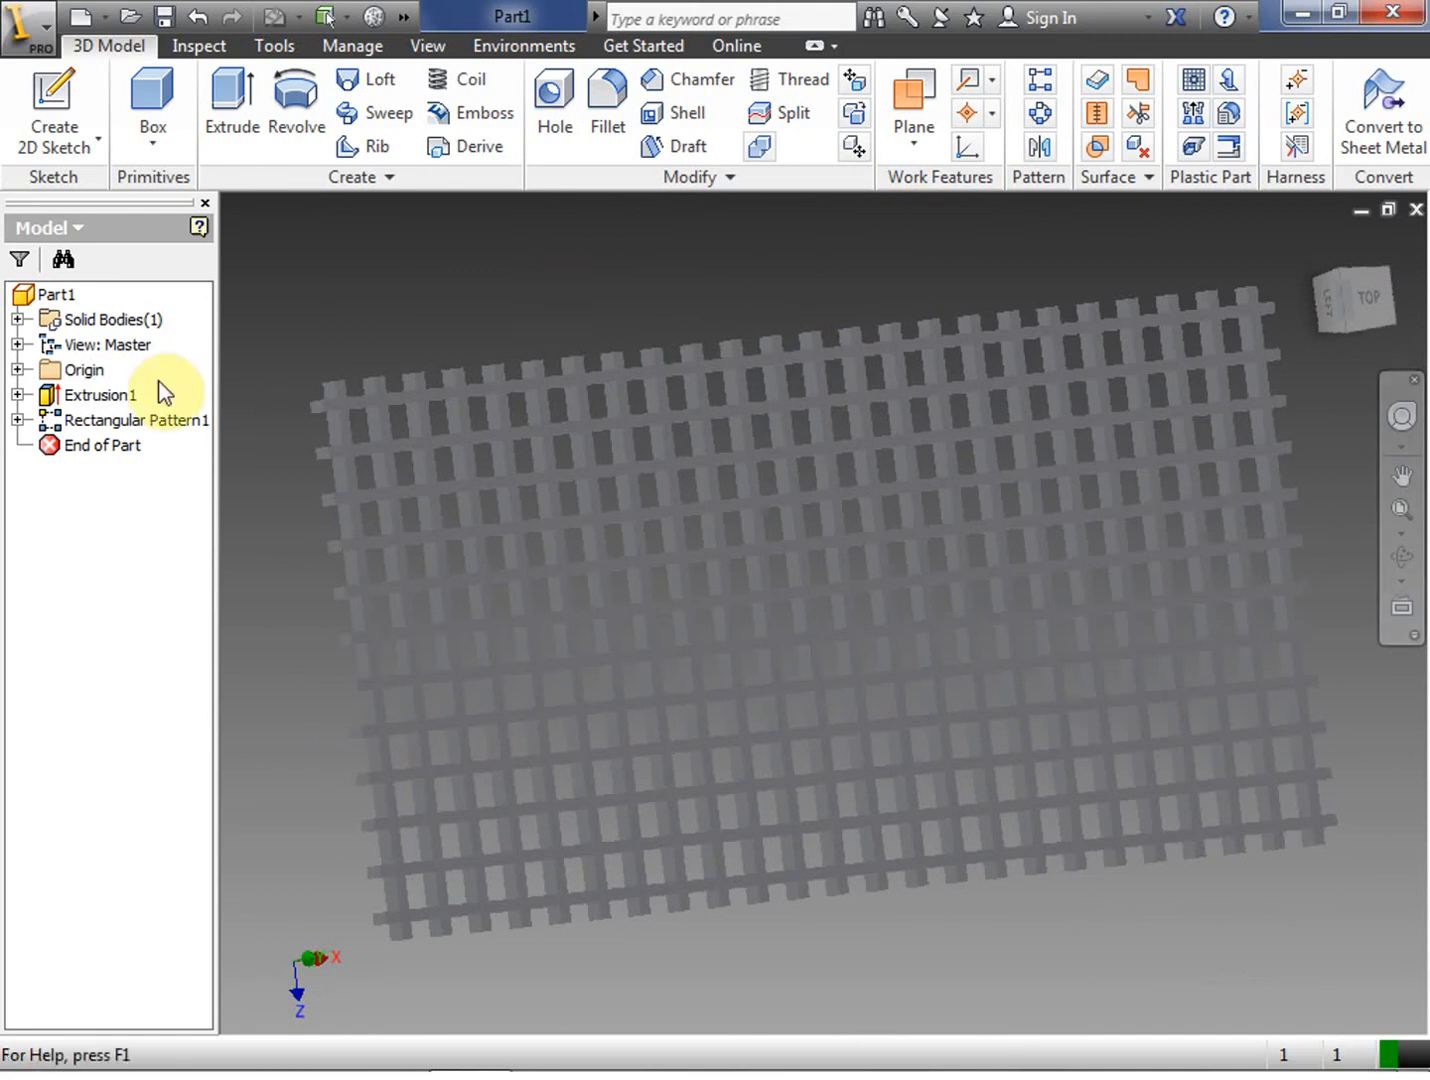
pyautogui.click(140, 419)
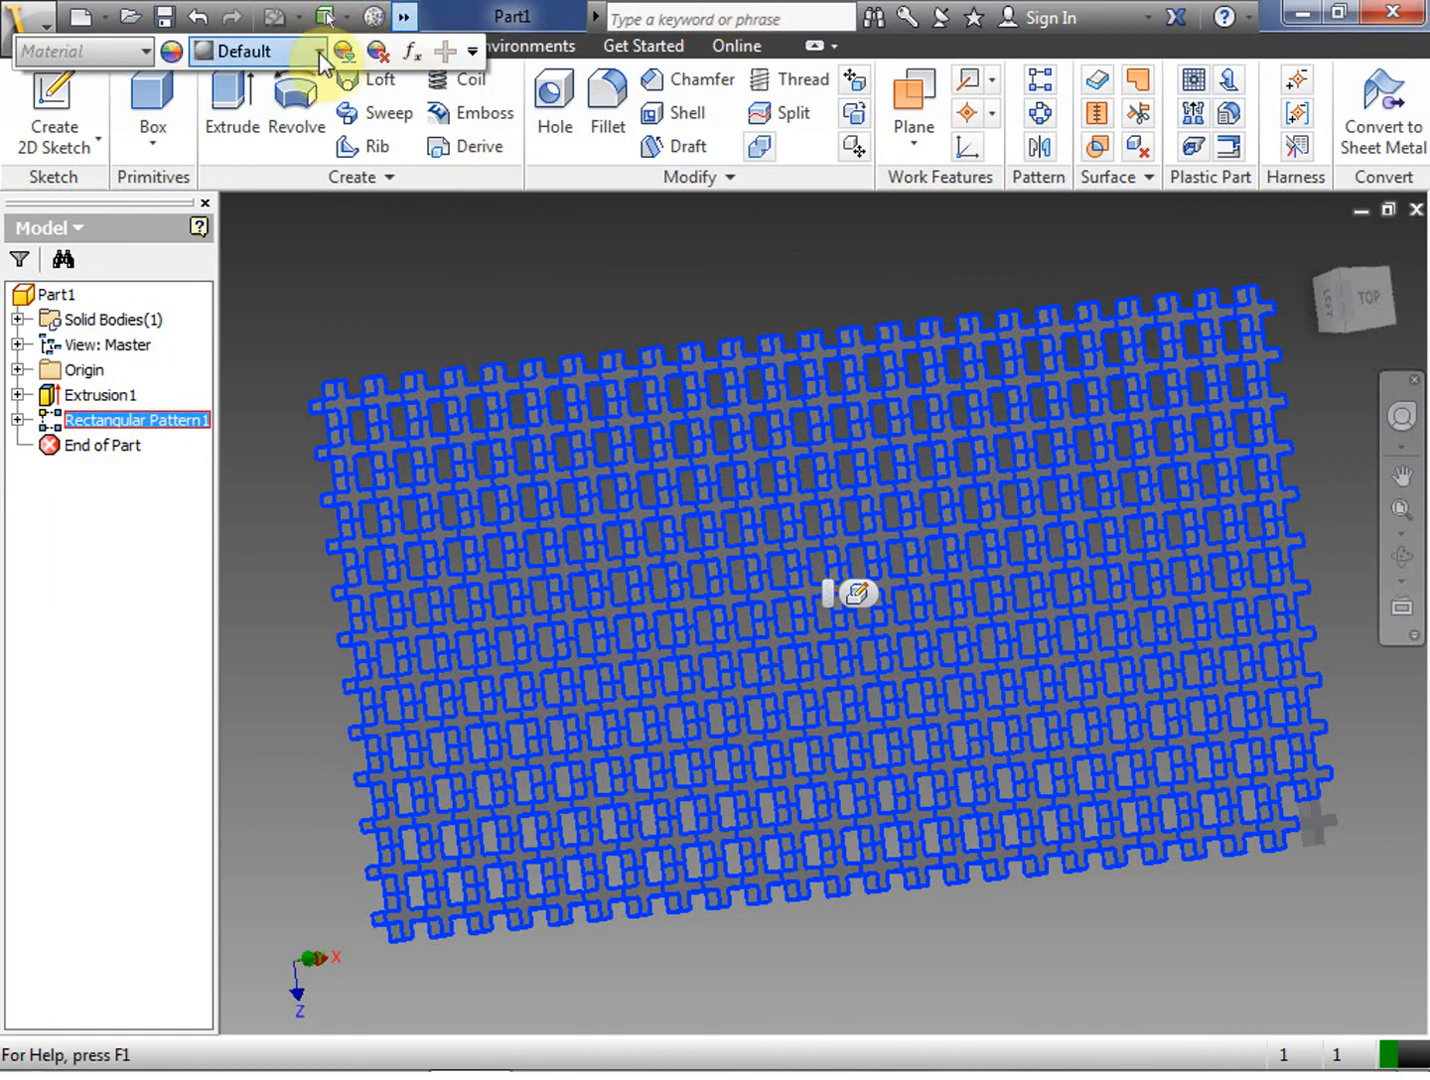
# Apply the Gold appearance to the grid part and orbit to view it at an angle
pyautogui.click(318, 51)
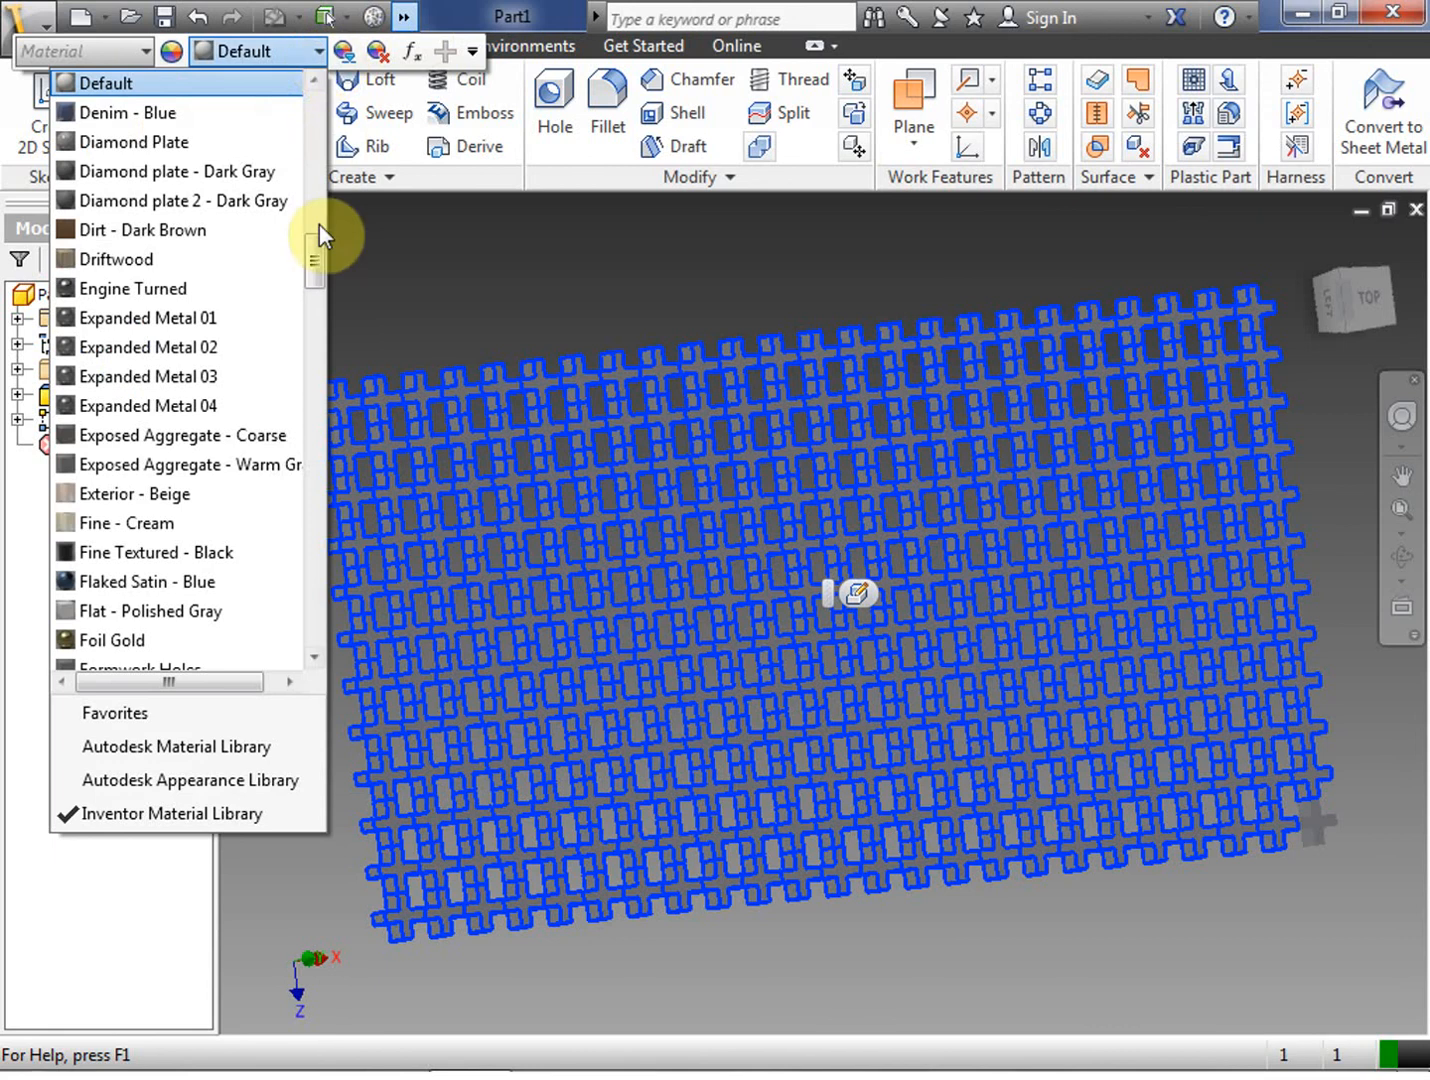
pyautogui.scroll(-3)
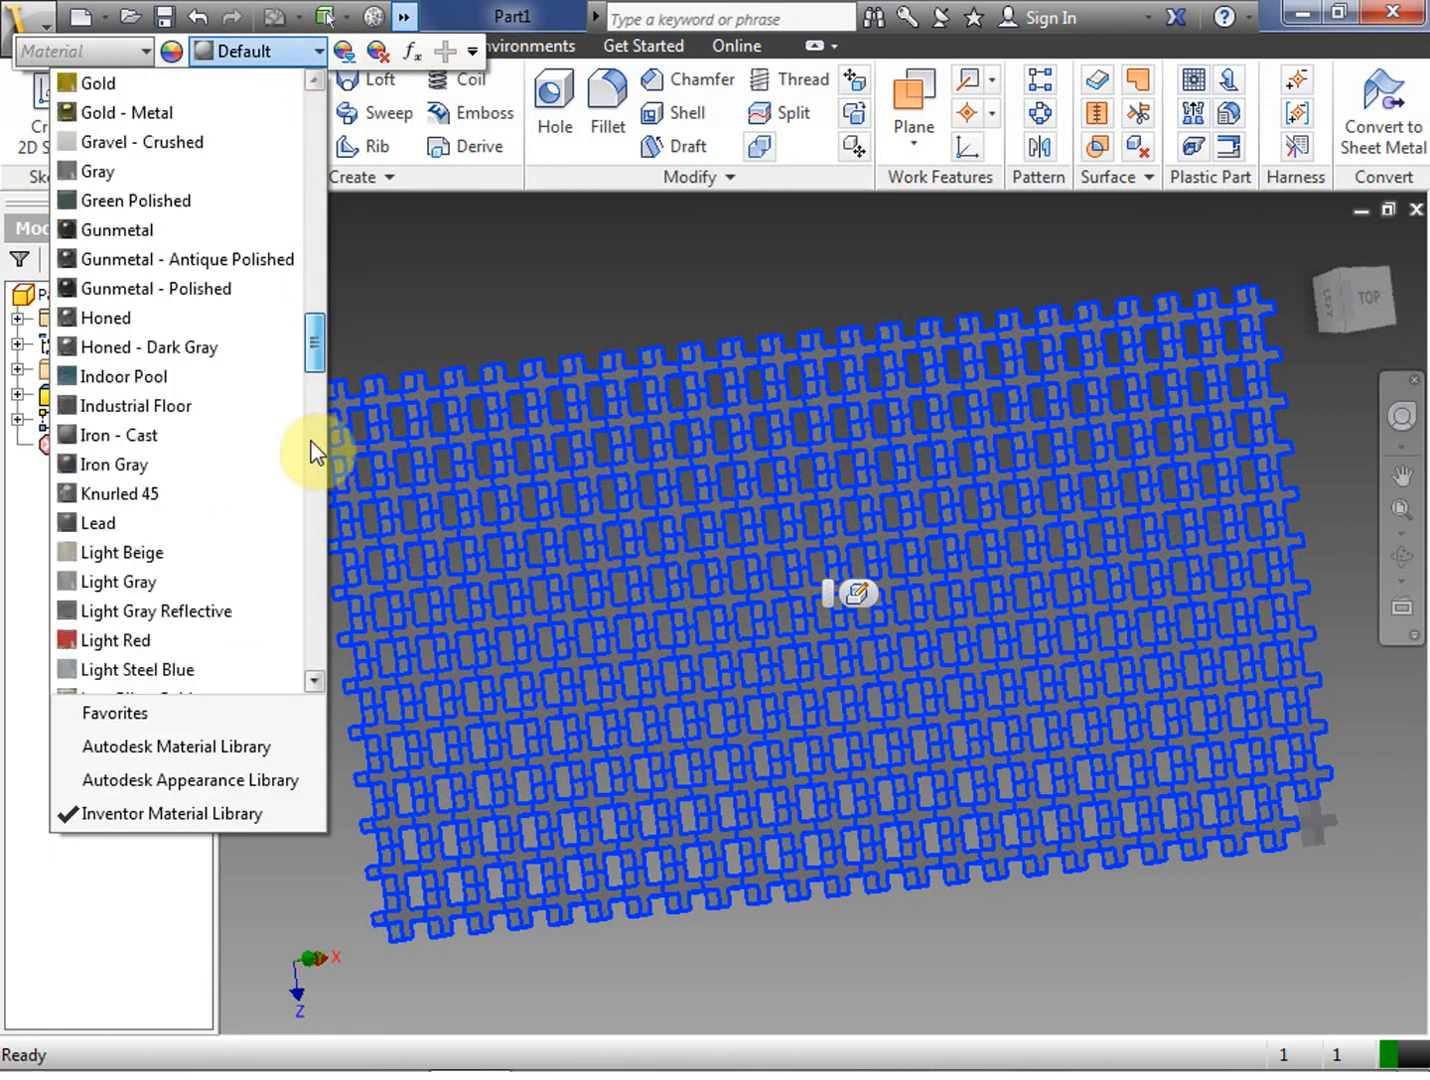
pyautogui.scroll(-3)
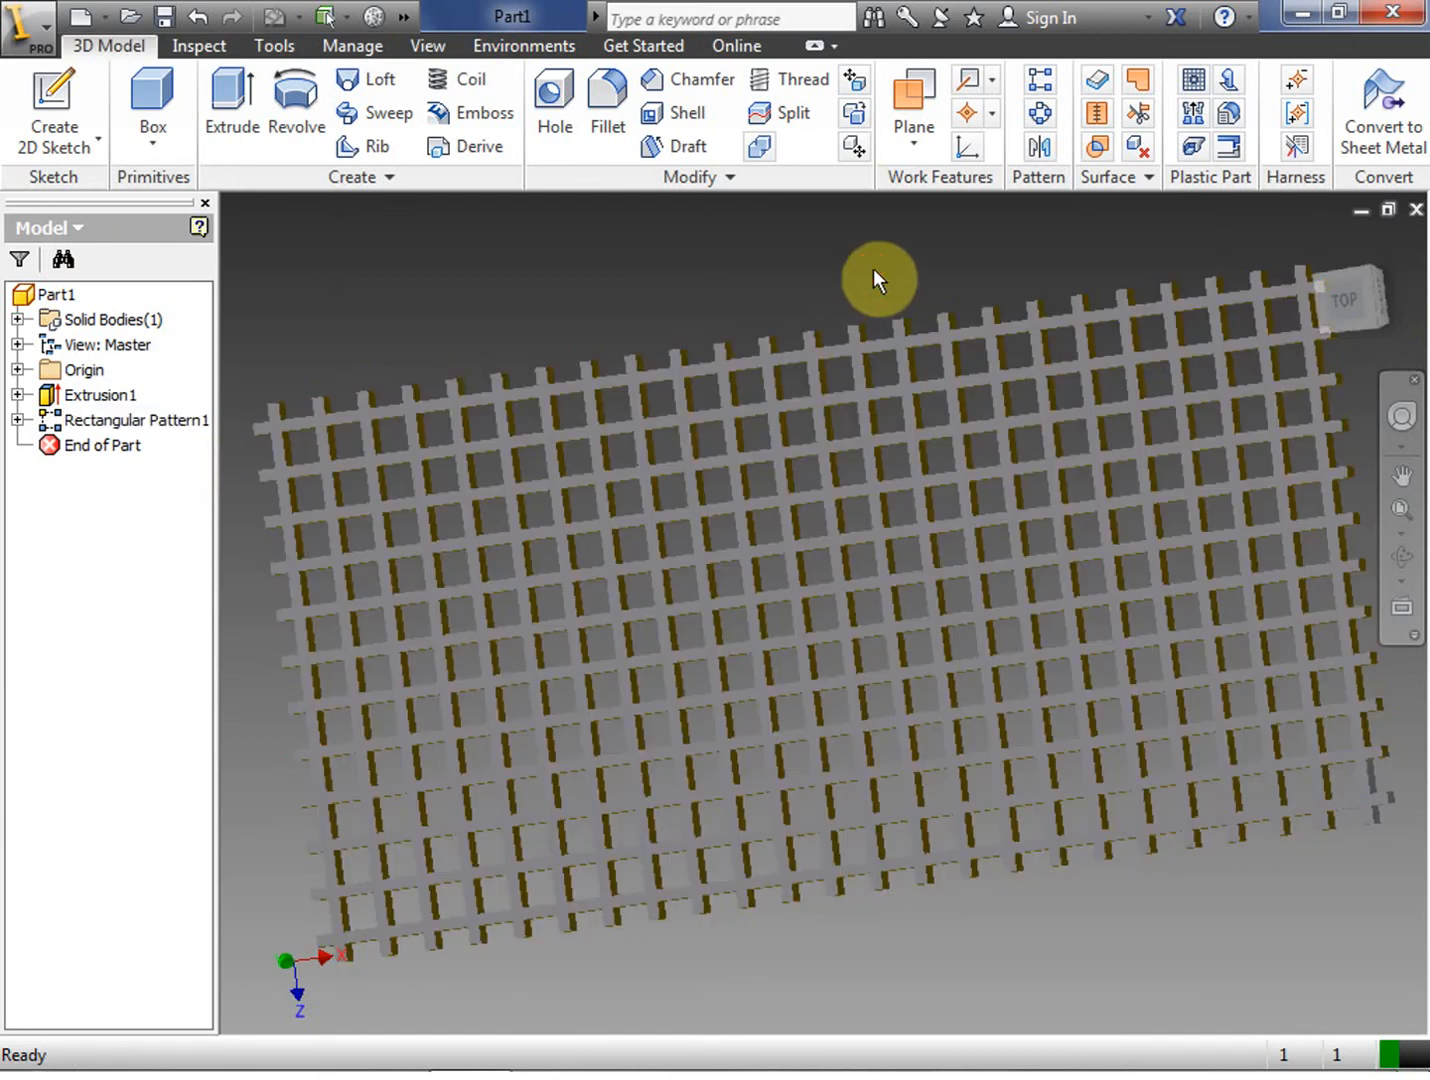
pyautogui.moveTo(878, 279); pyautogui.dragTo(822, 614)
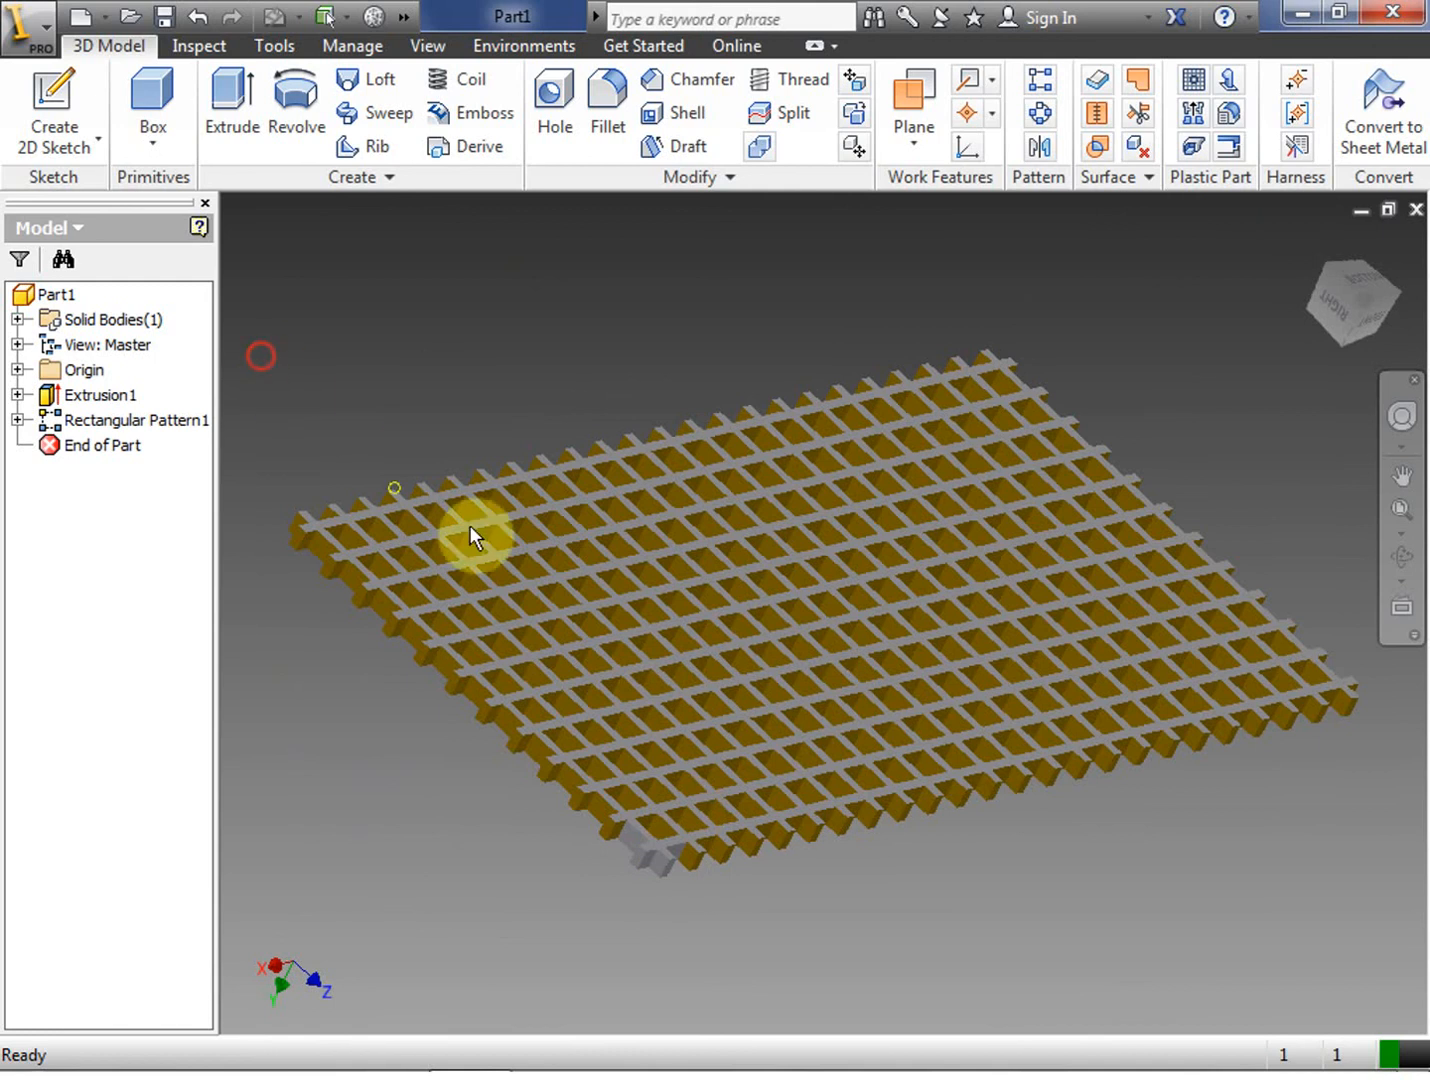
pyautogui.moveTo(1350, 300)
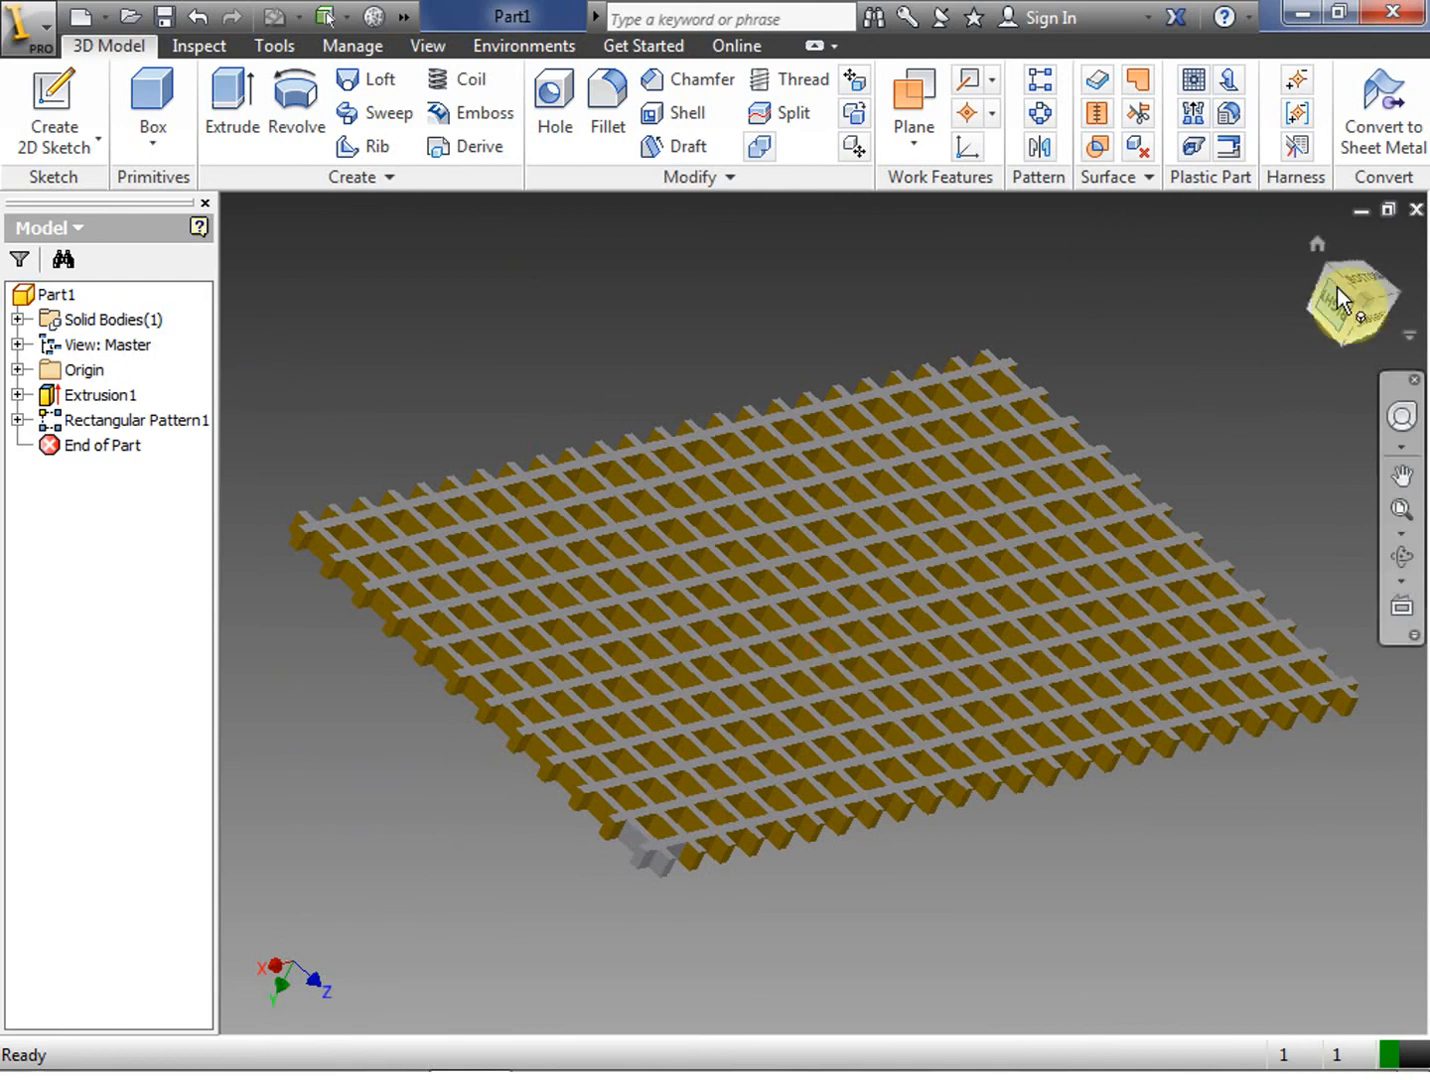